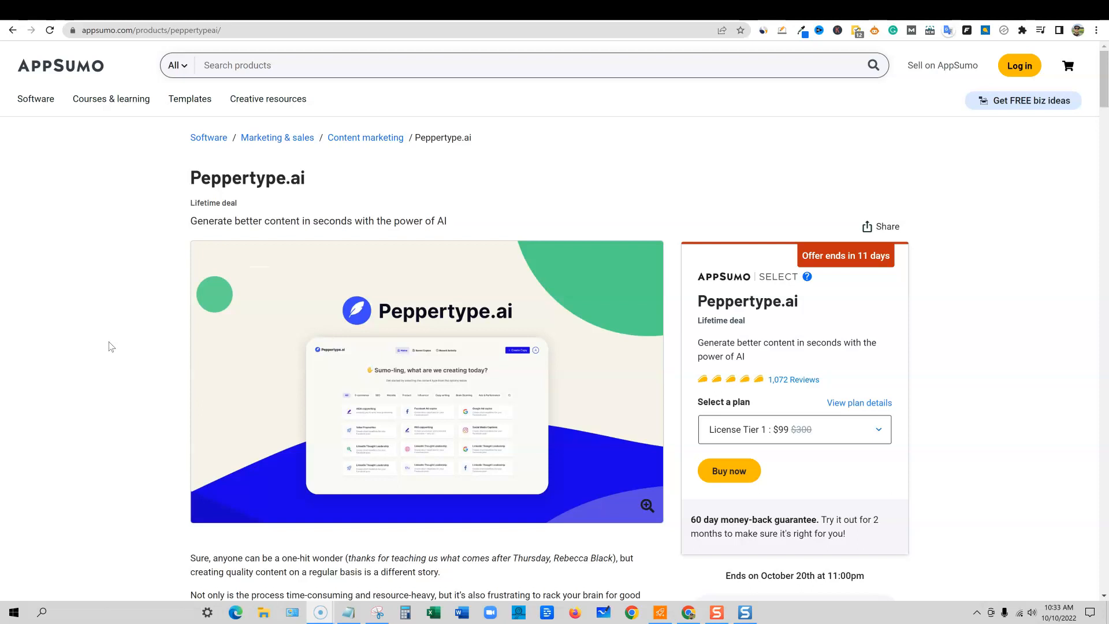
pyautogui.moveTo(625, 418)
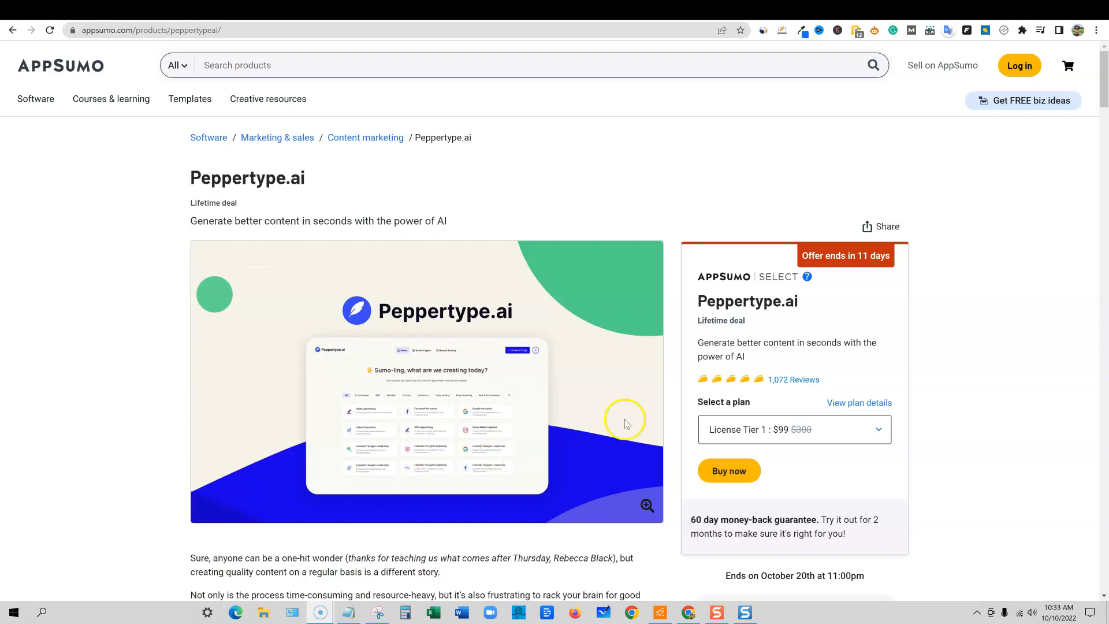
pyautogui.moveTo(826, 502)
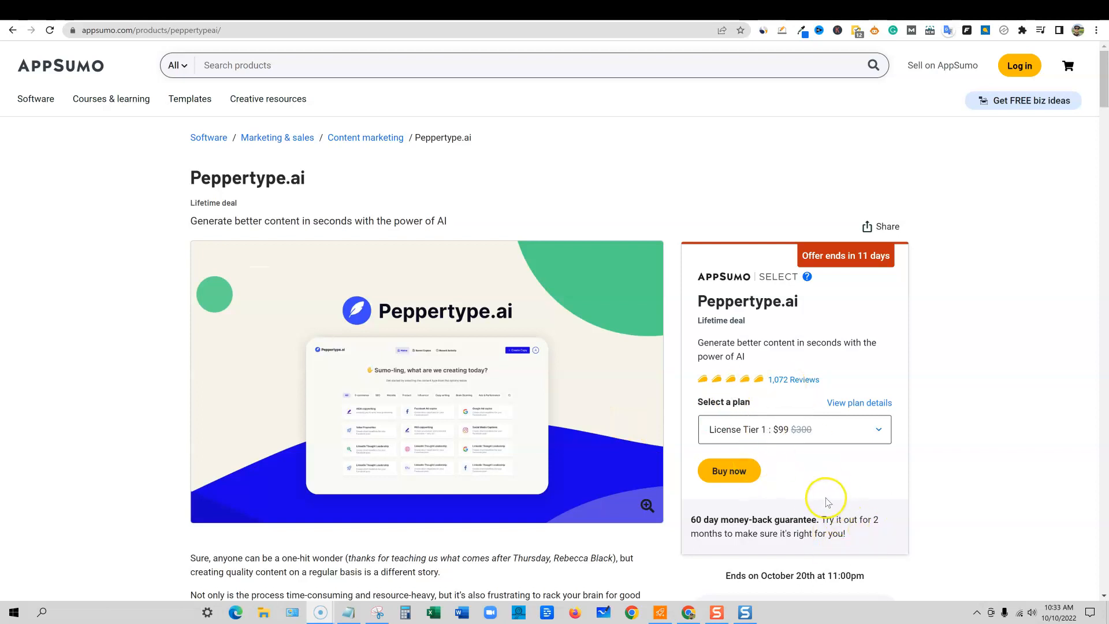
pyautogui.moveTo(875, 276)
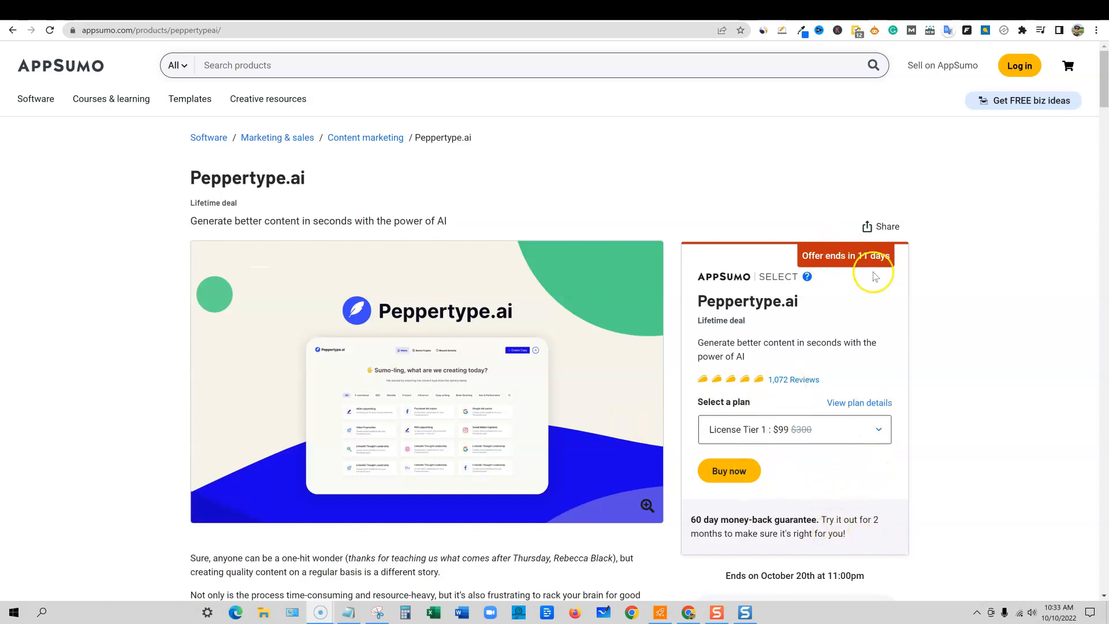
# Step: Review the old weight-loss article and grab the keyword 'weight loss for moms'
pyautogui.scroll(-3)
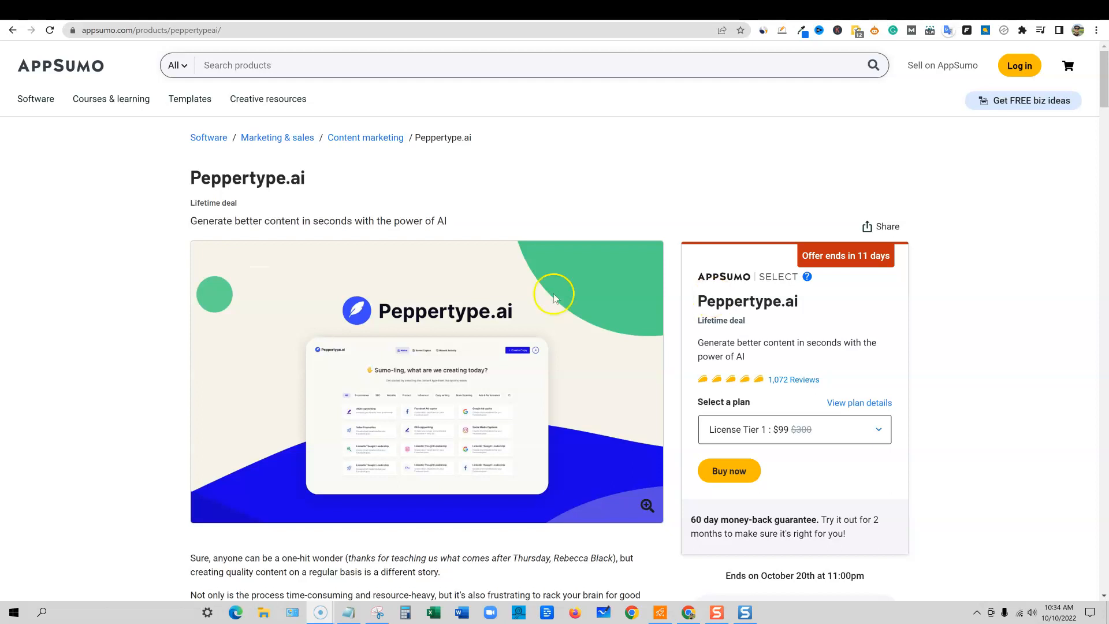
pyautogui.moveTo(663, 412)
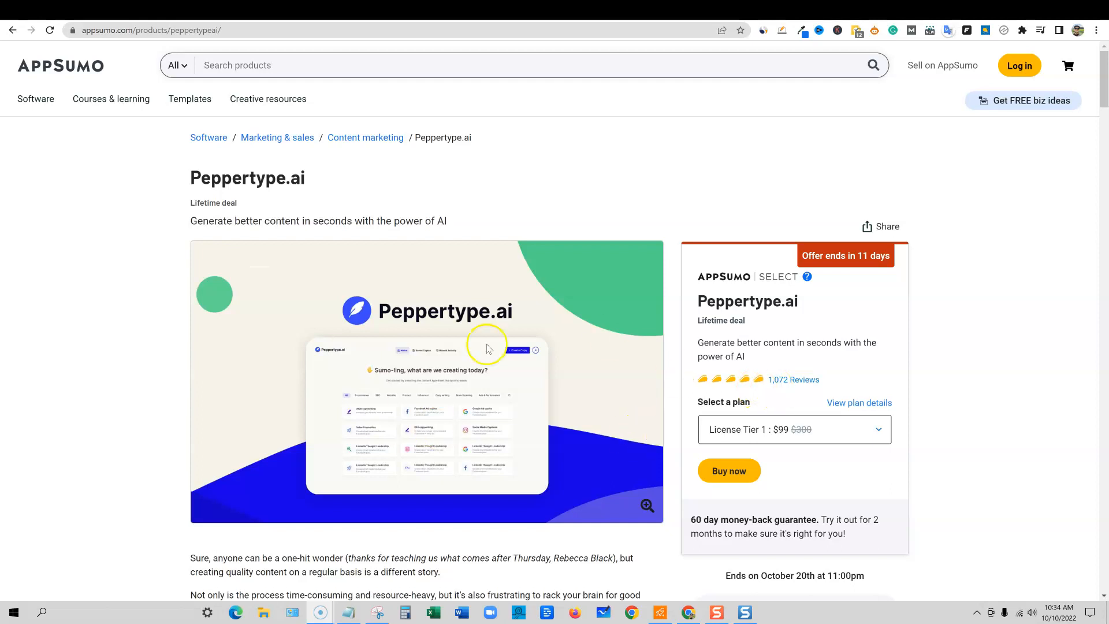
pyautogui.moveTo(370, 349)
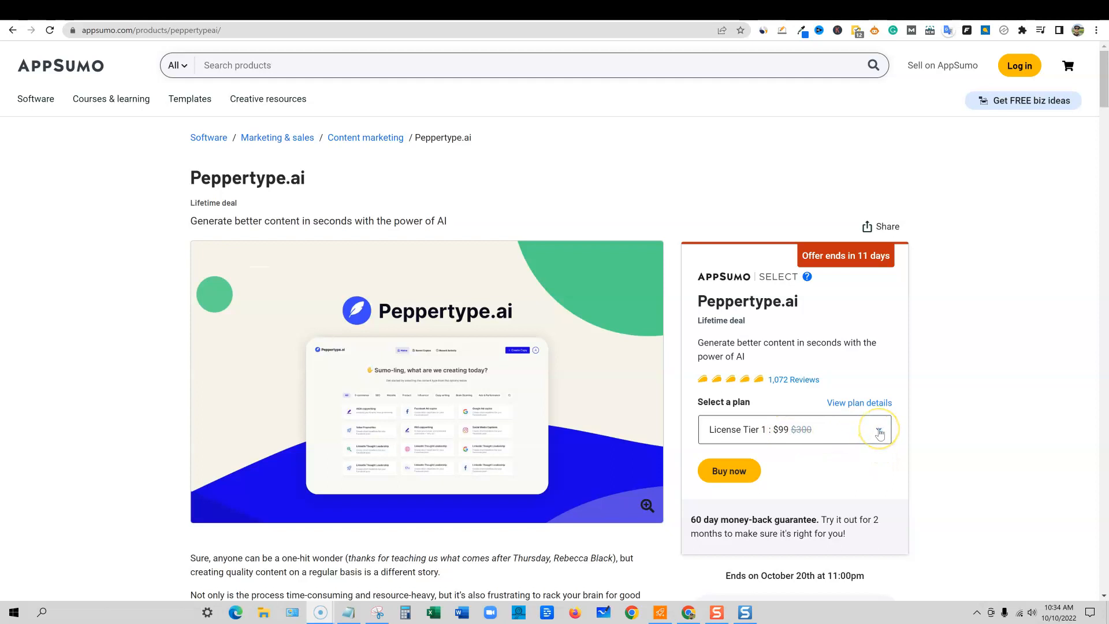
pyautogui.click(879, 430)
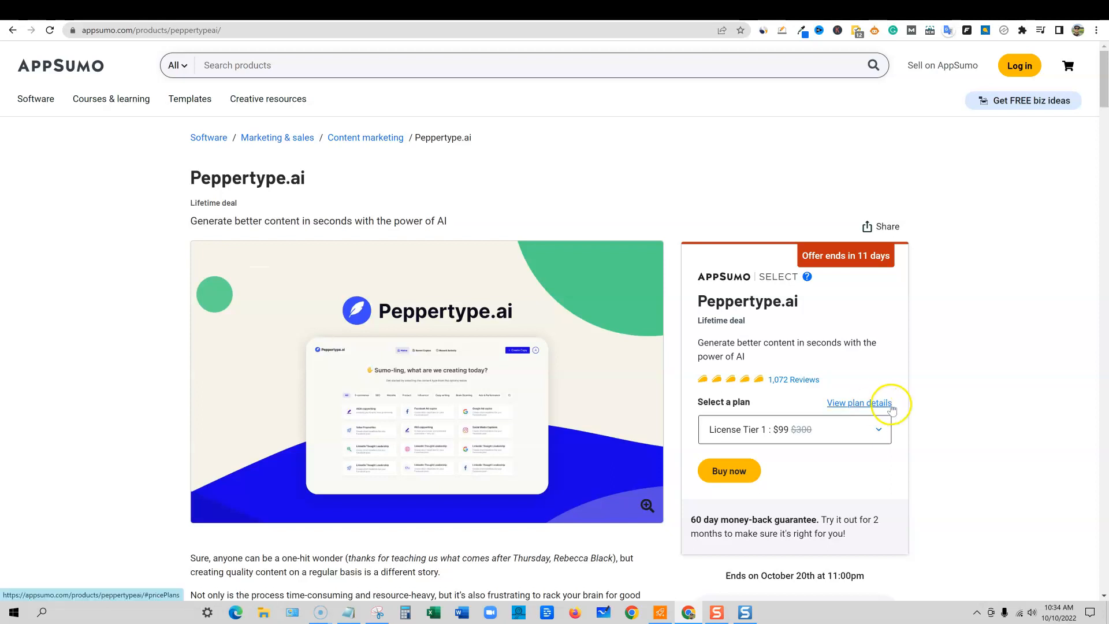
pyautogui.moveTo(862, 162)
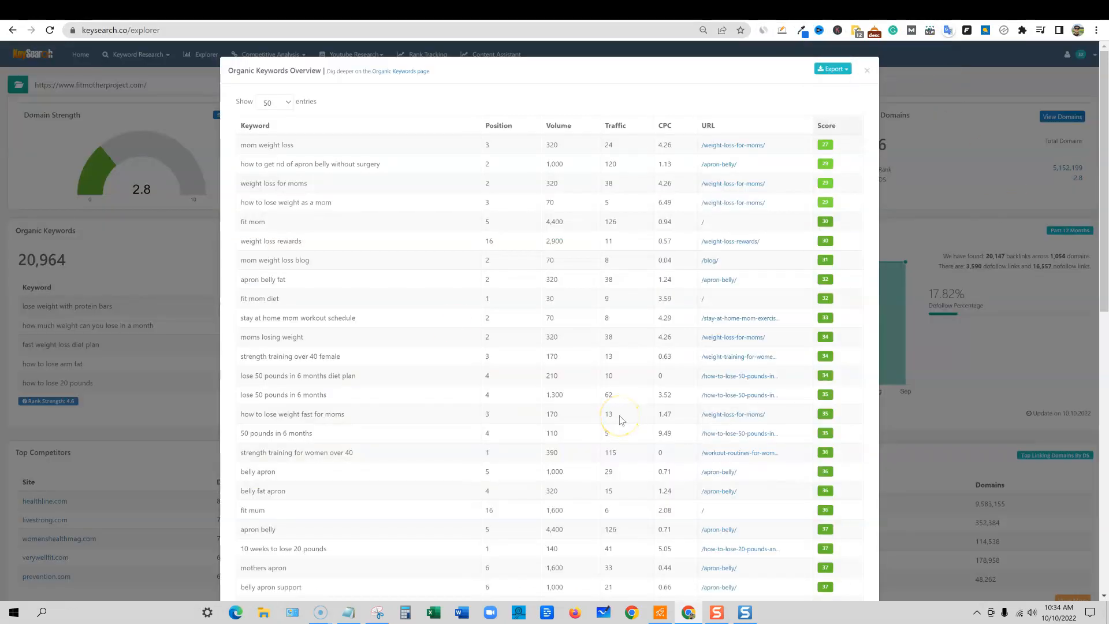
pyautogui.moveTo(591, 399)
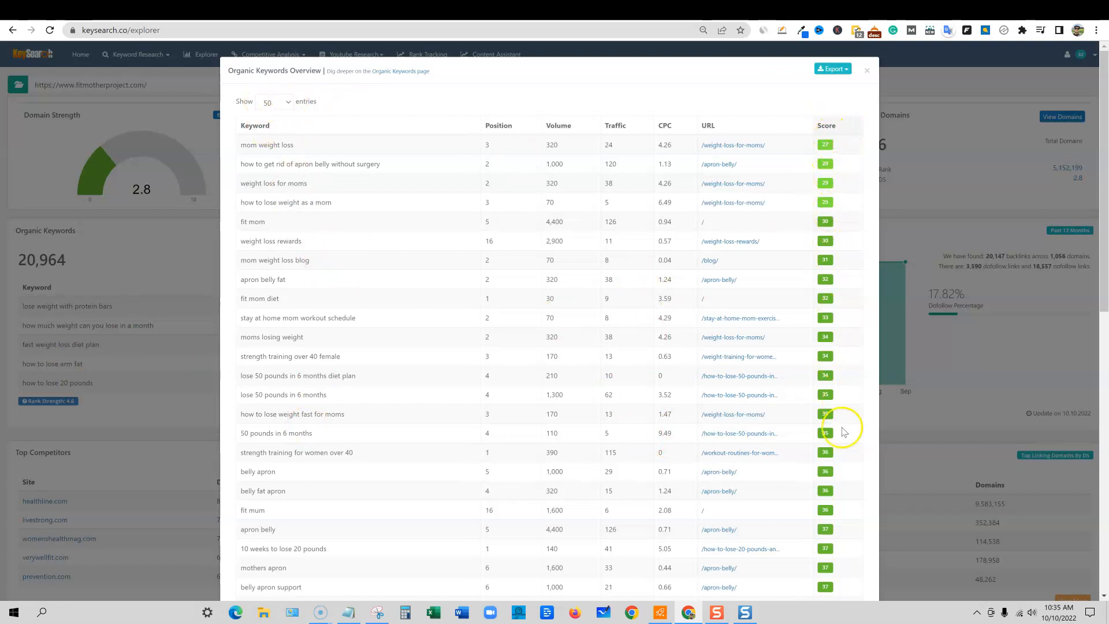
pyautogui.scroll(-3)
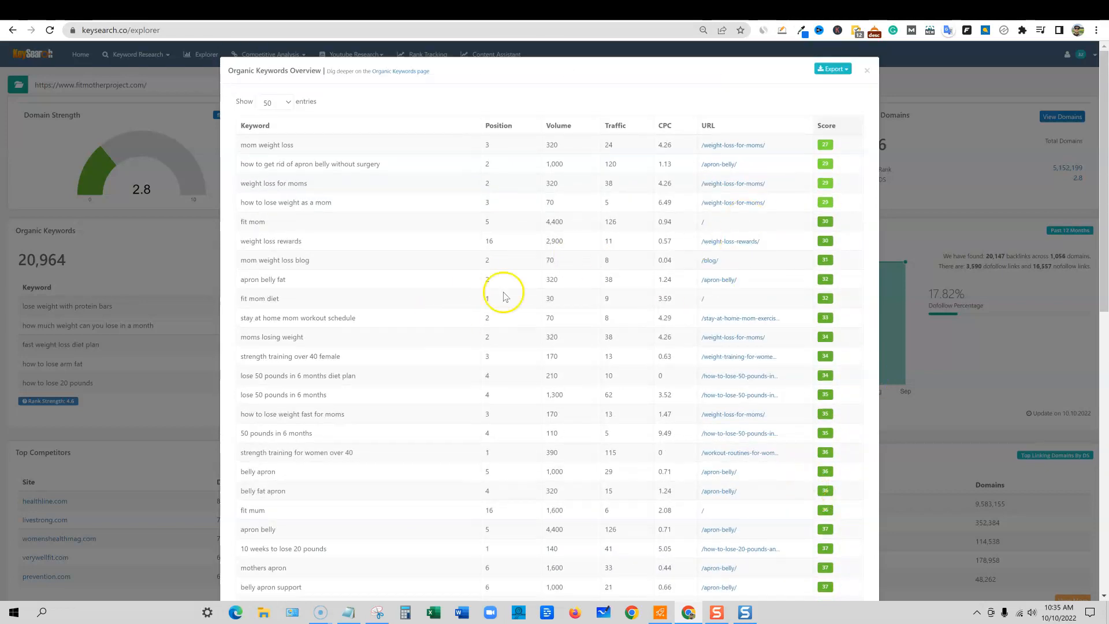
pyautogui.moveTo(417, 490)
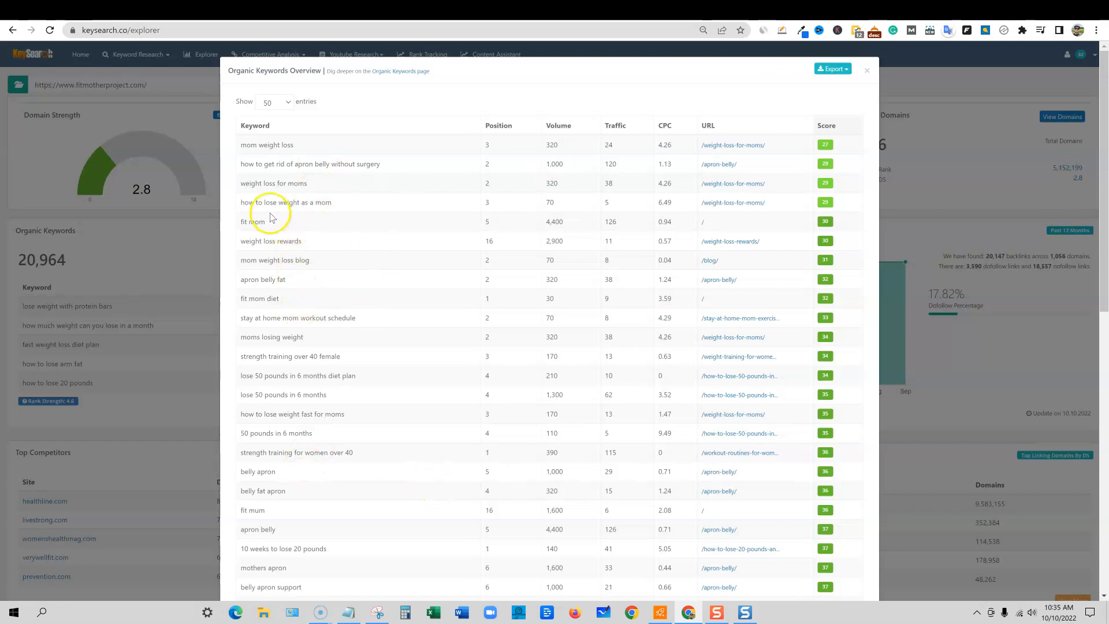
pyautogui.moveTo(336, 206)
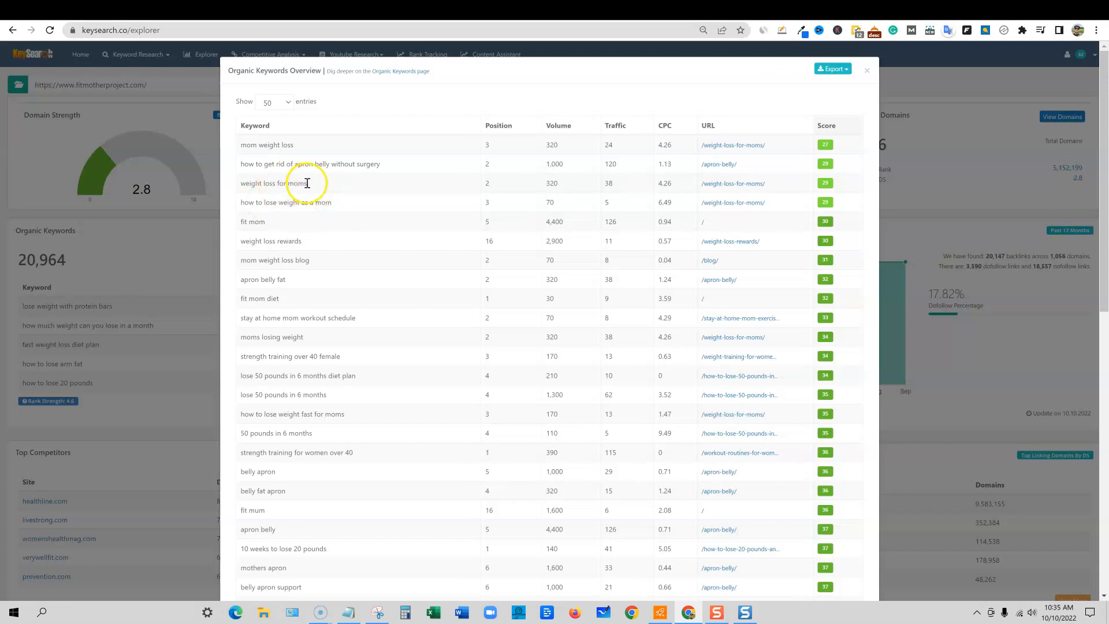
pyautogui.doubleClick(272, 184)
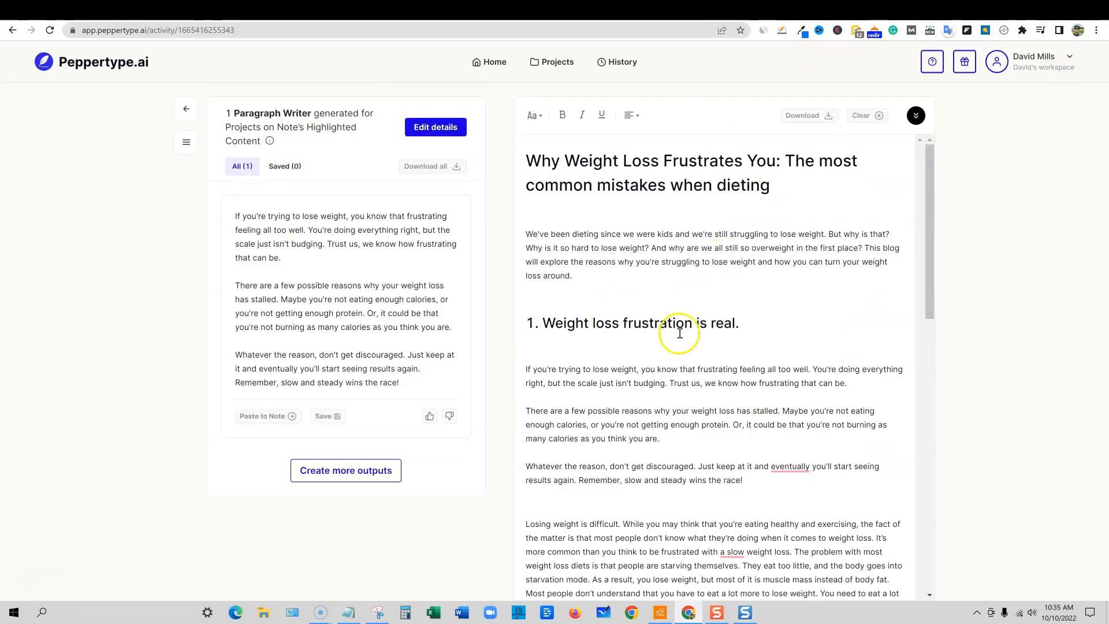
# Step: Clear the entire note and fill it with the Long-Form Blog template
pyautogui.click(861, 116)
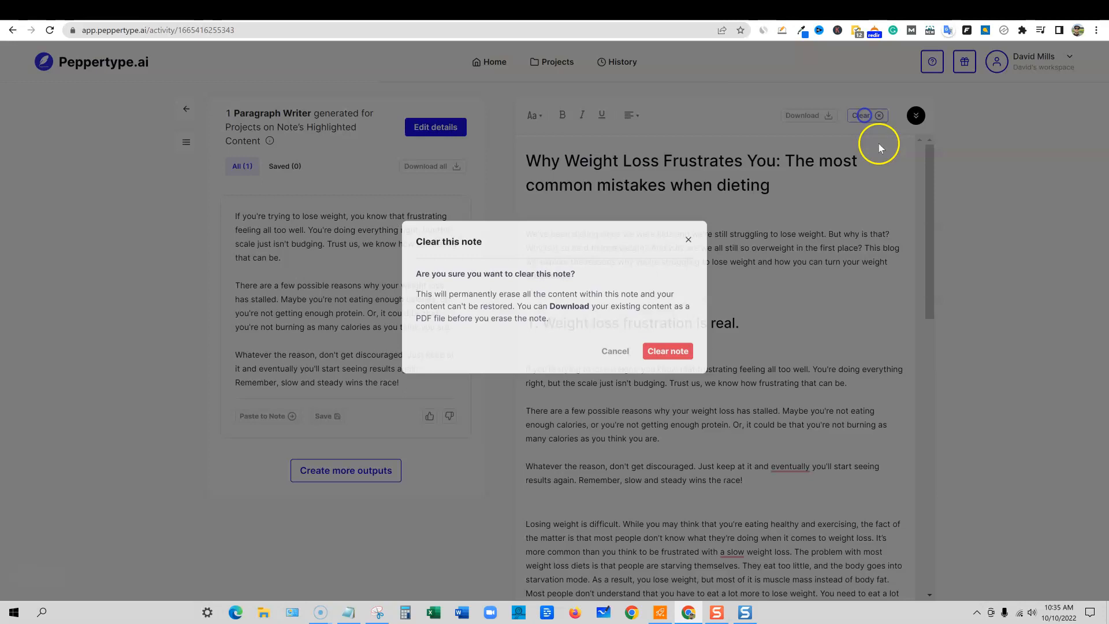
pyautogui.click(665, 351)
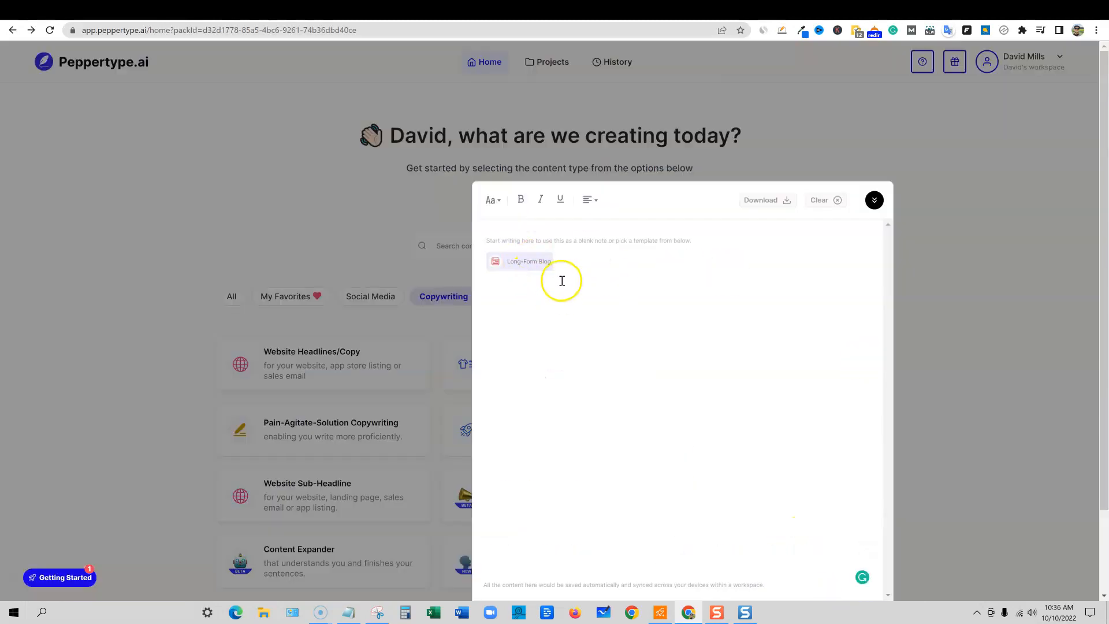
pyautogui.moveTo(552, 267)
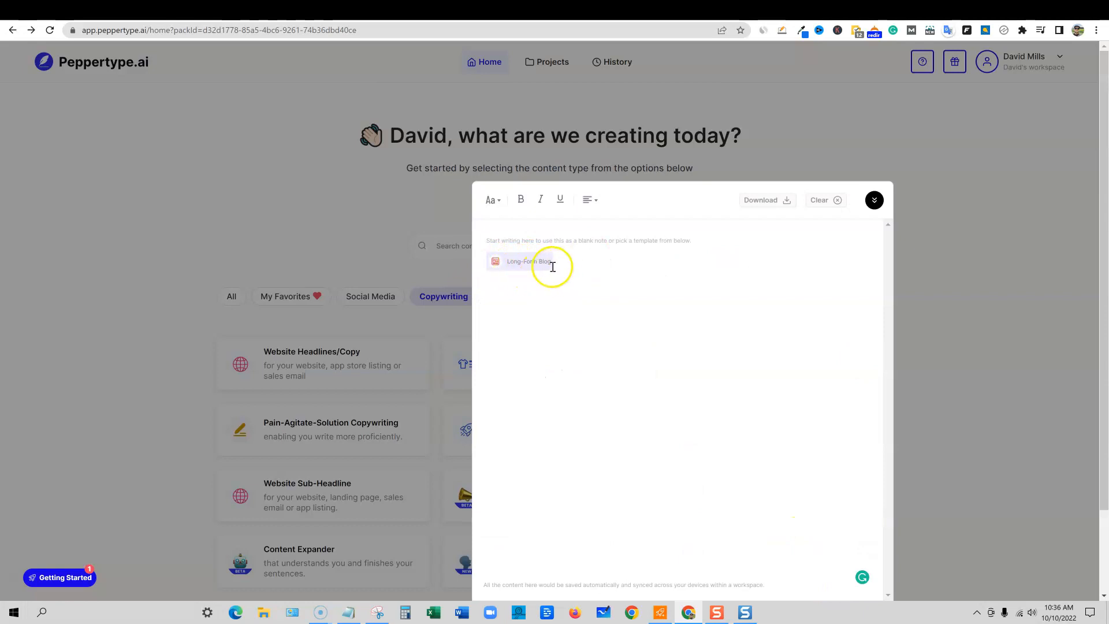
pyautogui.click(524, 262)
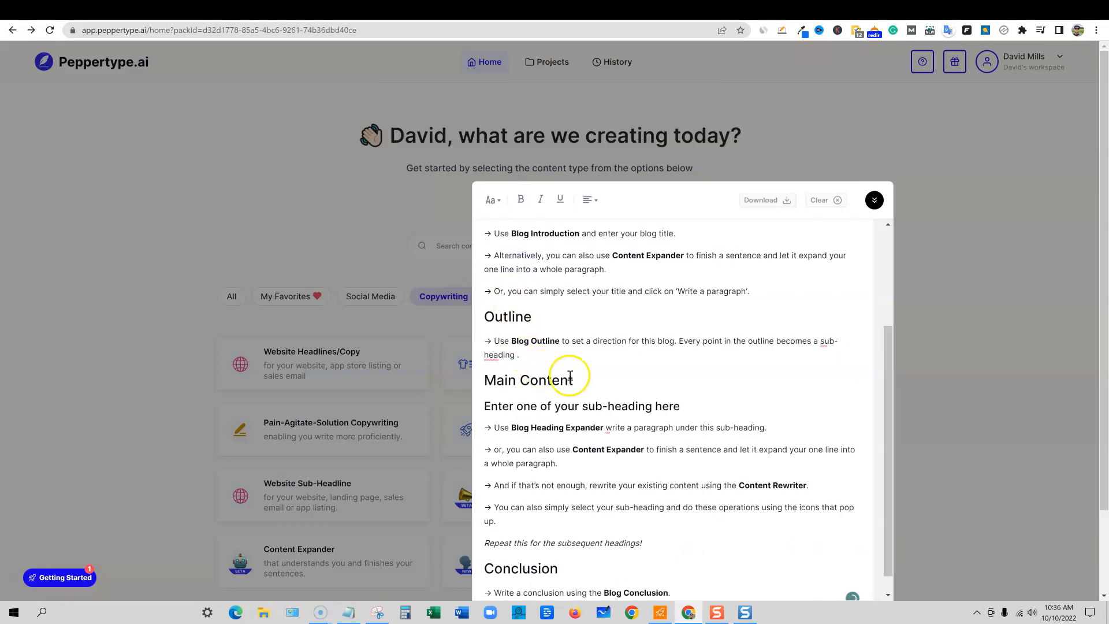
pyautogui.scroll(3)
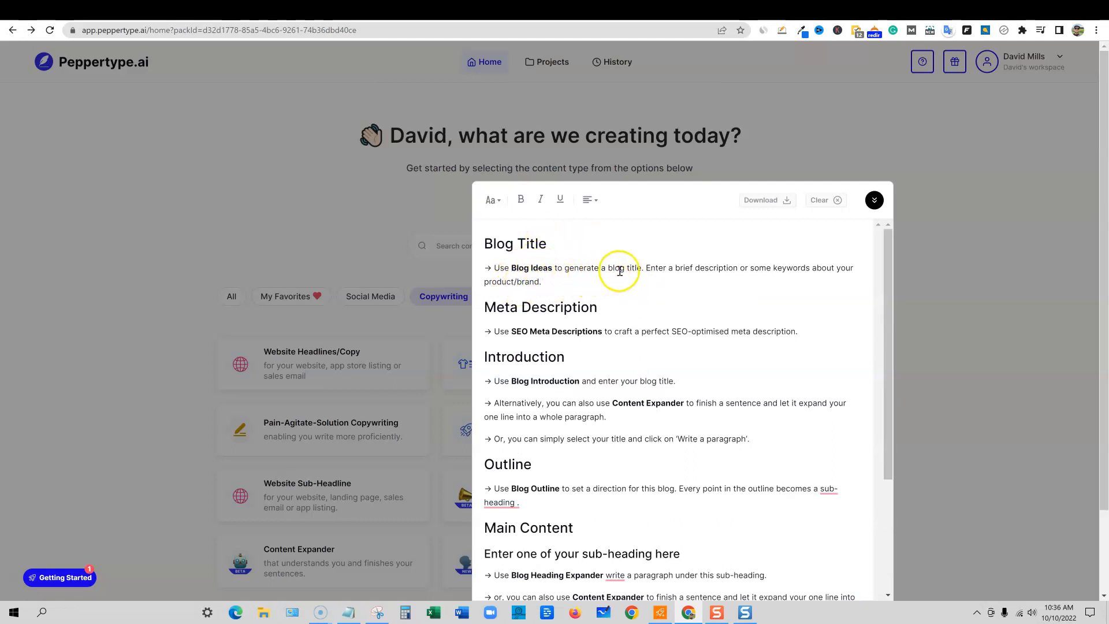
pyautogui.moveTo(547, 274)
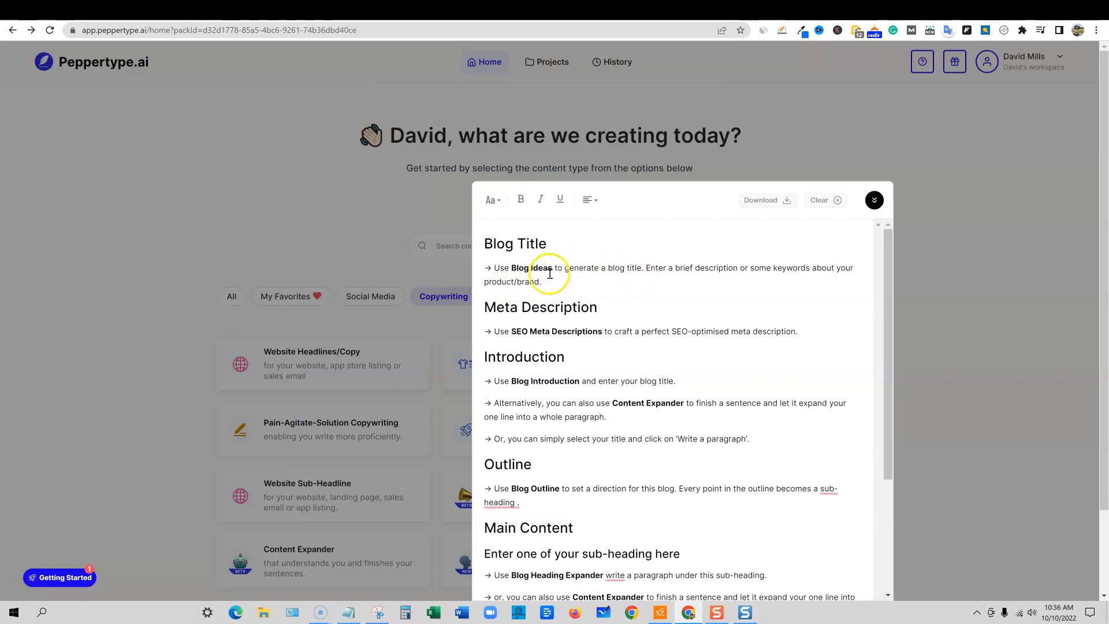
pyautogui.moveTo(595, 462)
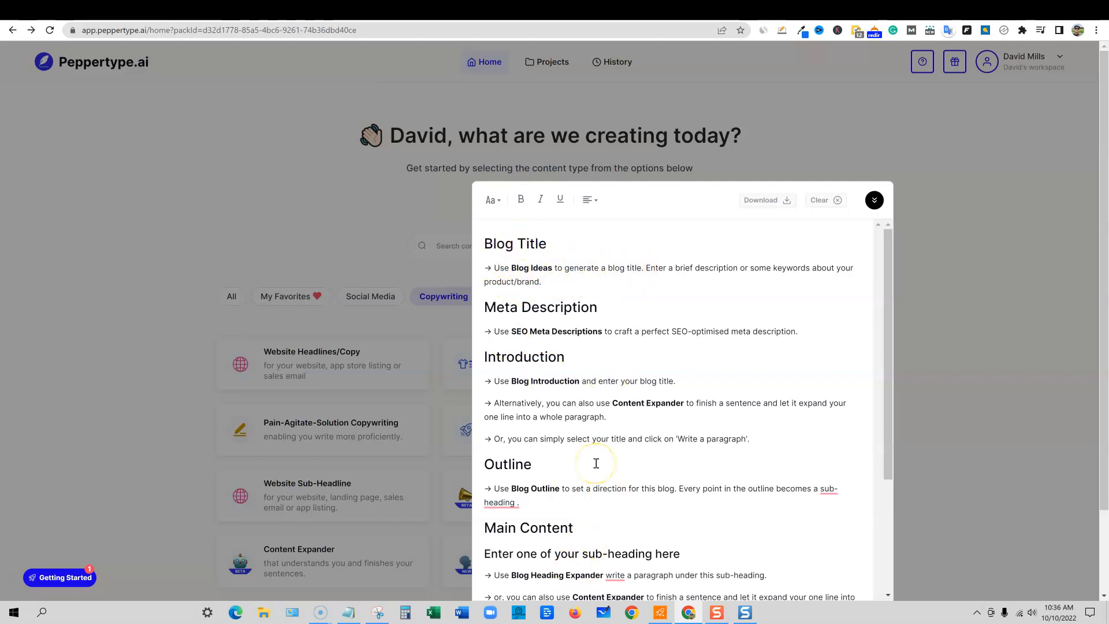
pyautogui.moveTo(560, 300)
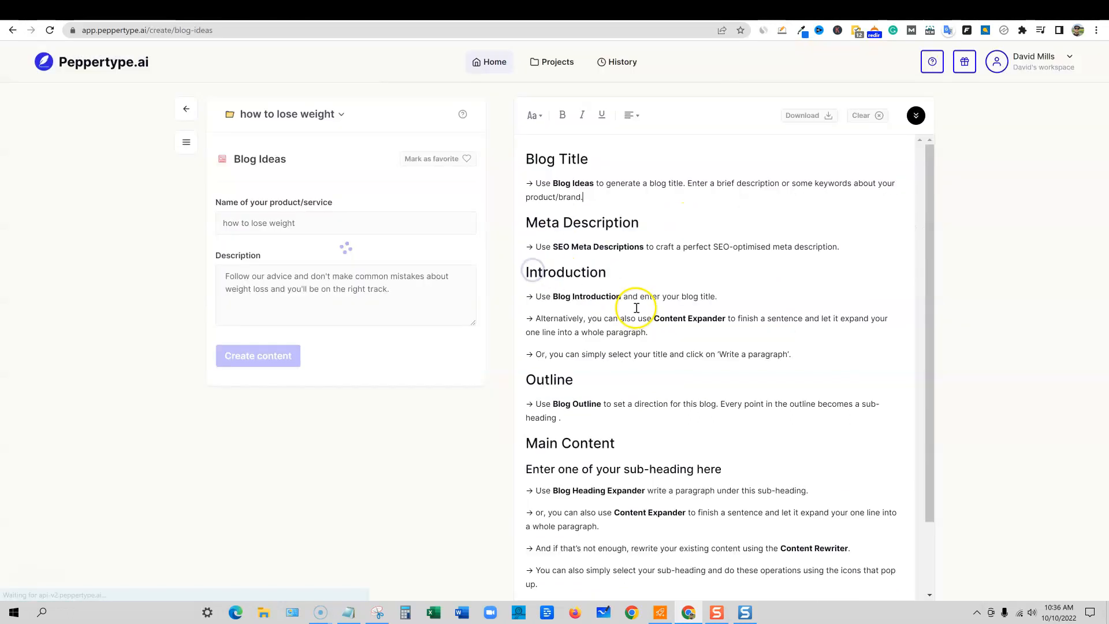
# Step: Generate blog title ideas and title the note 'How to Lose Weight for Moms and Keep it Off for Good'
pyautogui.tripleClick(258, 223)
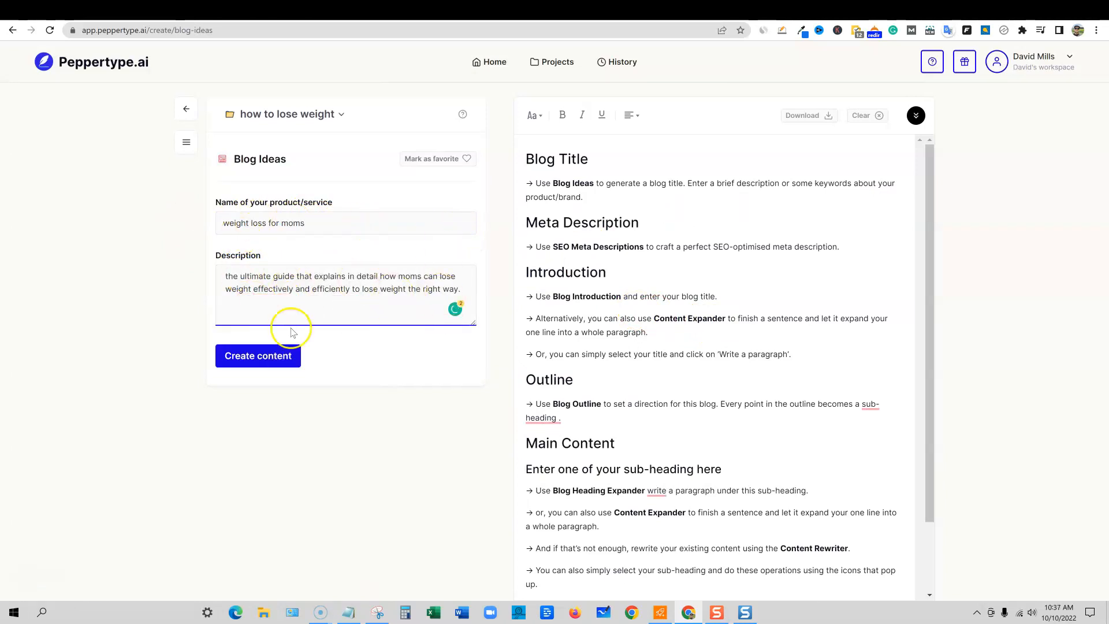
pyautogui.click(258, 356)
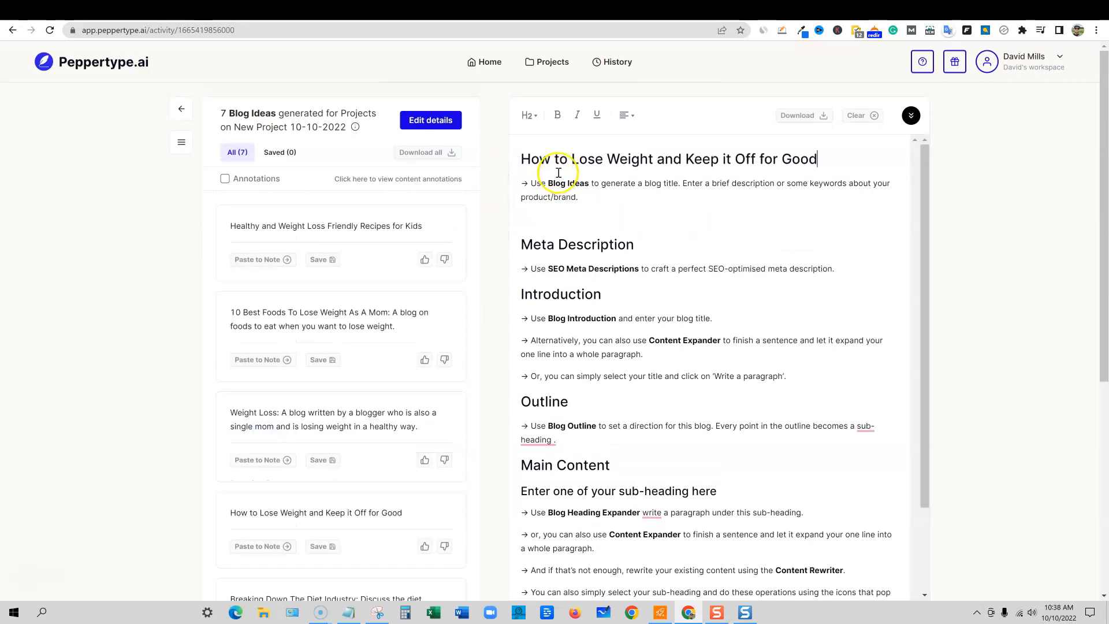
pyautogui.write('for Moms')
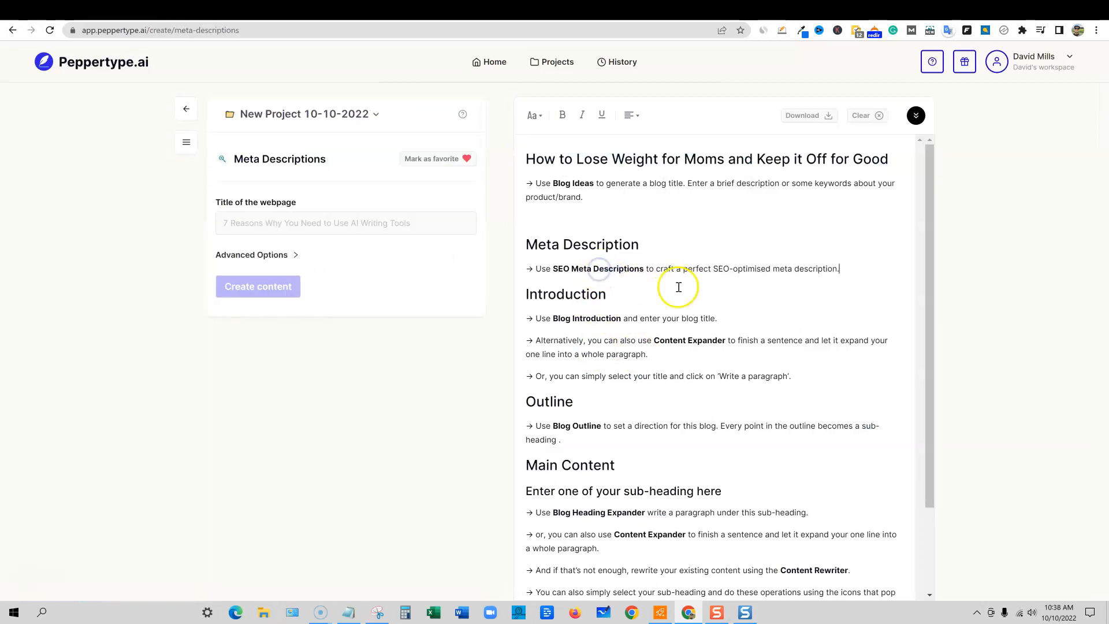
# Step: Generate meta descriptions for the title and paste the first one over the placeholder
pyautogui.write('How to Lose Weight for Moms and Keep it Off for Good')
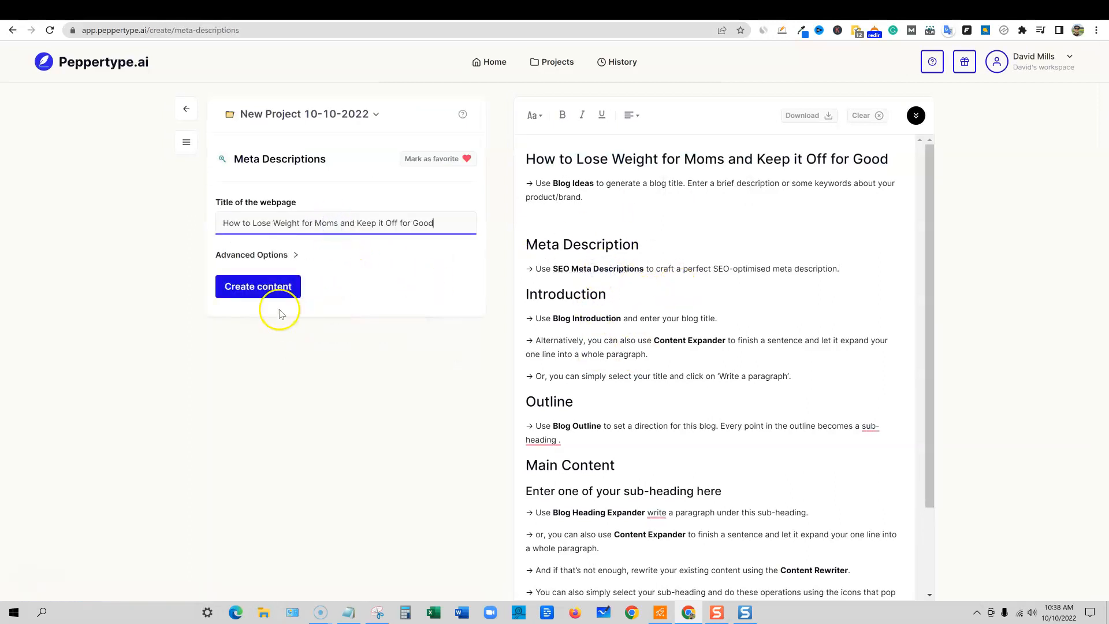
pyautogui.click(257, 286)
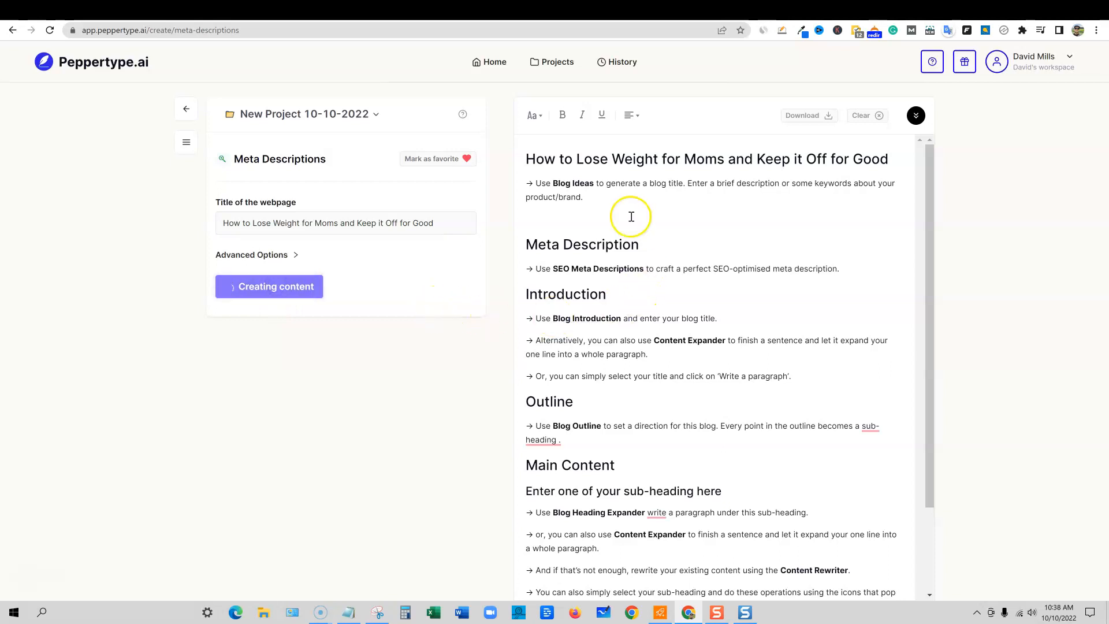
pyautogui.scroll(-3)
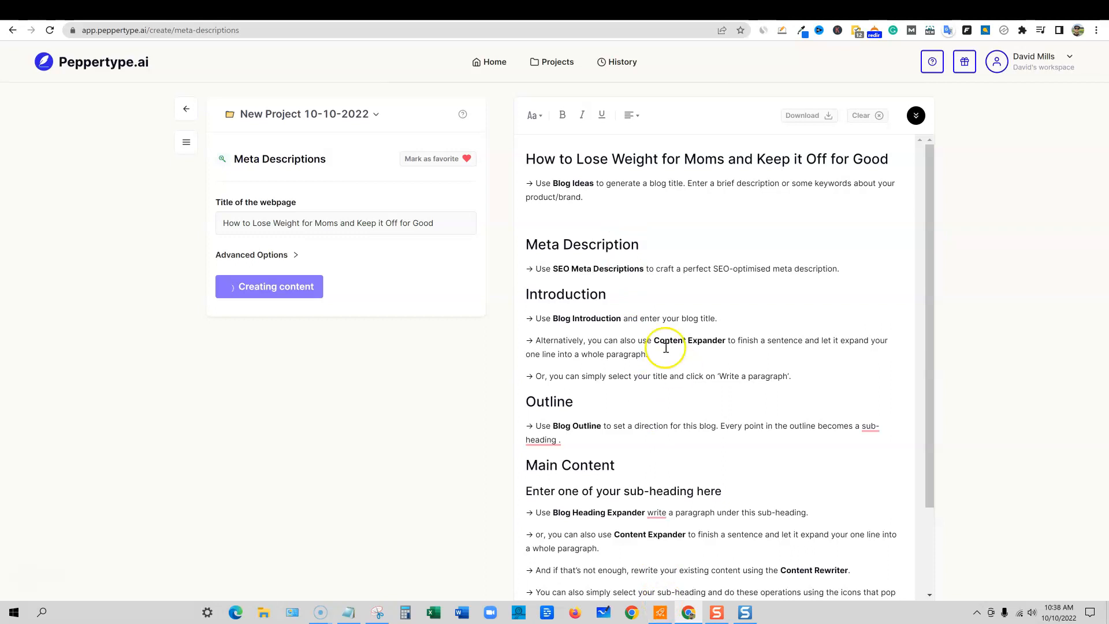
pyautogui.moveTo(590, 420)
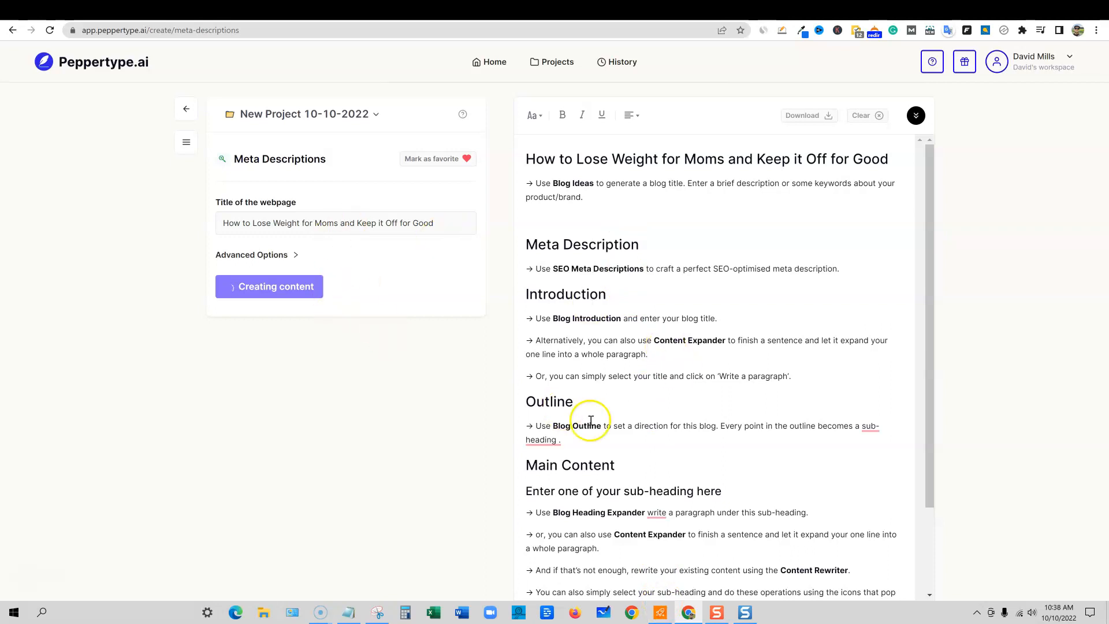
pyautogui.click(269, 285)
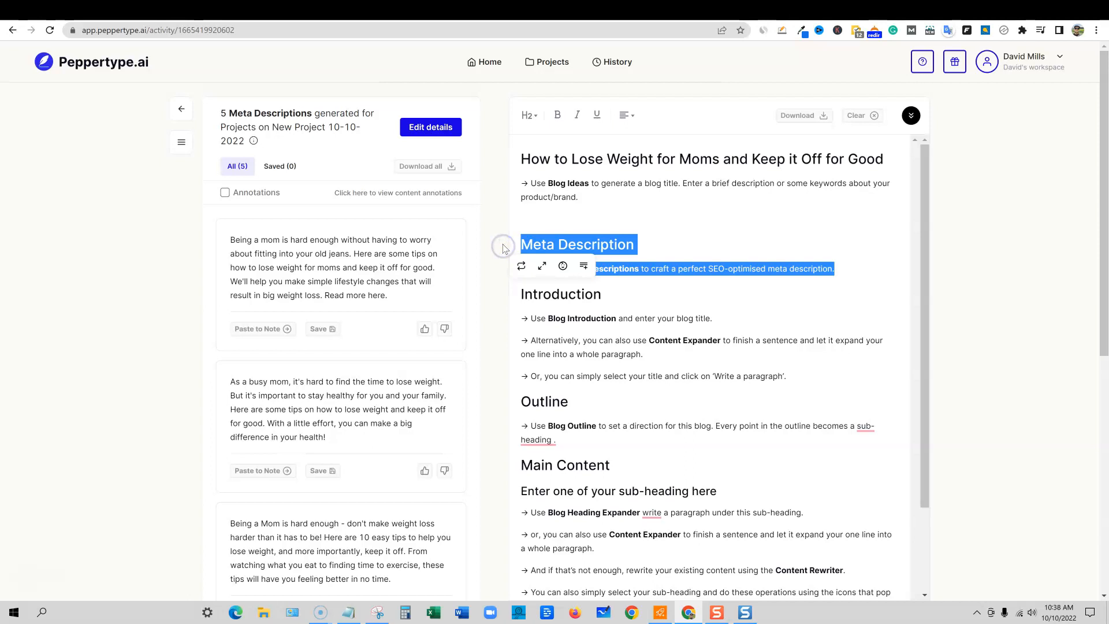
pyautogui.click(258, 328)
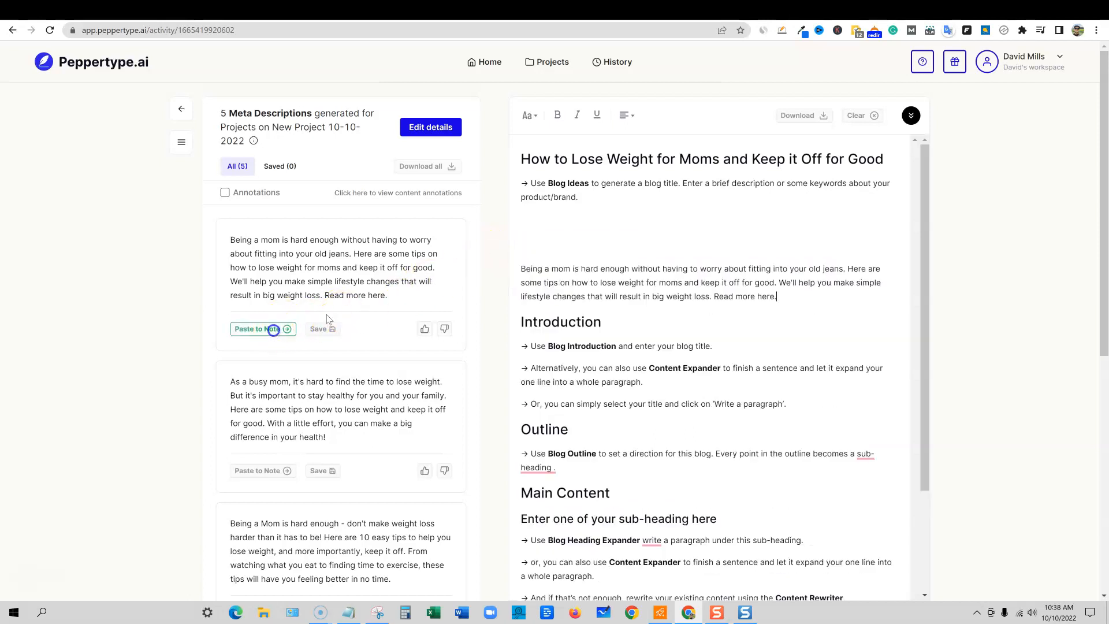
# Step: Add a 'ME' (Meta) heading on the blank line above the description
pyautogui.click(257, 329)
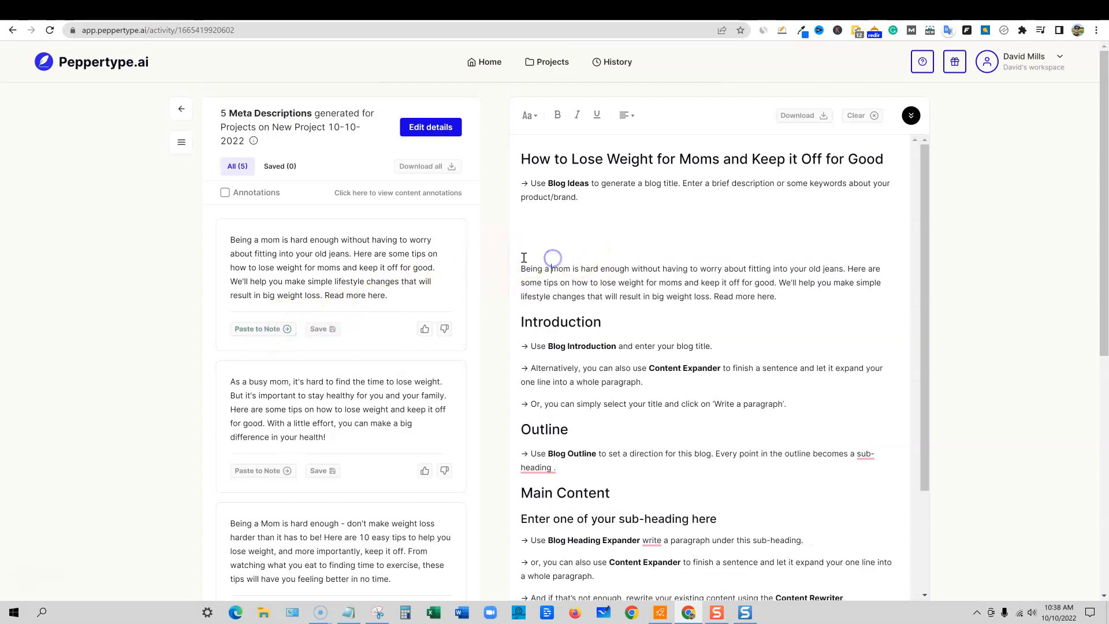
pyautogui.write('ME')
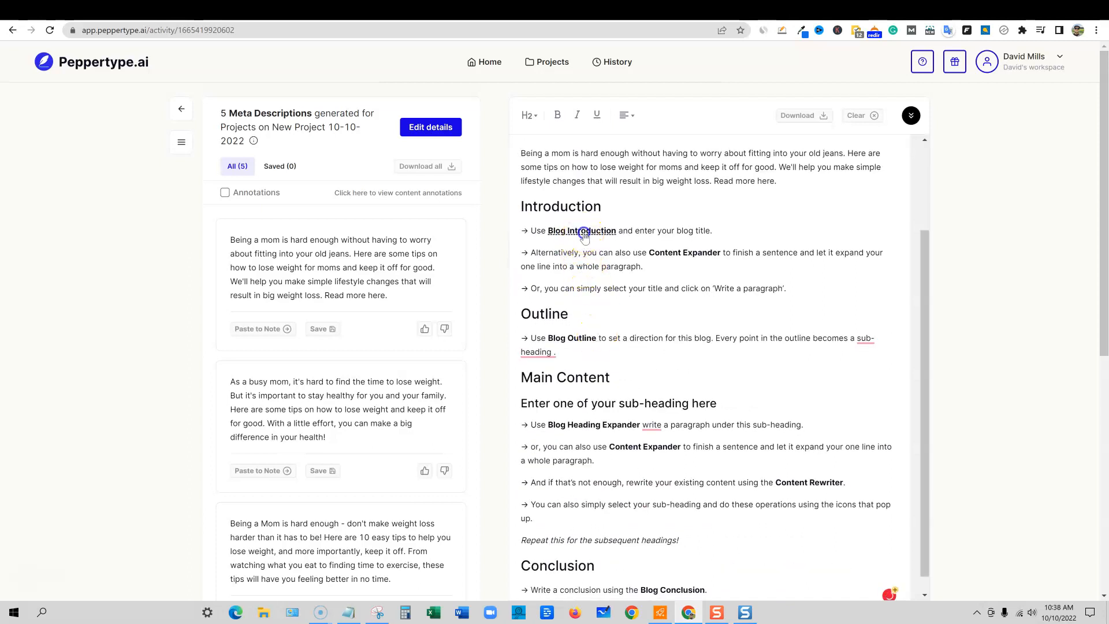
pyautogui.click(581, 230)
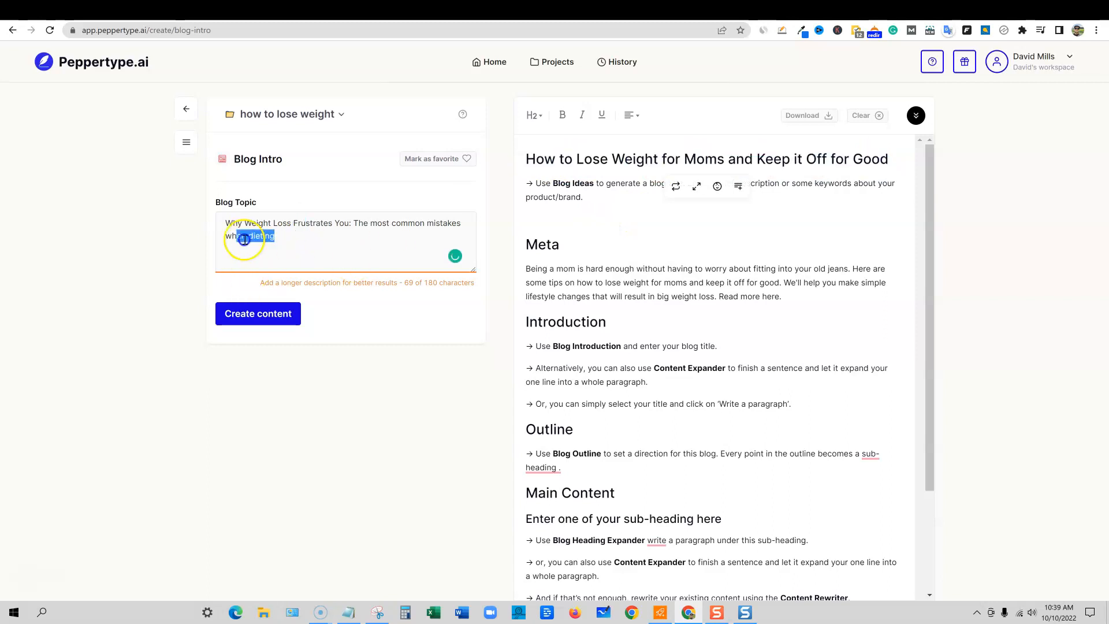
# Step: Generate intro options and paste the second one, 'Moms are always dieting...', into Introduction
pyautogui.click(258, 313)
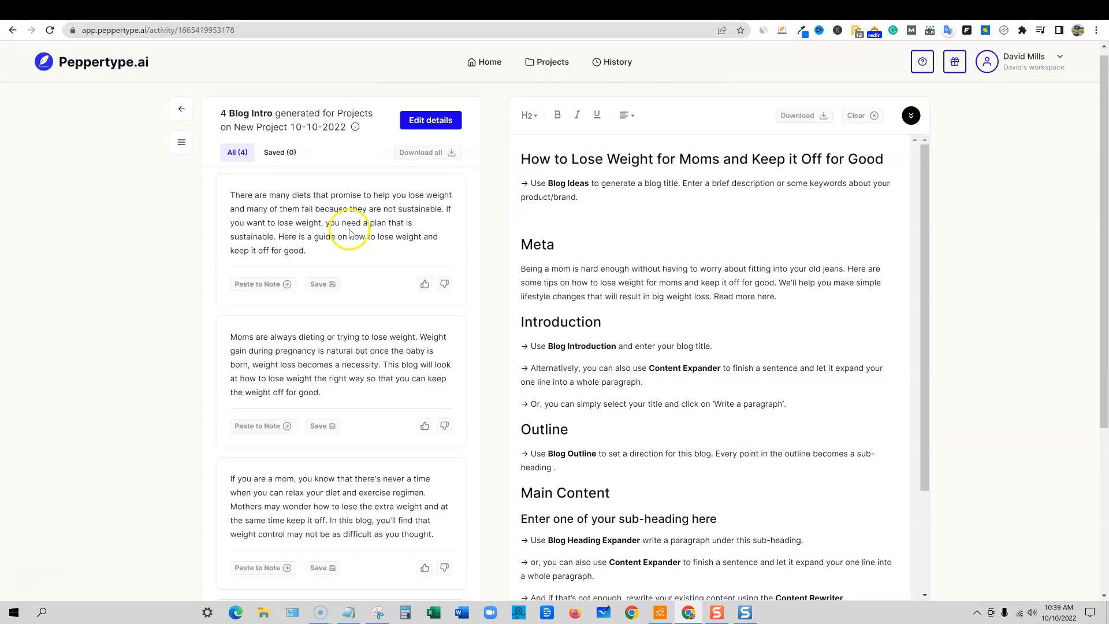
pyautogui.scroll(-3)
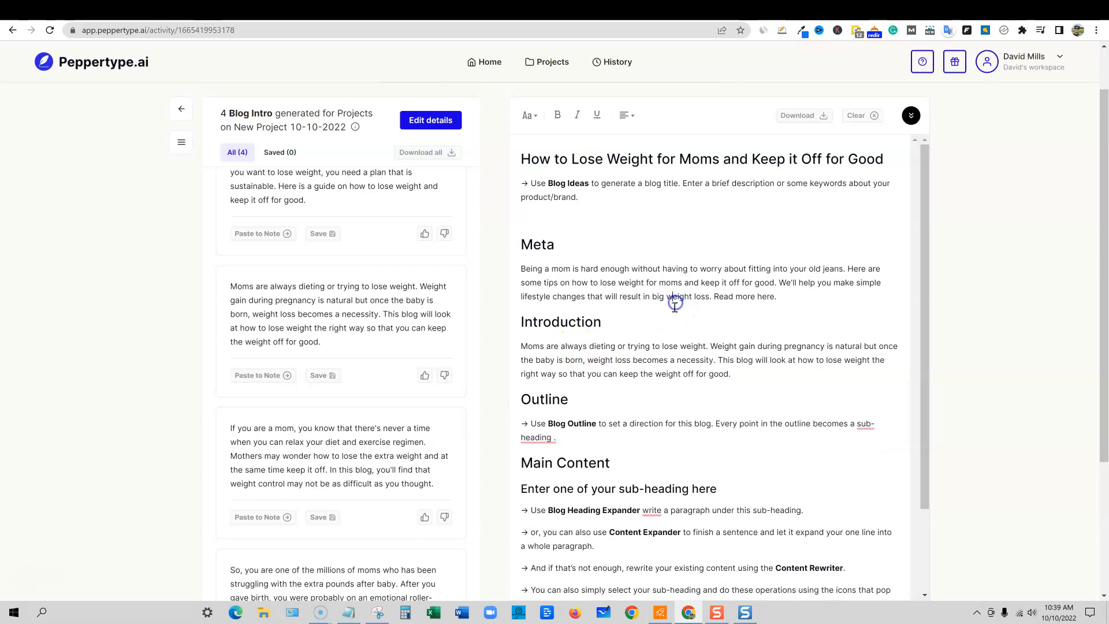
pyautogui.moveTo(537, 158); pyautogui.dragTo(676, 158)
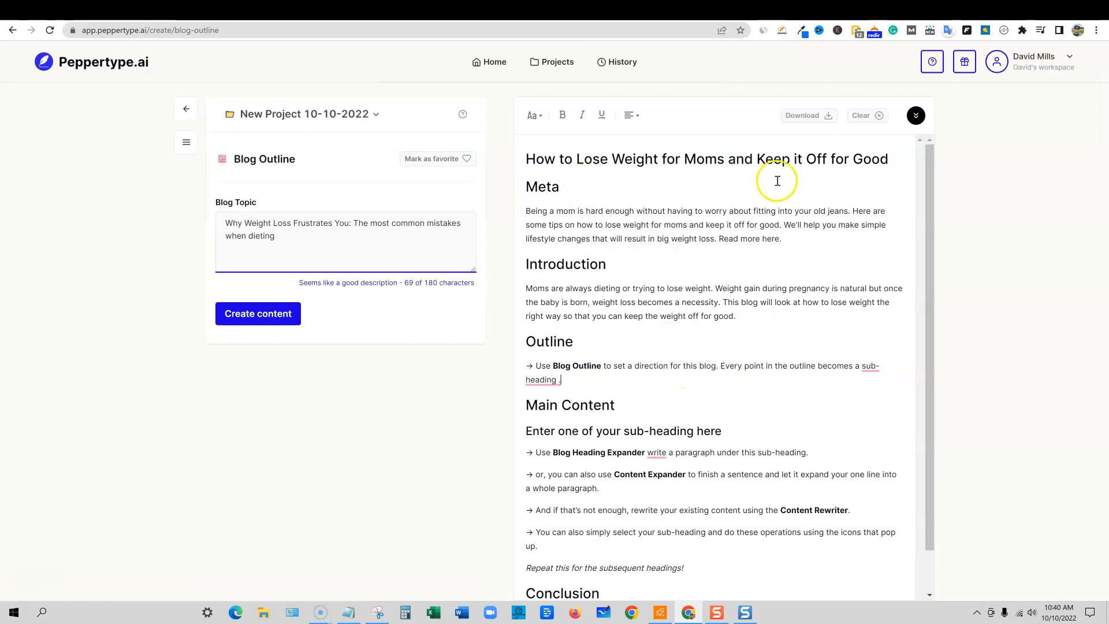
# Step: Generate a blog outline from the title and paste the three-part outline with conclusion into the note
pyautogui.doubleClick(706, 158)
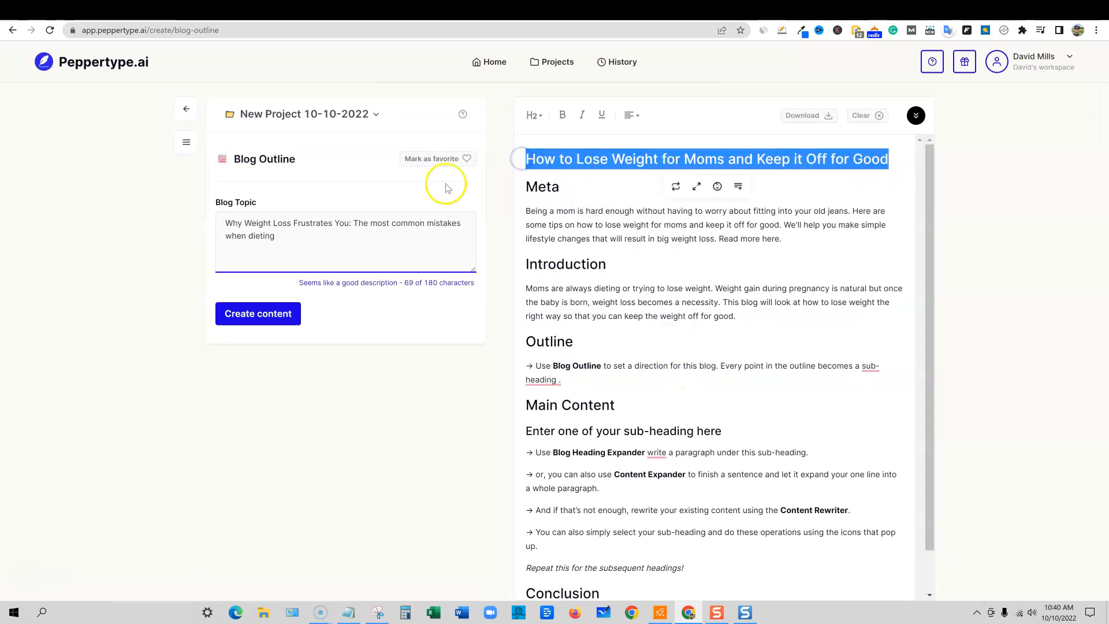
pyautogui.write('How to Lose Weight for Moms and Keep it Off for Good')
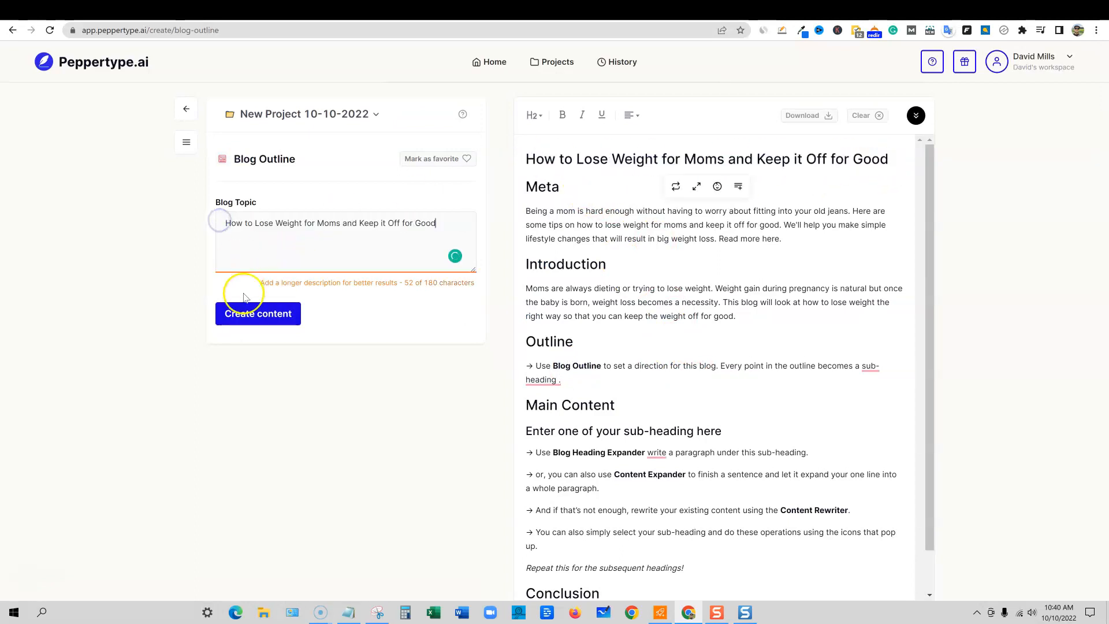
pyautogui.click(258, 313)
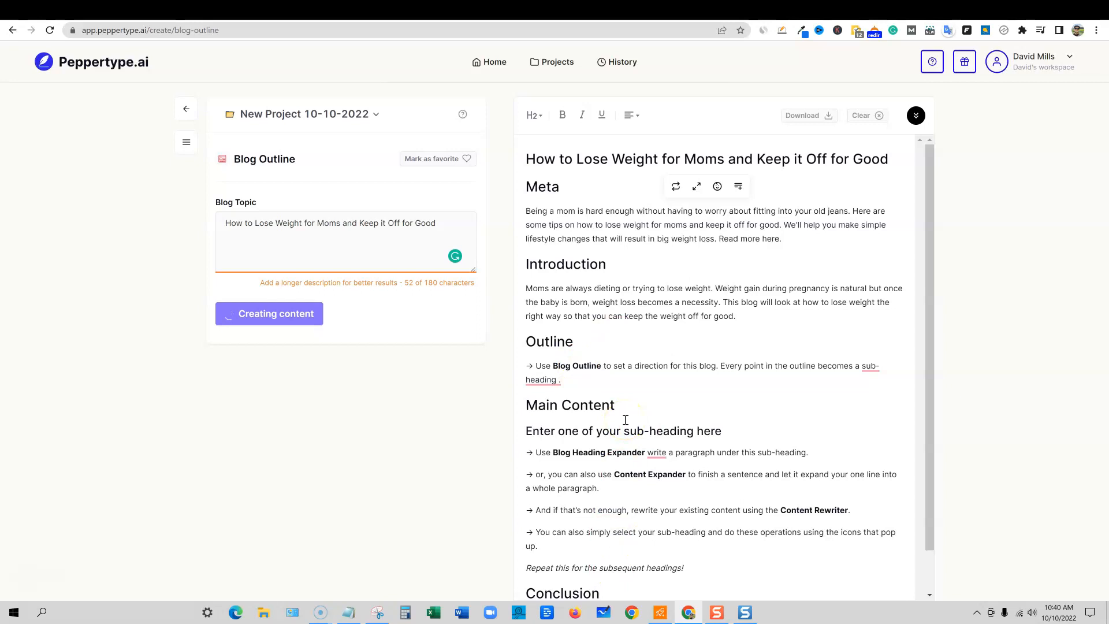
pyautogui.click(275, 313)
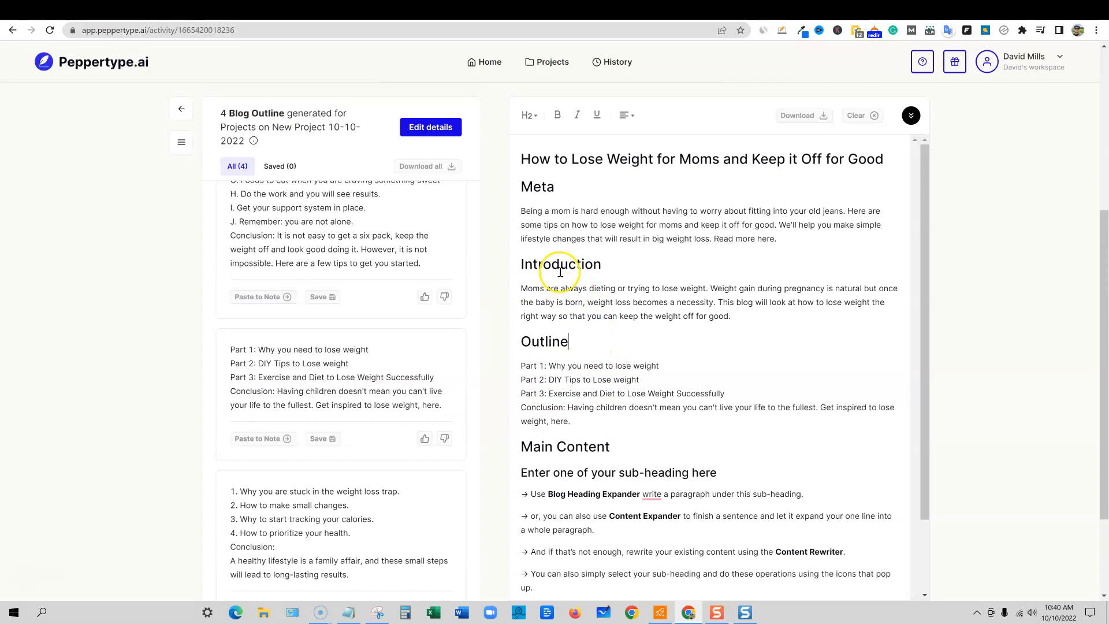
pyautogui.scroll(-3)
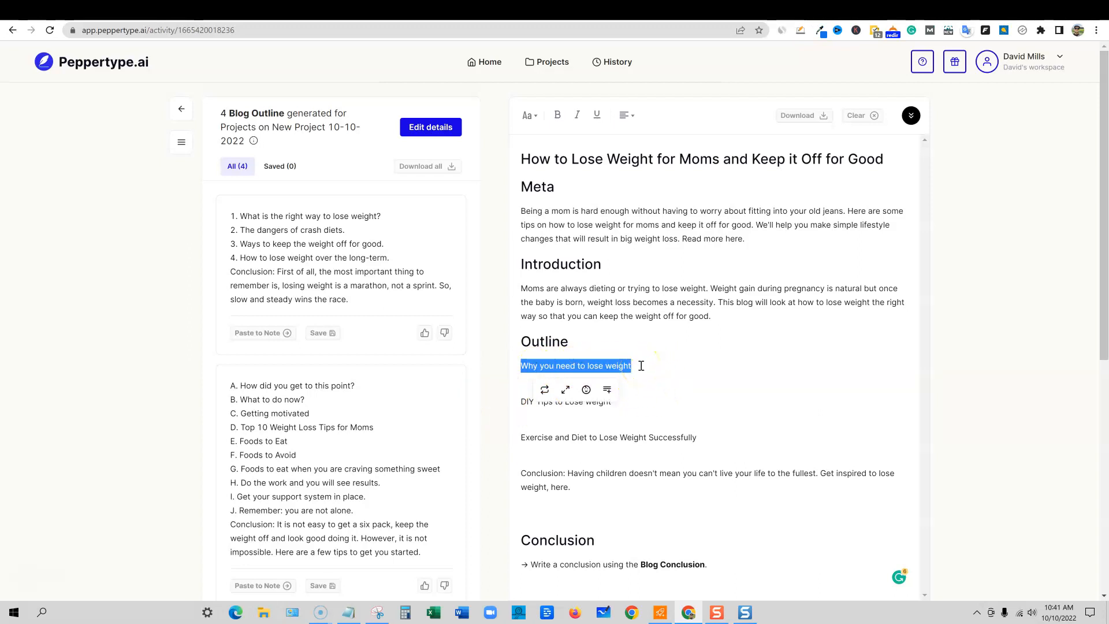
pyautogui.moveTo(665, 351)
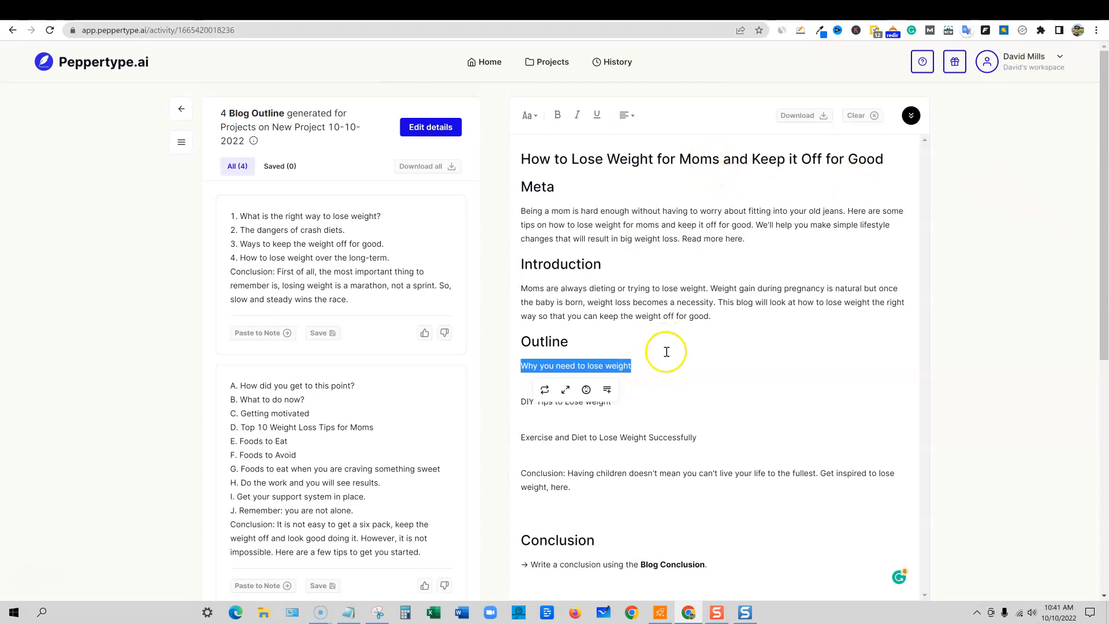
pyautogui.moveTo(665, 370)
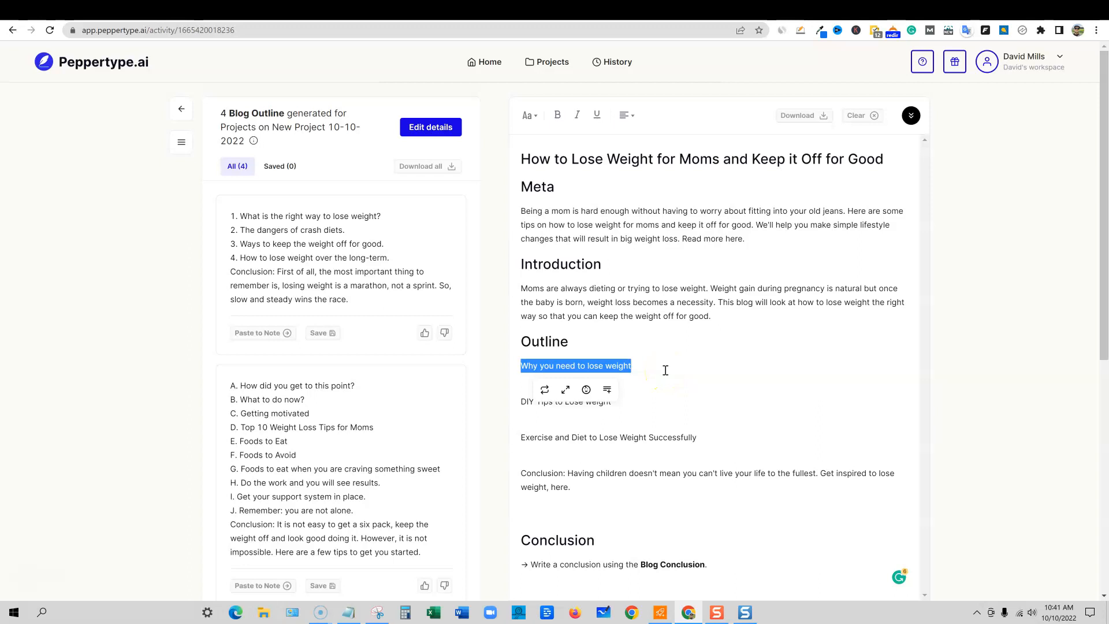
pyautogui.moveTo(544, 390)
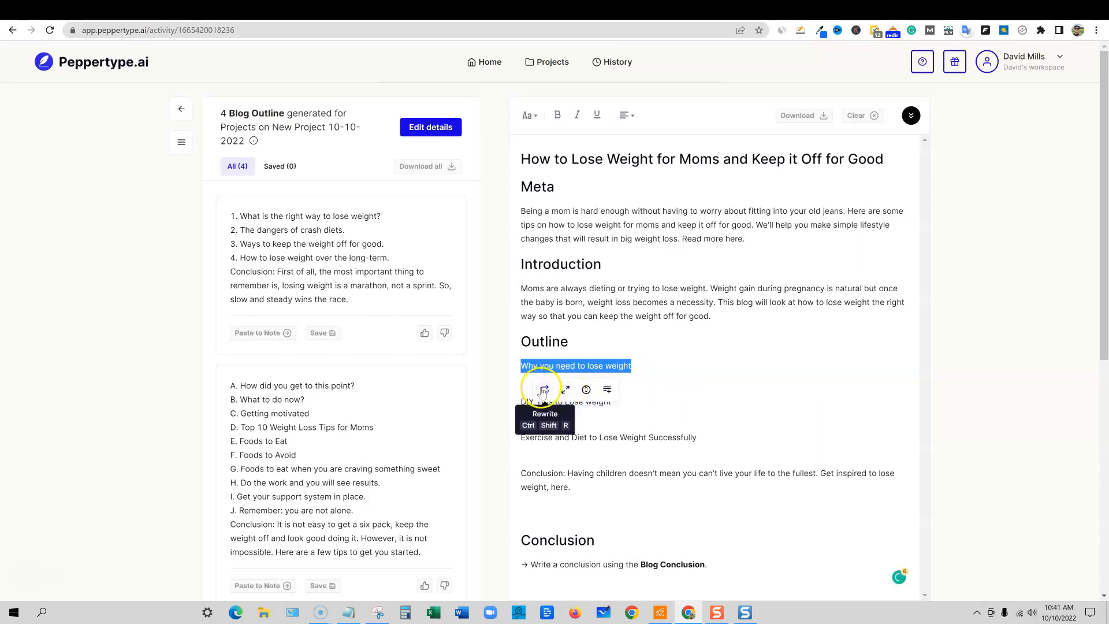
# Step: Rewrite the first outline point as 'Why is it important for moms to lose weight?'
pyautogui.click(543, 389)
pyautogui.write('Why is it important for m')
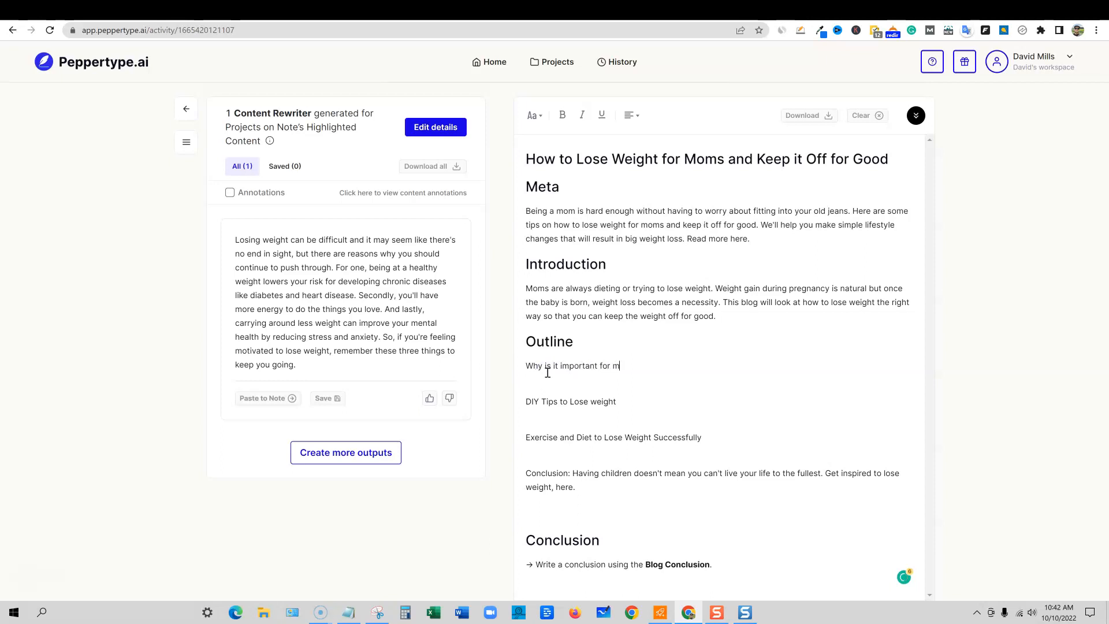
pyautogui.write('oms to lose weight?')
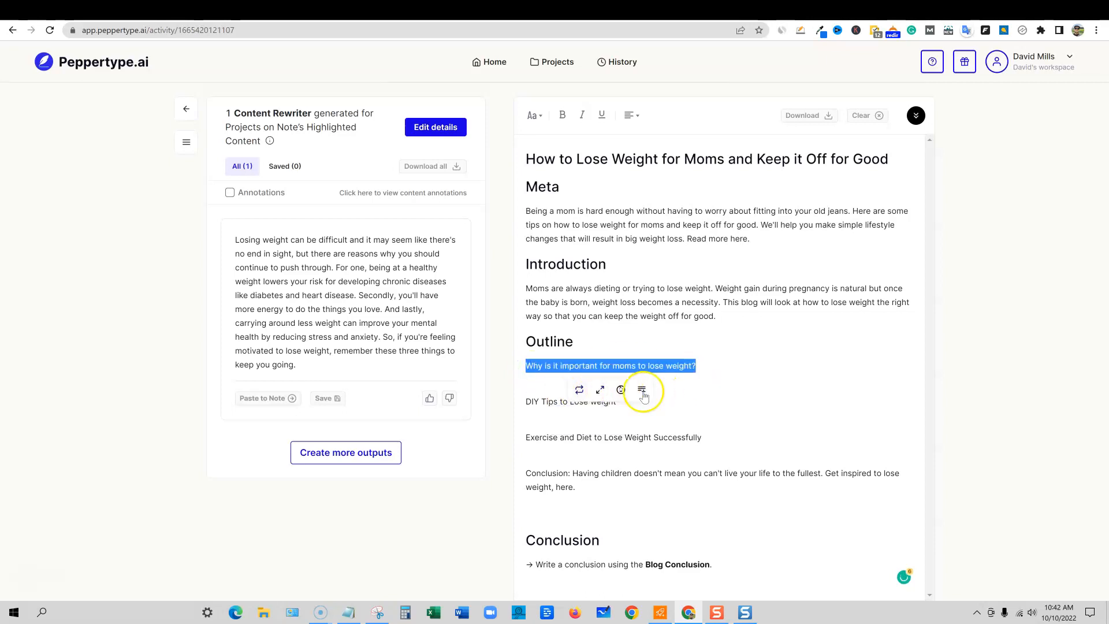
# Step: Generate three paragraphs answering the first outline question and paste them beneath it
pyautogui.click(641, 389)
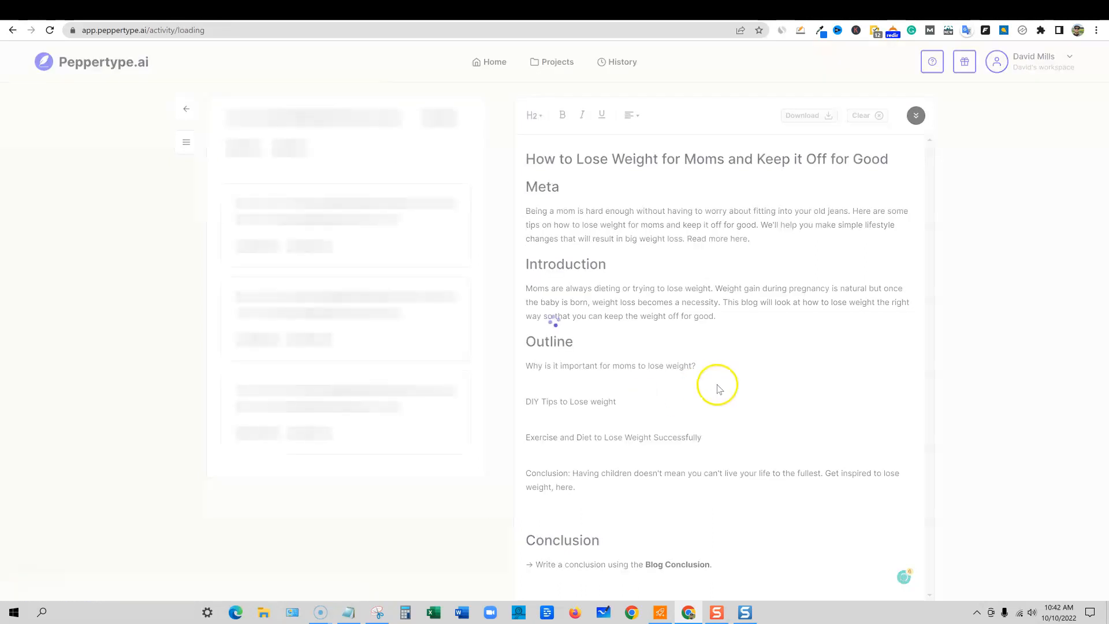
pyautogui.moveTo(741, 373)
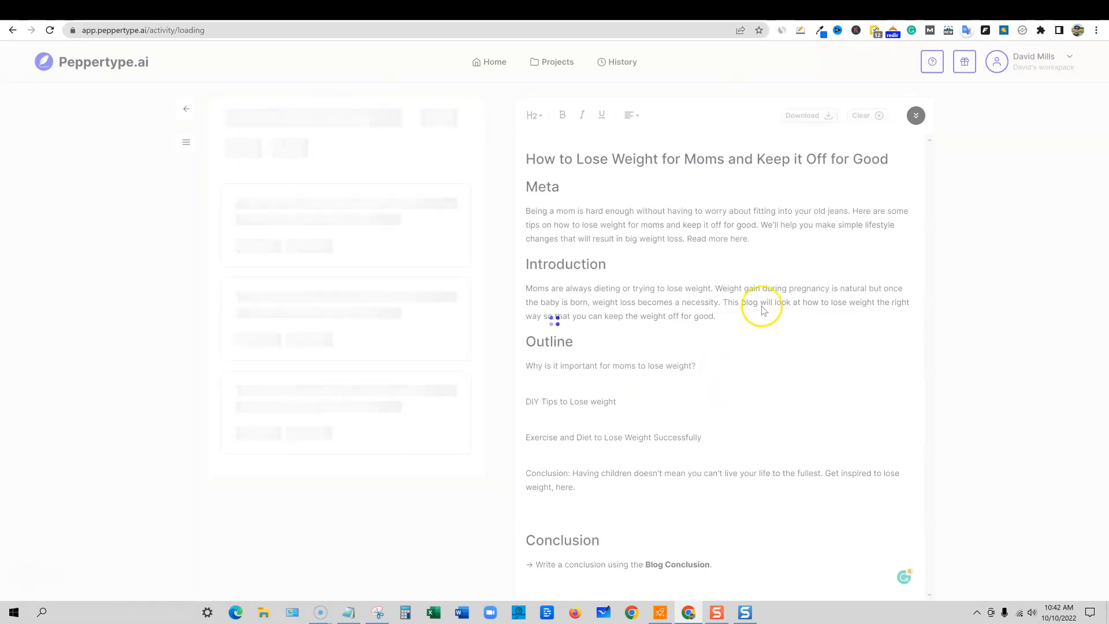
pyautogui.moveTo(241, 163)
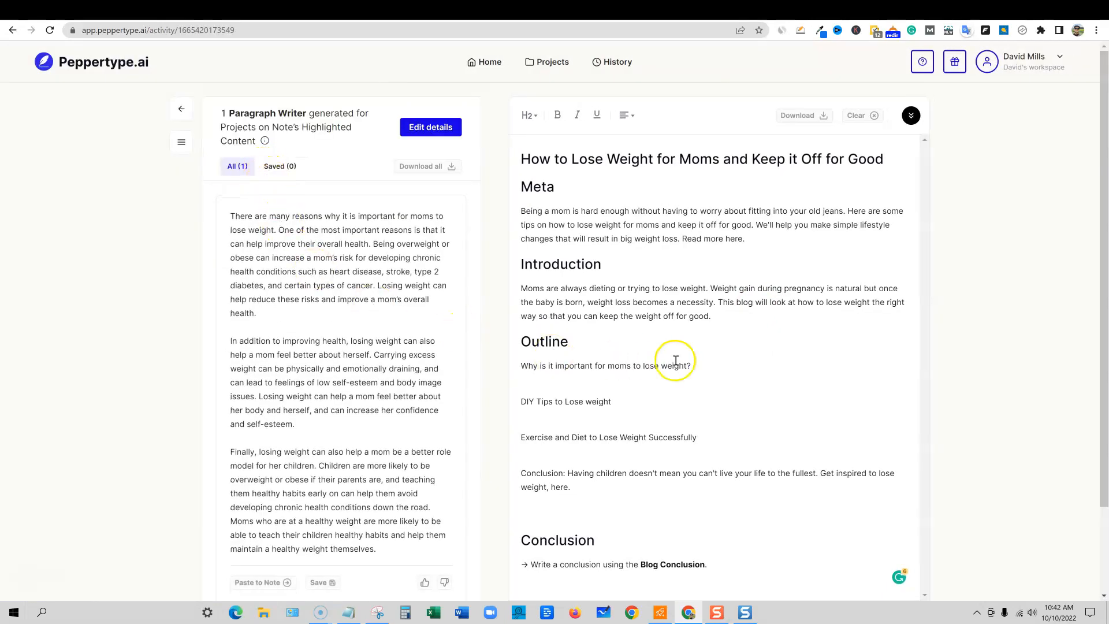
pyautogui.moveTo(262, 220)
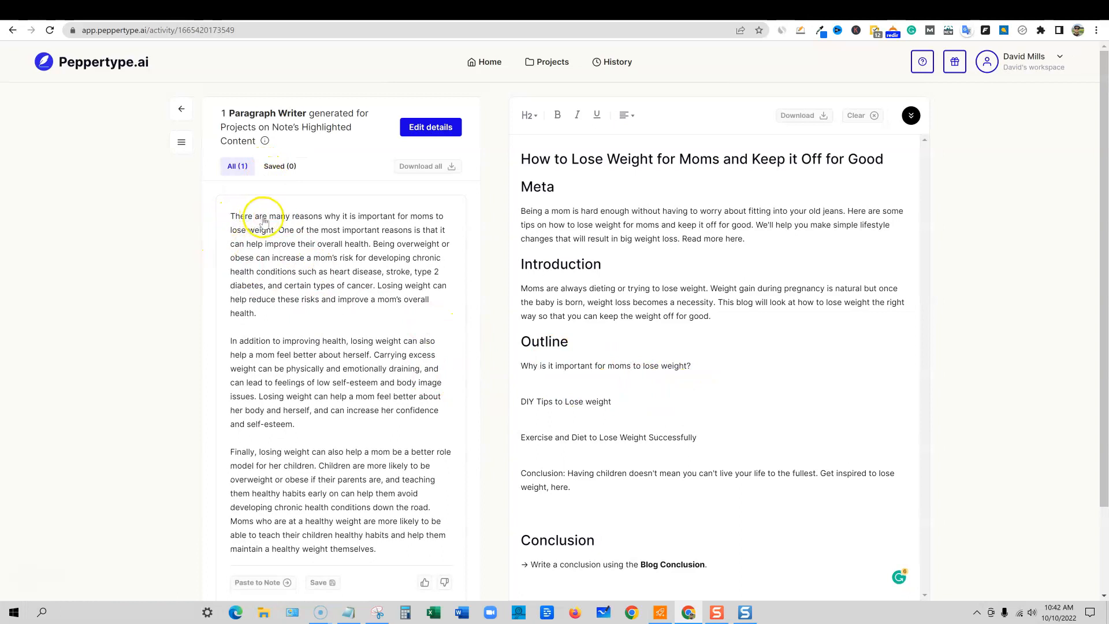
pyautogui.moveTo(304, 235)
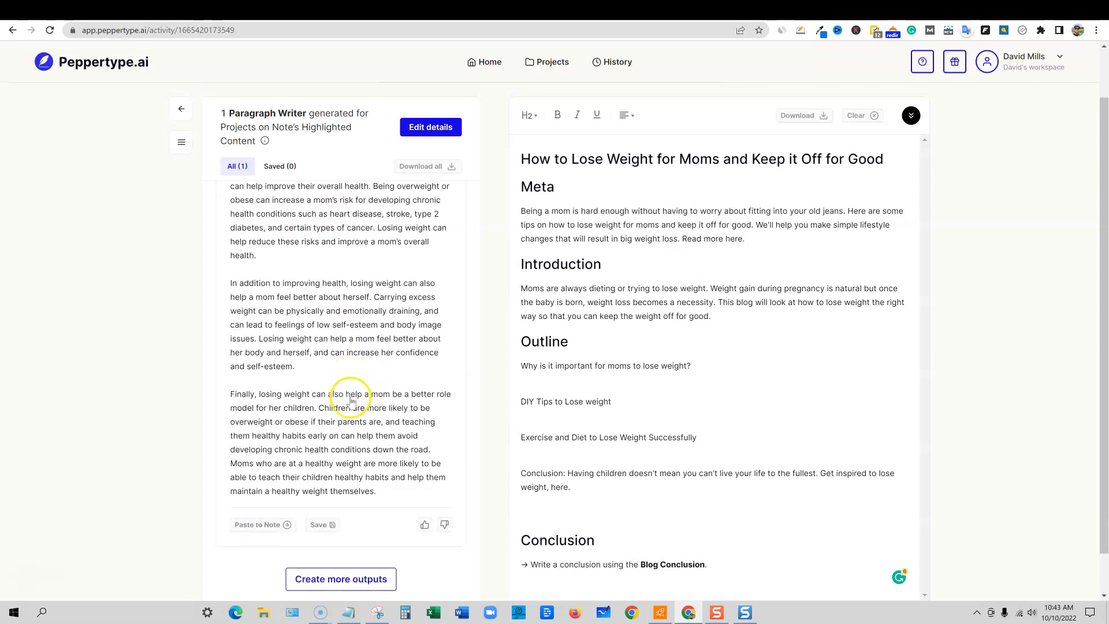
pyautogui.moveTo(380, 495)
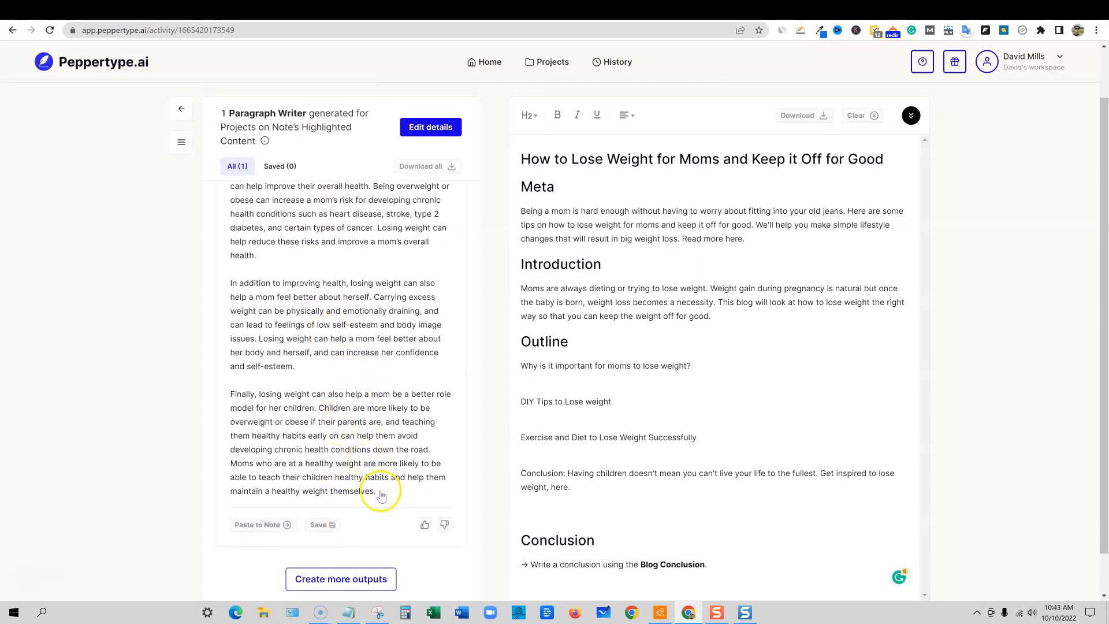
pyautogui.moveTo(704, 367)
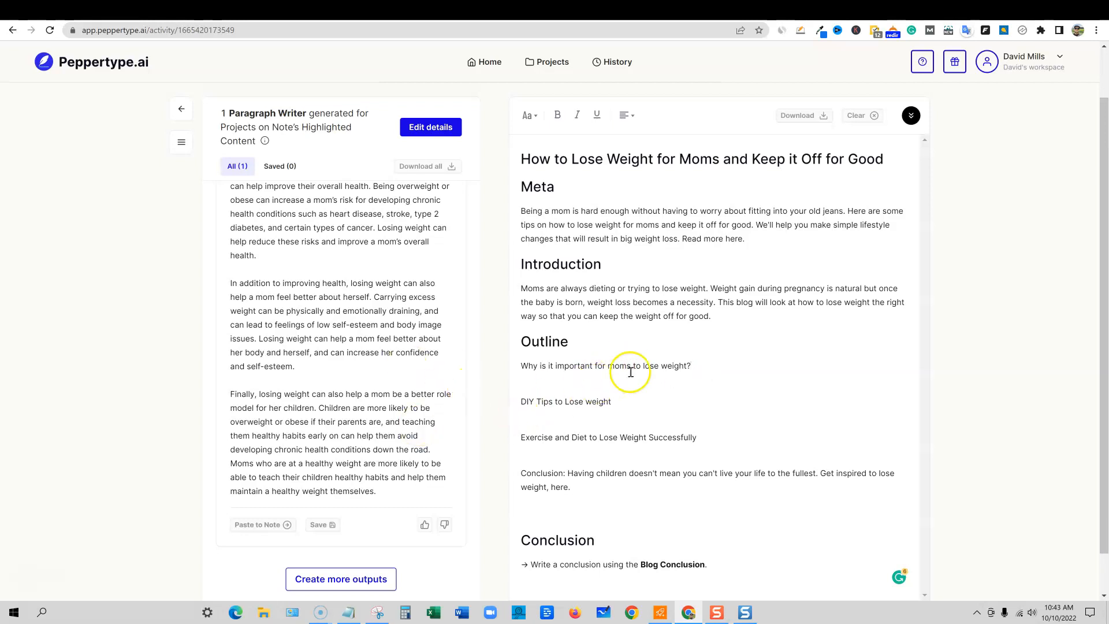
pyautogui.moveTo(694, 366)
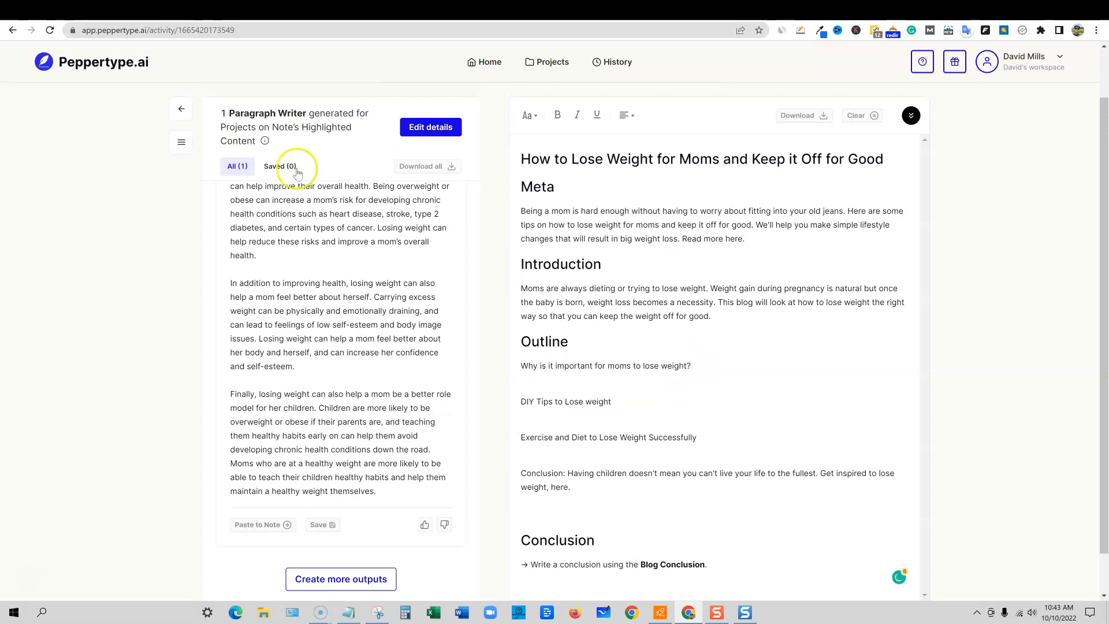
pyautogui.moveTo(315, 270)
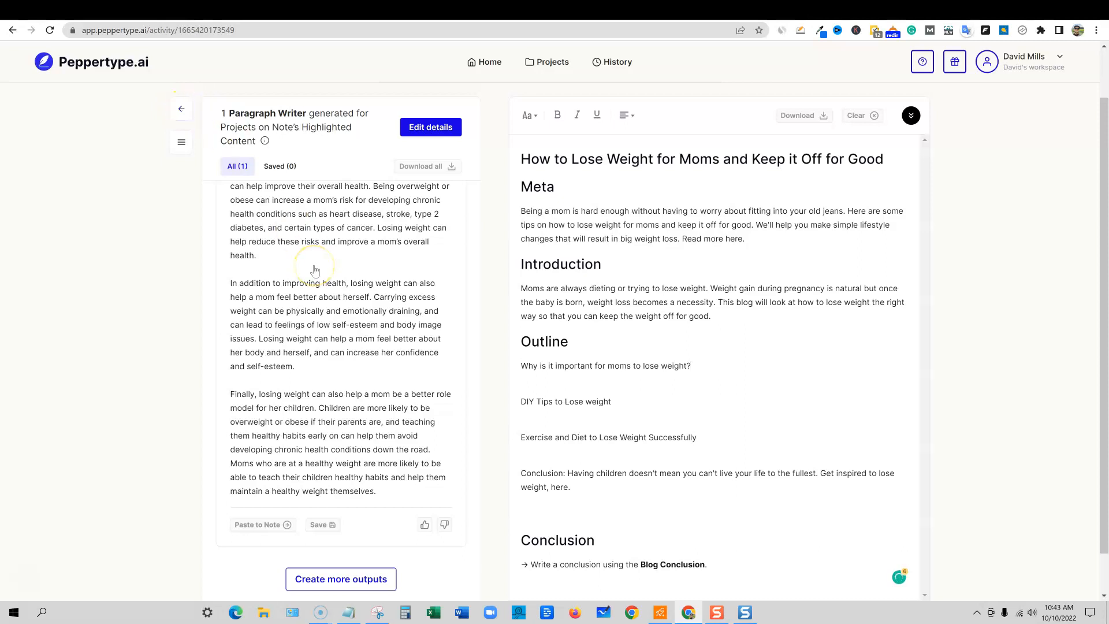
pyautogui.moveTo(190, 128)
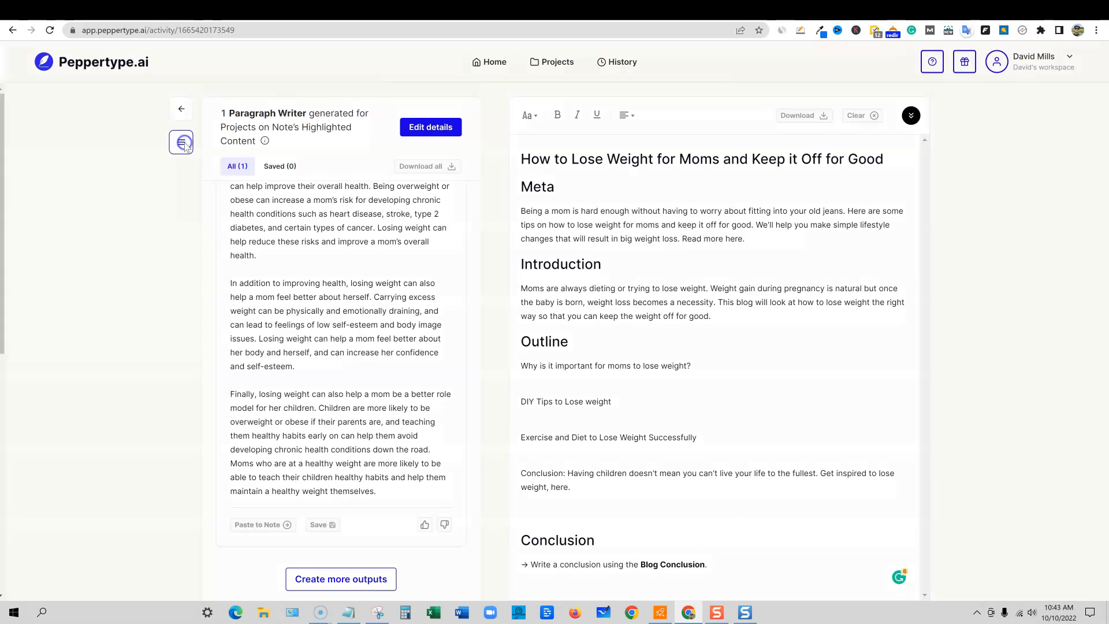
pyautogui.click(181, 142)
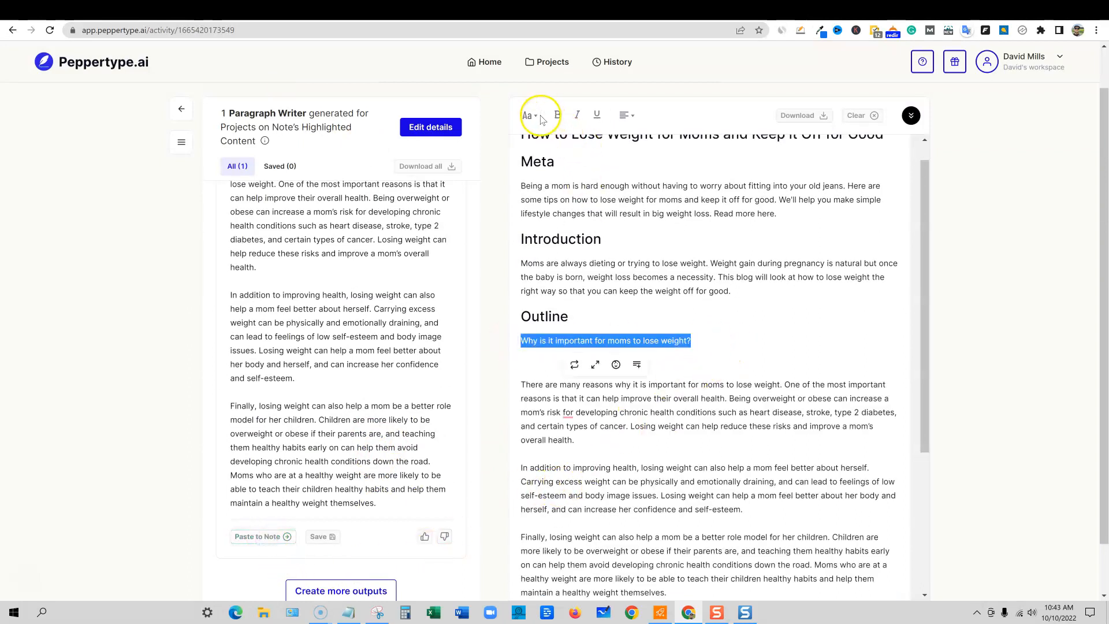
# Step: Make the question line a heading and add a '------' separator after the meta description
pyautogui.click(529, 115)
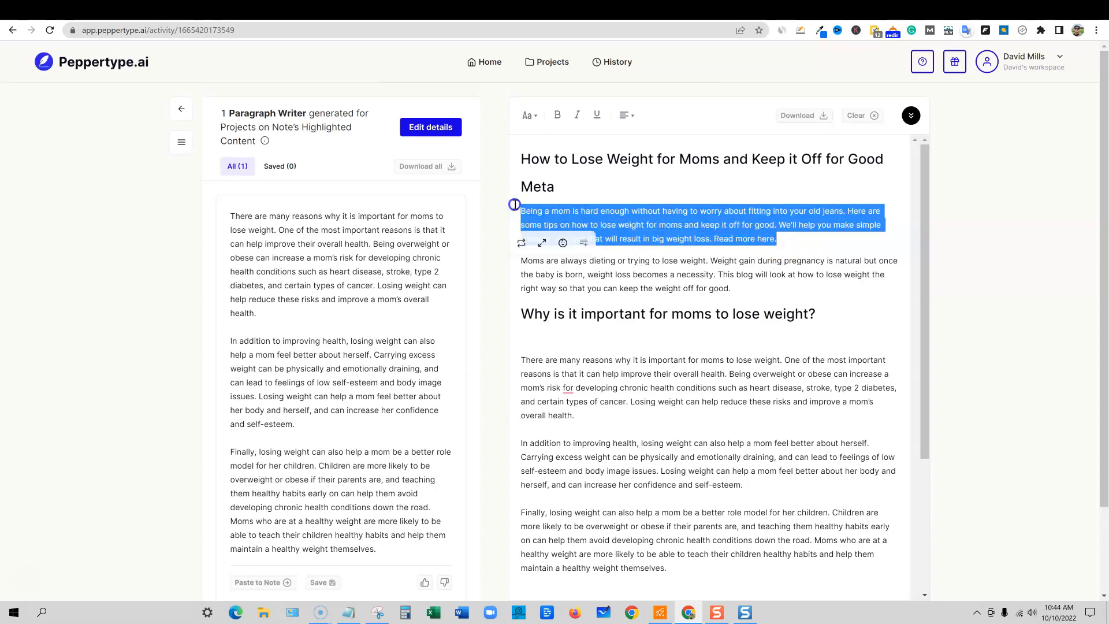
pyautogui.click(786, 244)
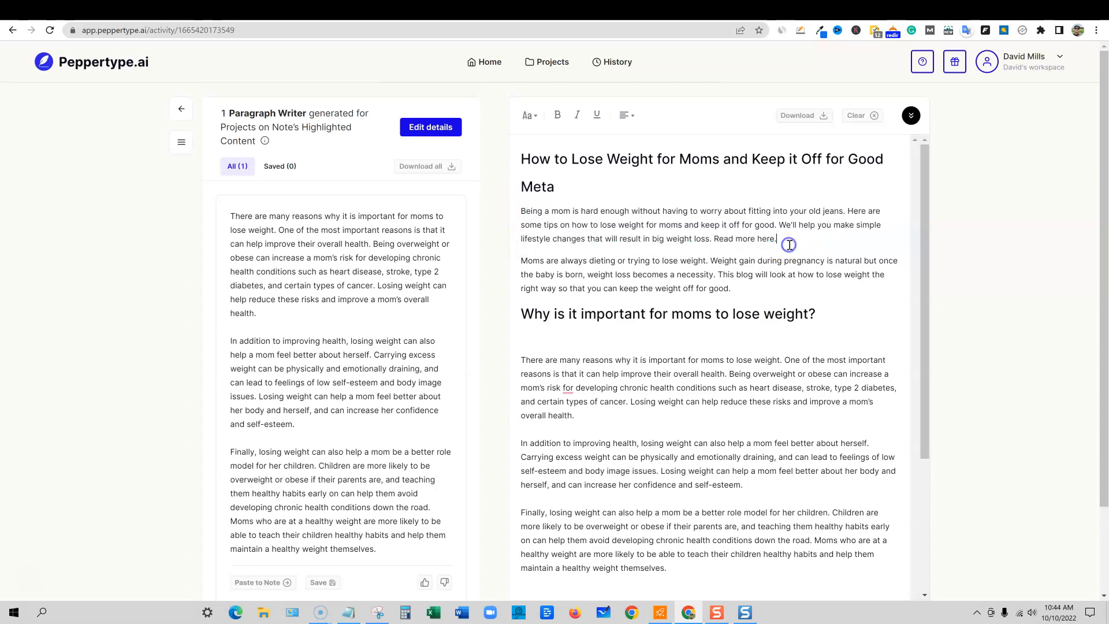
pyautogui.write('-------')
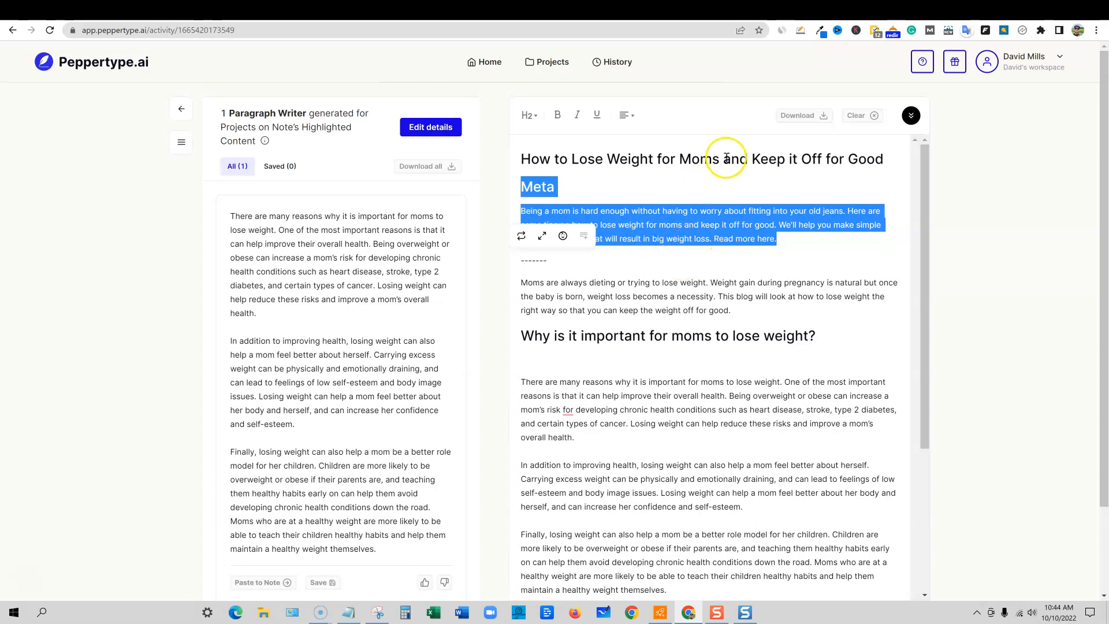
pyautogui.click(523, 281)
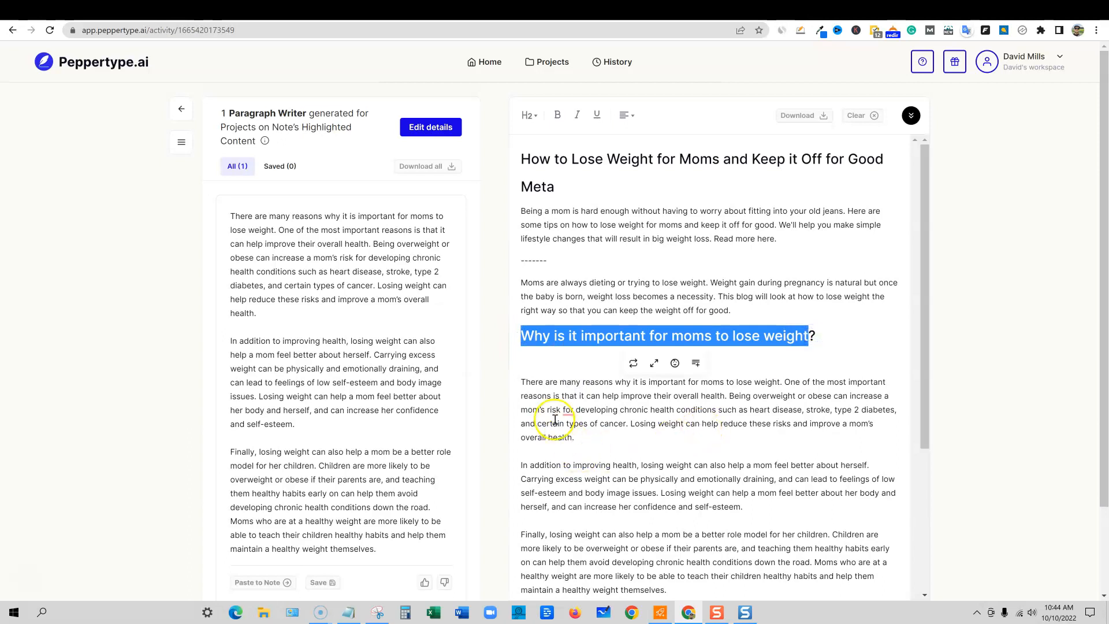
pyautogui.scroll(-3)
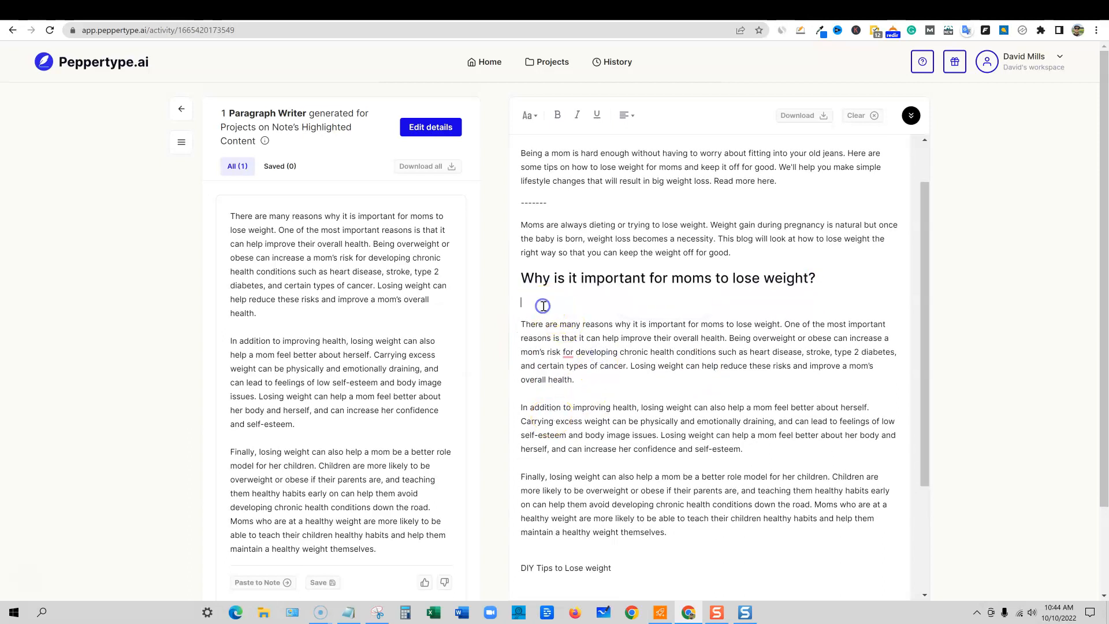
pyautogui.scroll(-3)
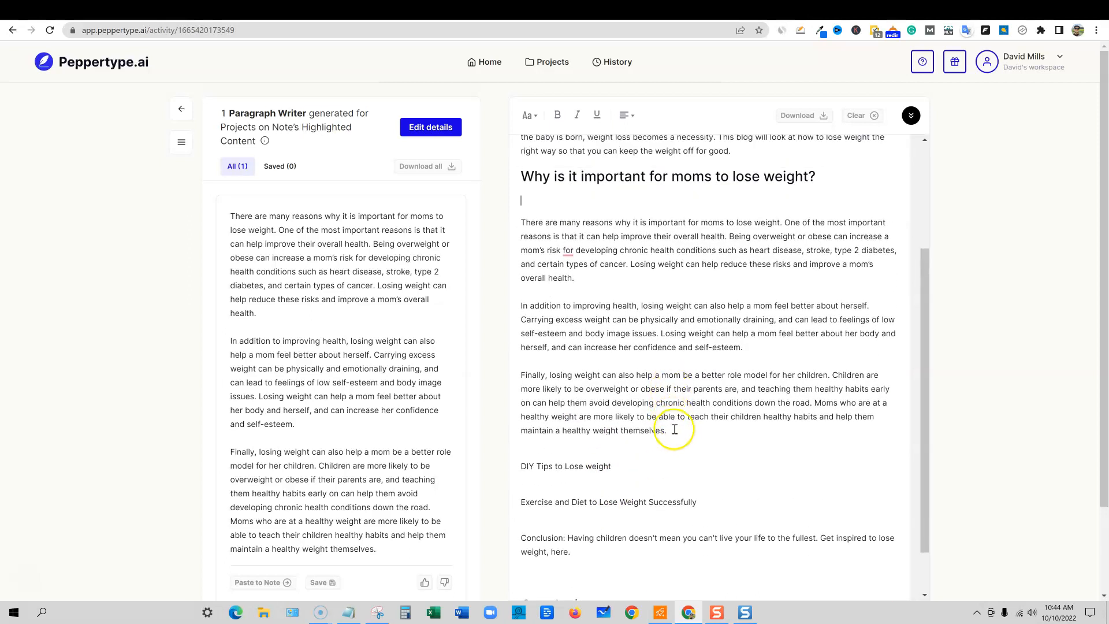
# Step: Count the three paragraphs under the first question with Word Counter Plus (199 words)
pyautogui.moveTo(522, 222); pyautogui.dragTo(666, 430)
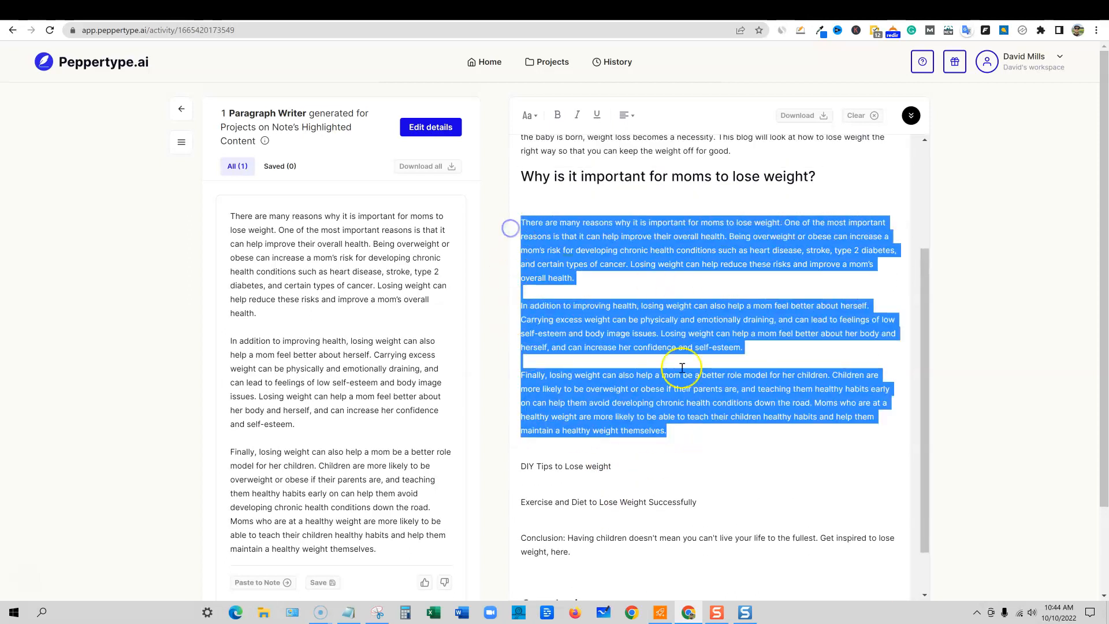
pyautogui.rightClick(681, 367)
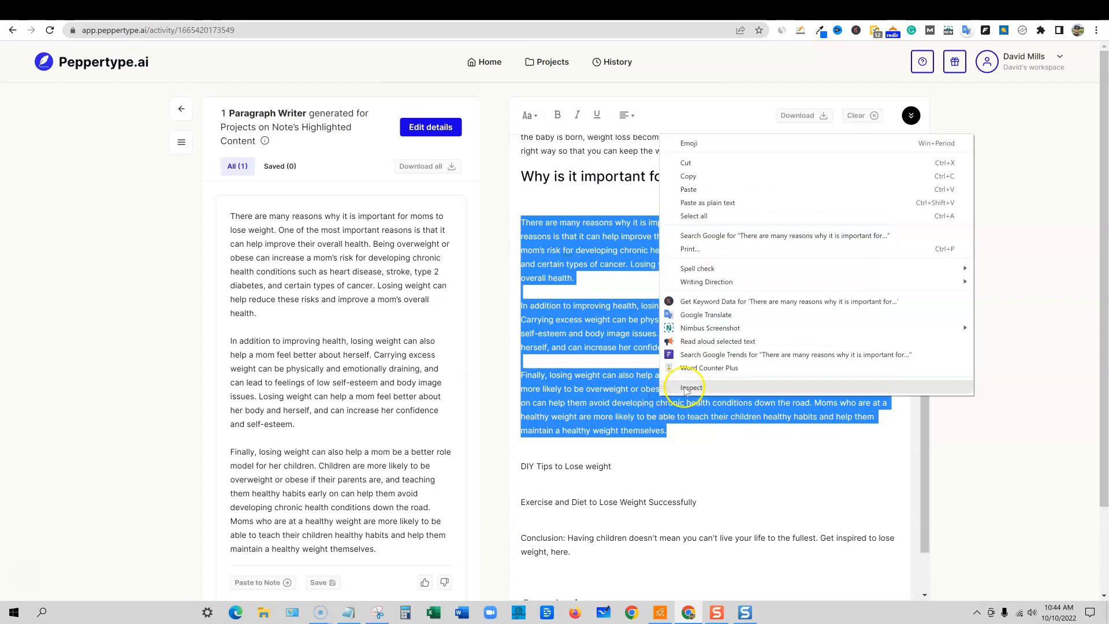
pyautogui.click(708, 368)
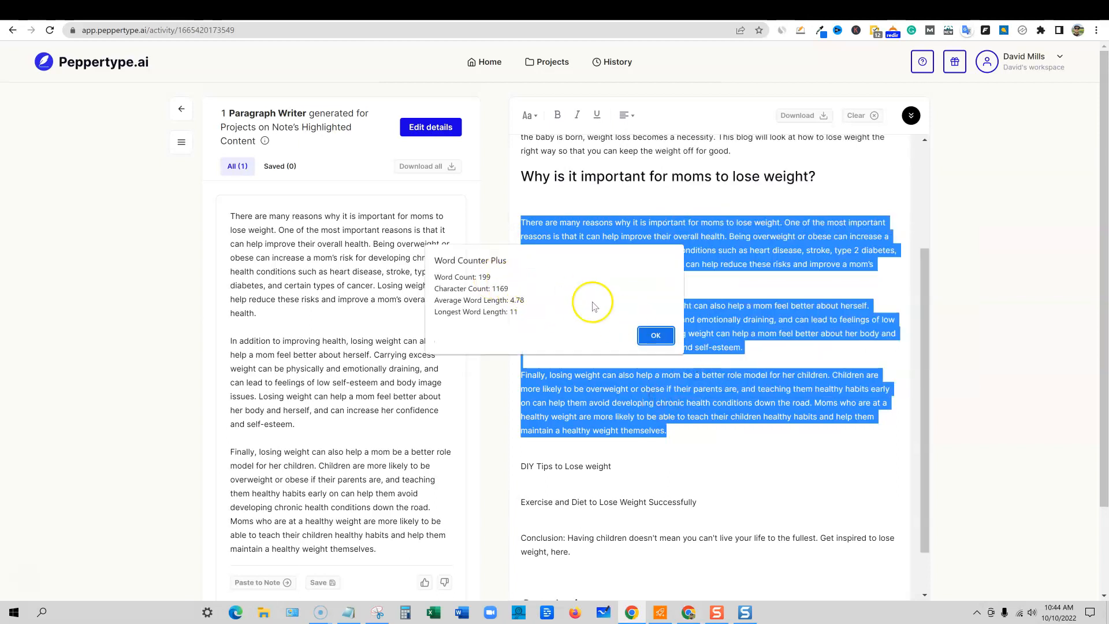
pyautogui.click(653, 335)
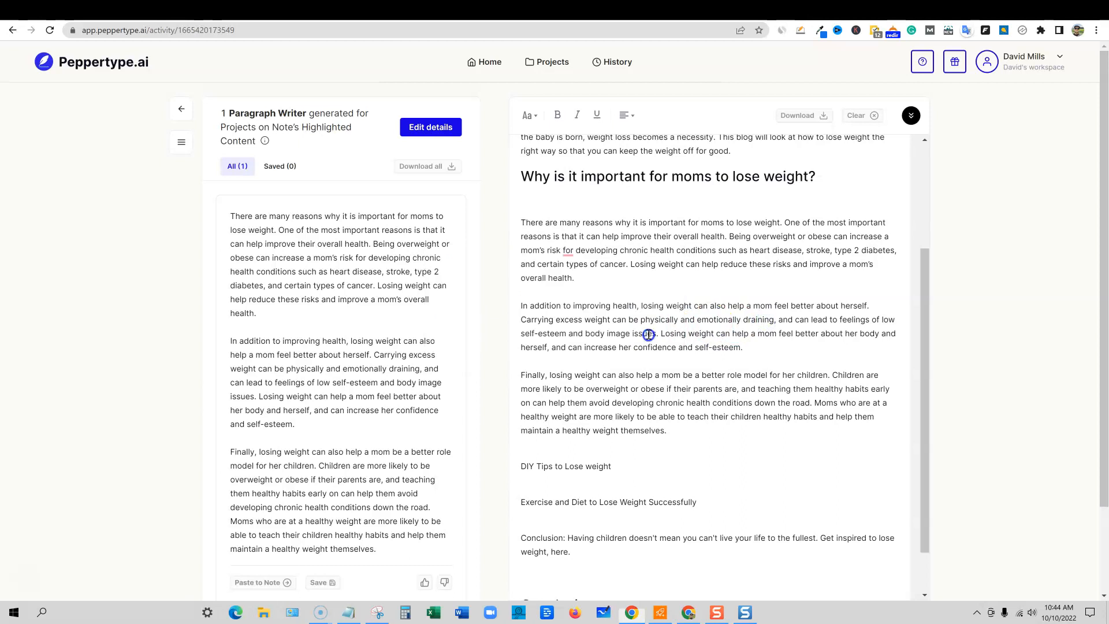
pyautogui.moveTo(916, 583)
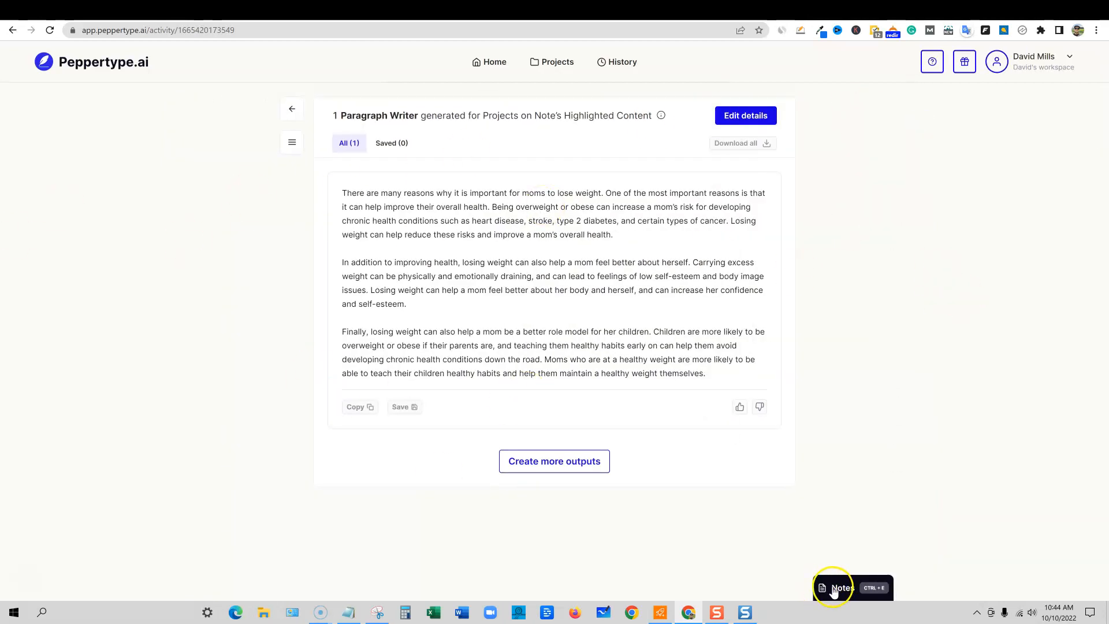
# Step: Append 'for moms' to both subheadings and give 'DIY Tips to Lose weight for moms' generated paragraphs as a heading
pyautogui.click(842, 587)
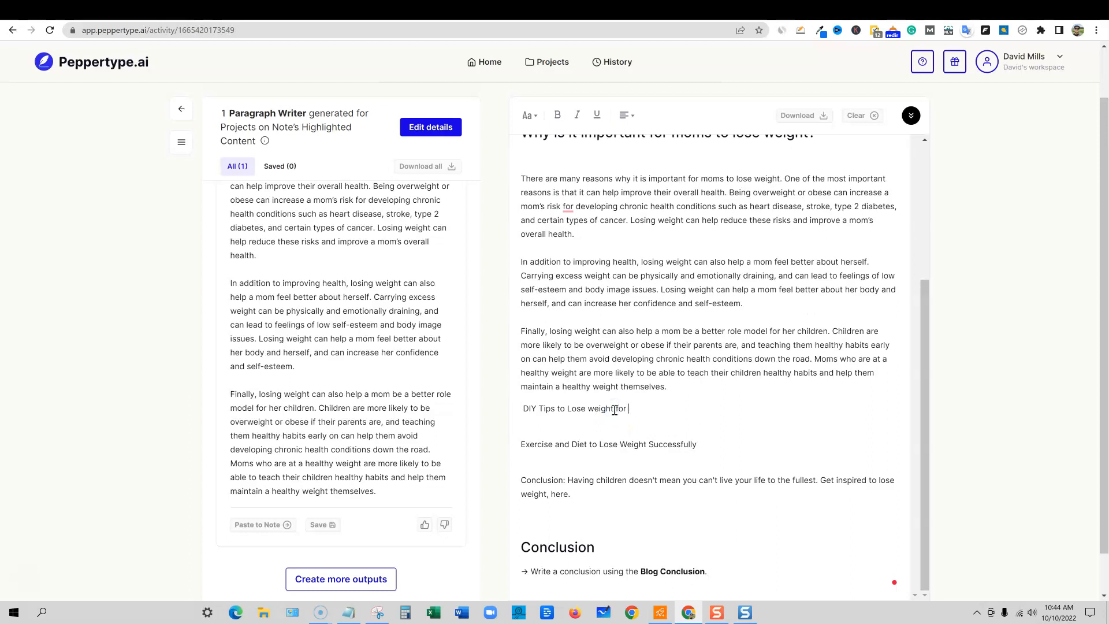
pyautogui.write('momos')
pyautogui.click(608, 443)
pyautogui.write(' for moms')
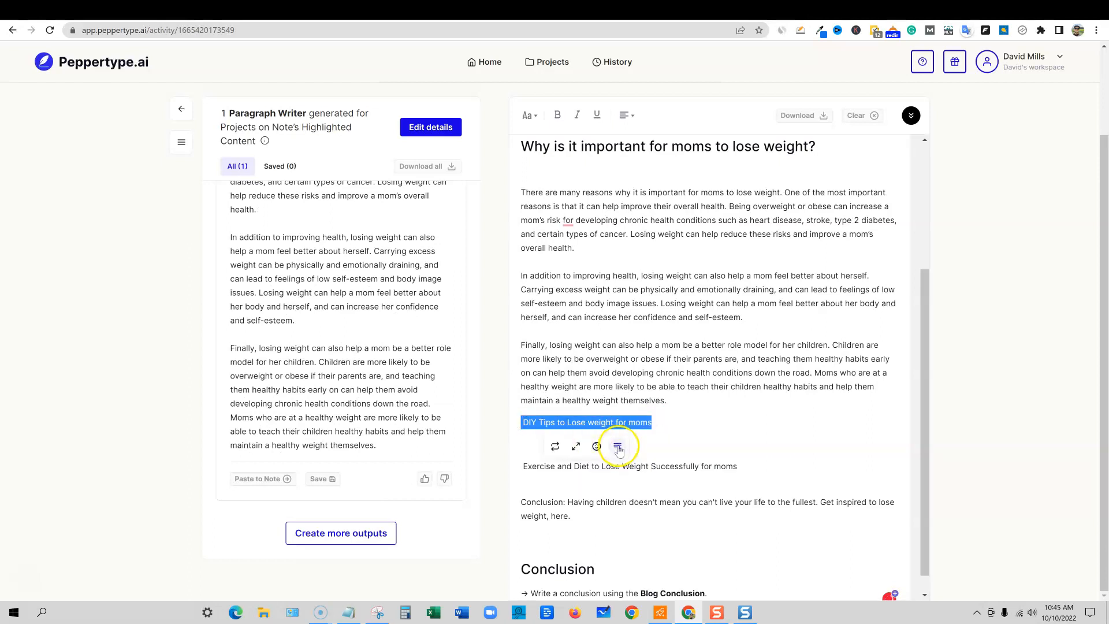
pyautogui.click(616, 446)
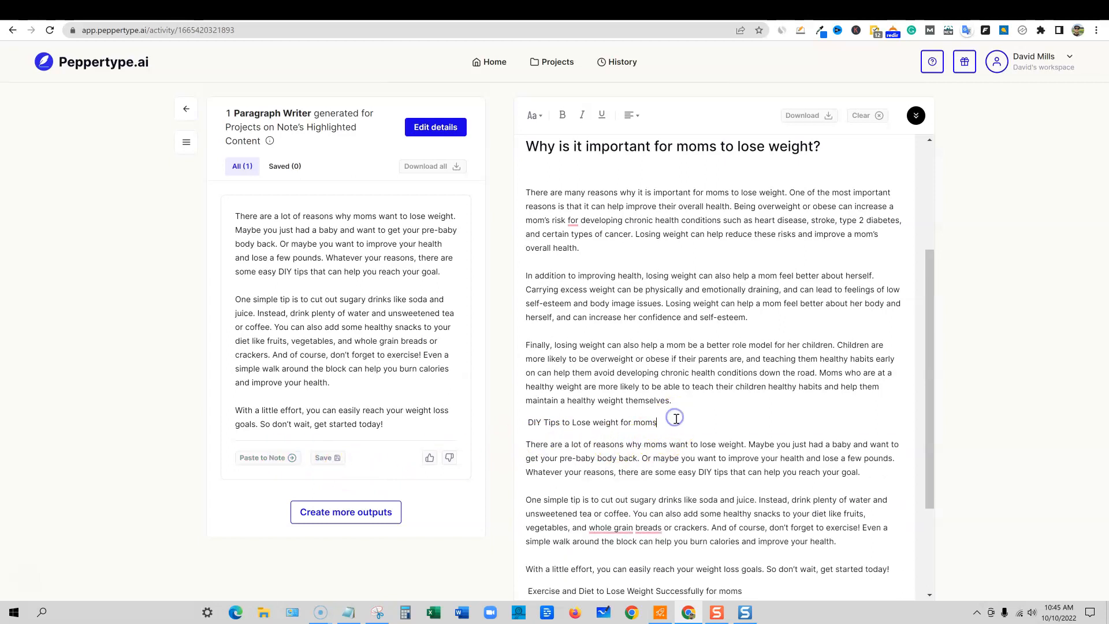
pyautogui.doubleClick(591, 423)
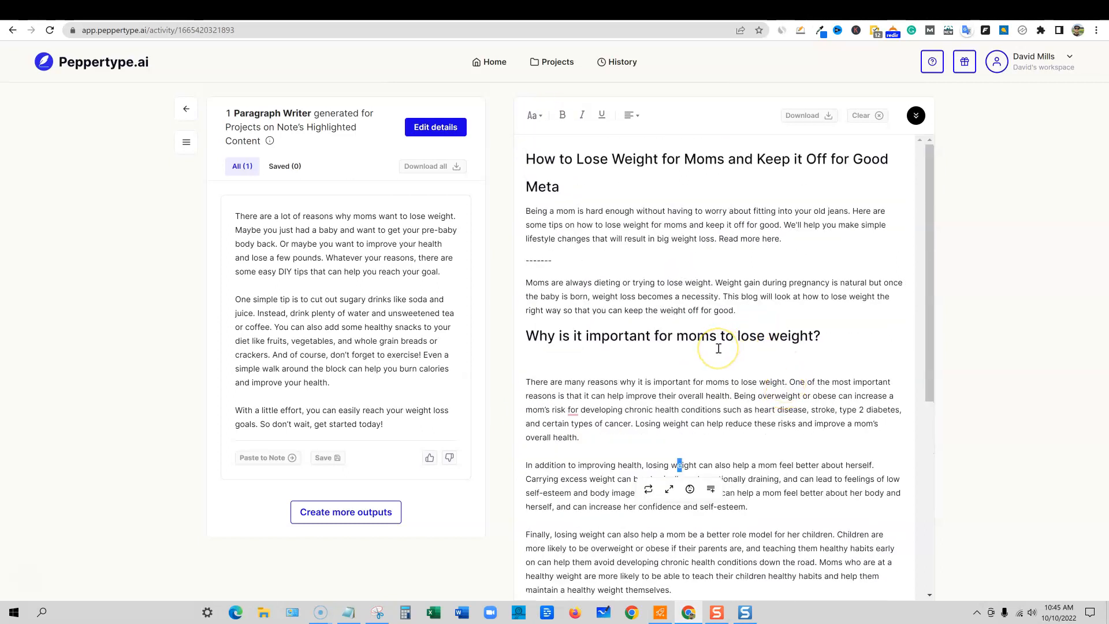
pyautogui.scroll(-3)
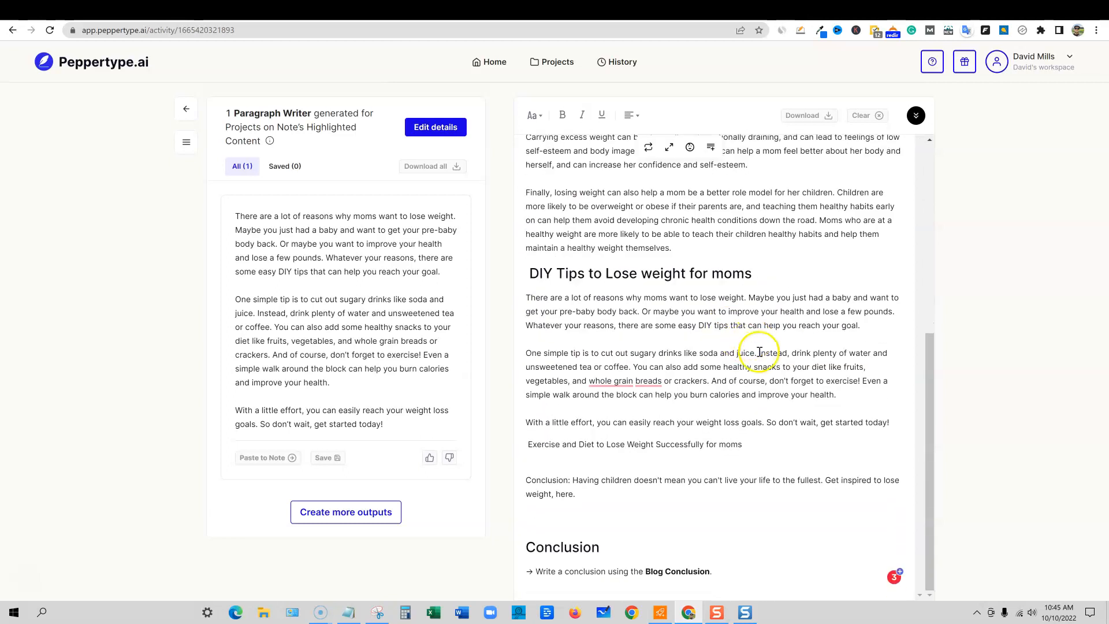
pyautogui.moveTo(732, 366)
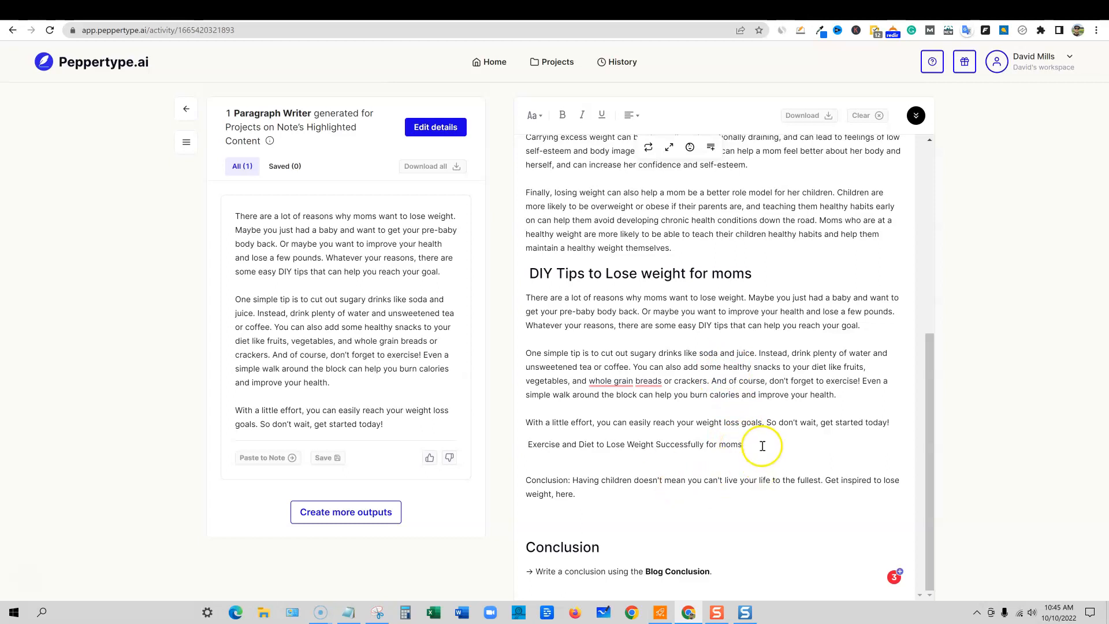
# Step: Generate paragraphs for the Exercise and Diet subheading and paste them into the note
pyautogui.tripleClick(633, 443)
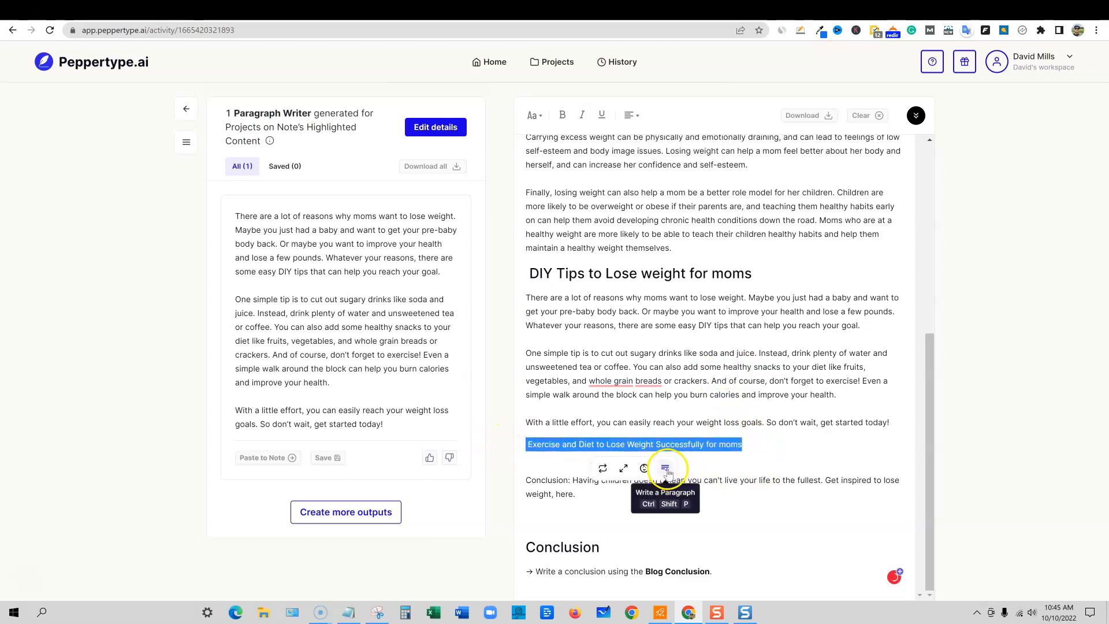
pyautogui.click(665, 468)
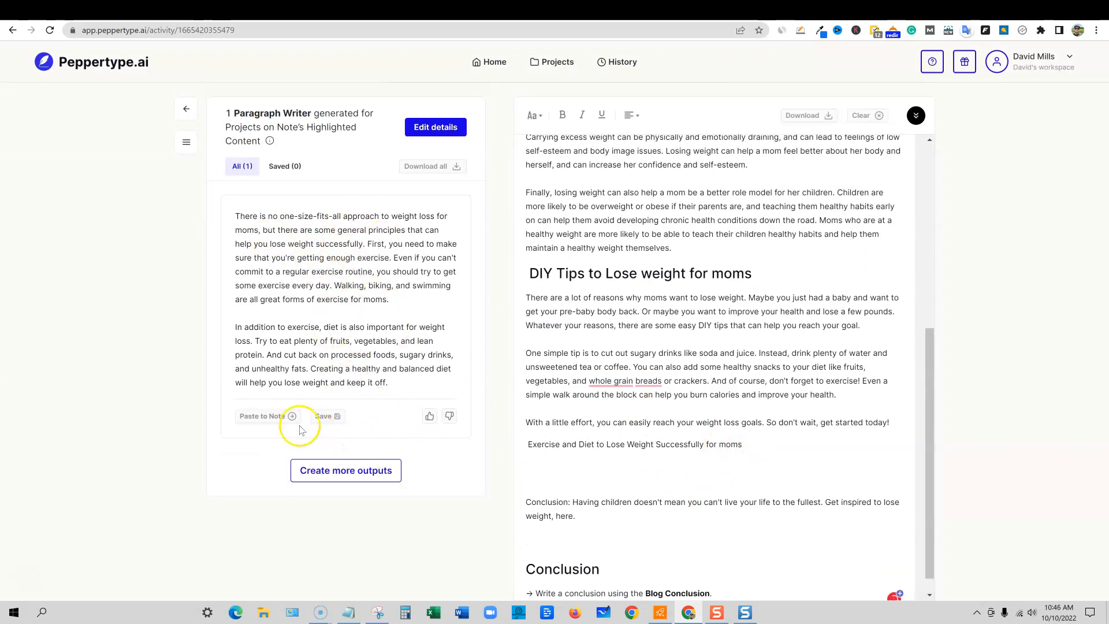
pyautogui.click(262, 415)
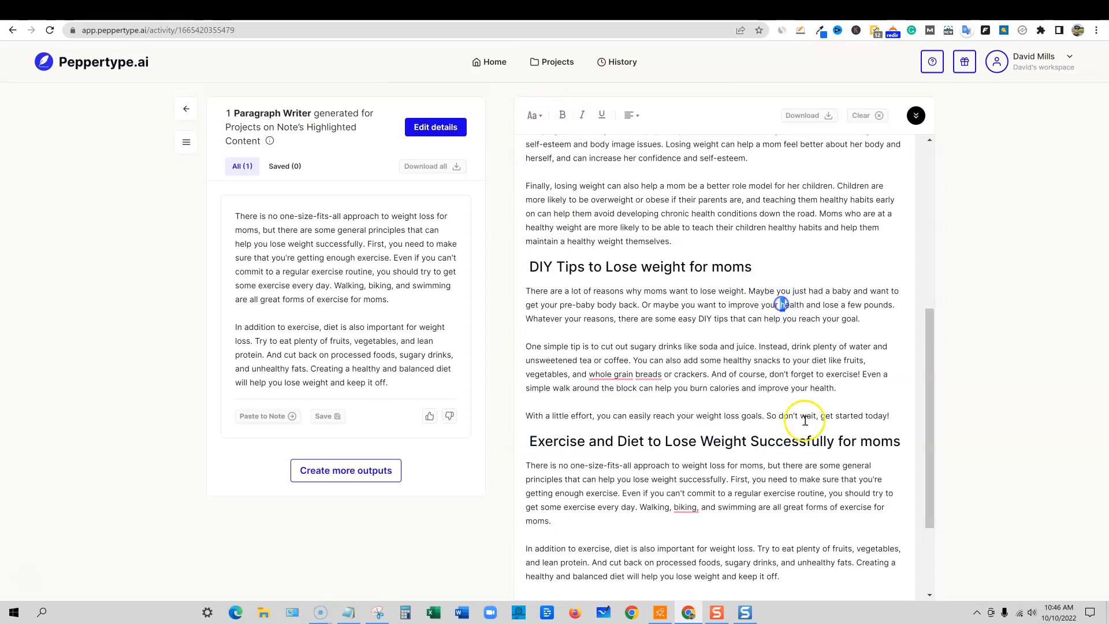
pyautogui.scroll(-3)
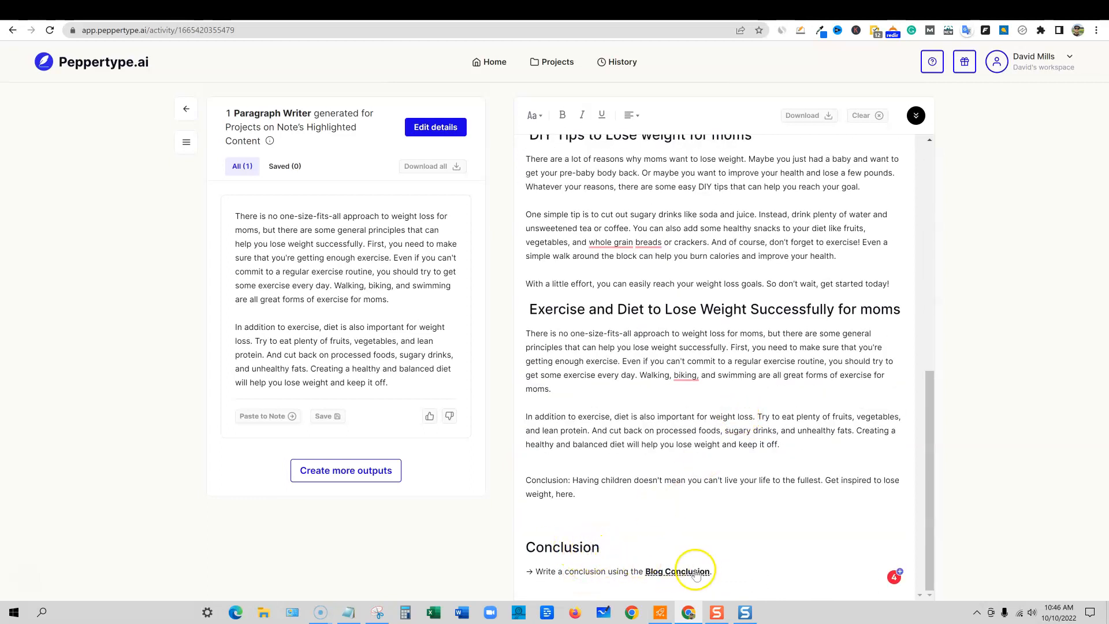
# Step: Create three blog conclusion drafts for the How to Lose Weight for Moms topic
pyautogui.click(678, 572)
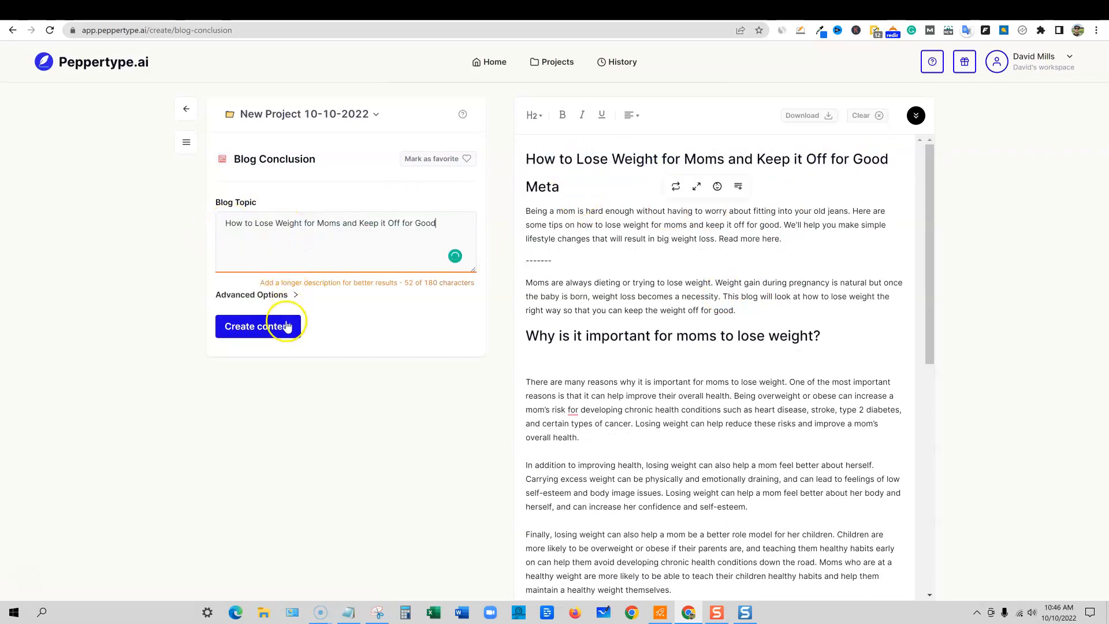
pyautogui.click(257, 326)
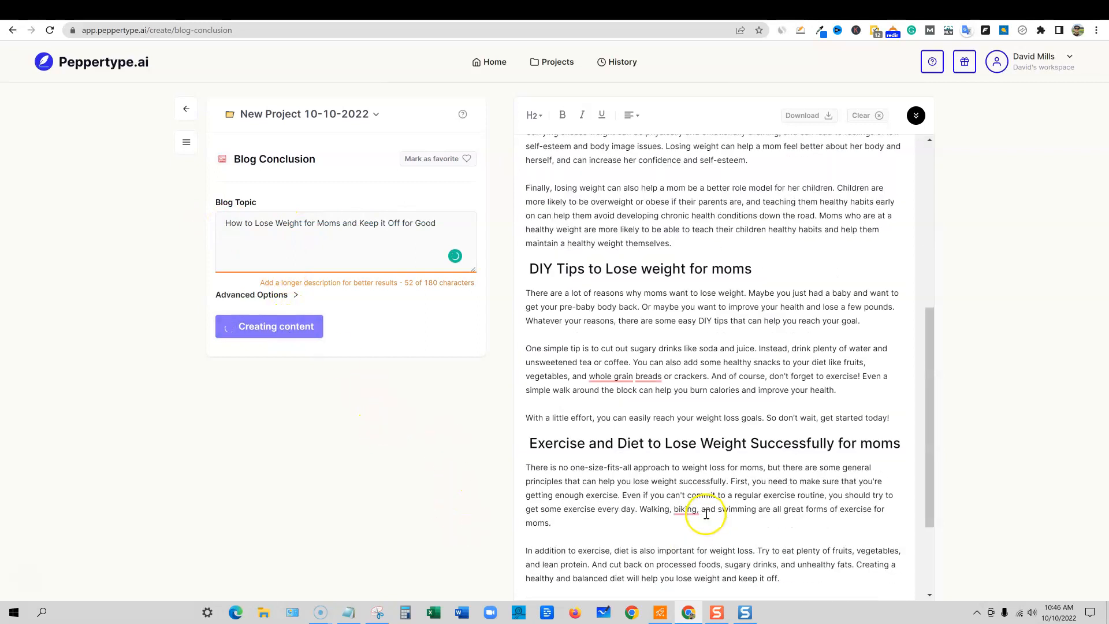
pyautogui.scroll(-3)
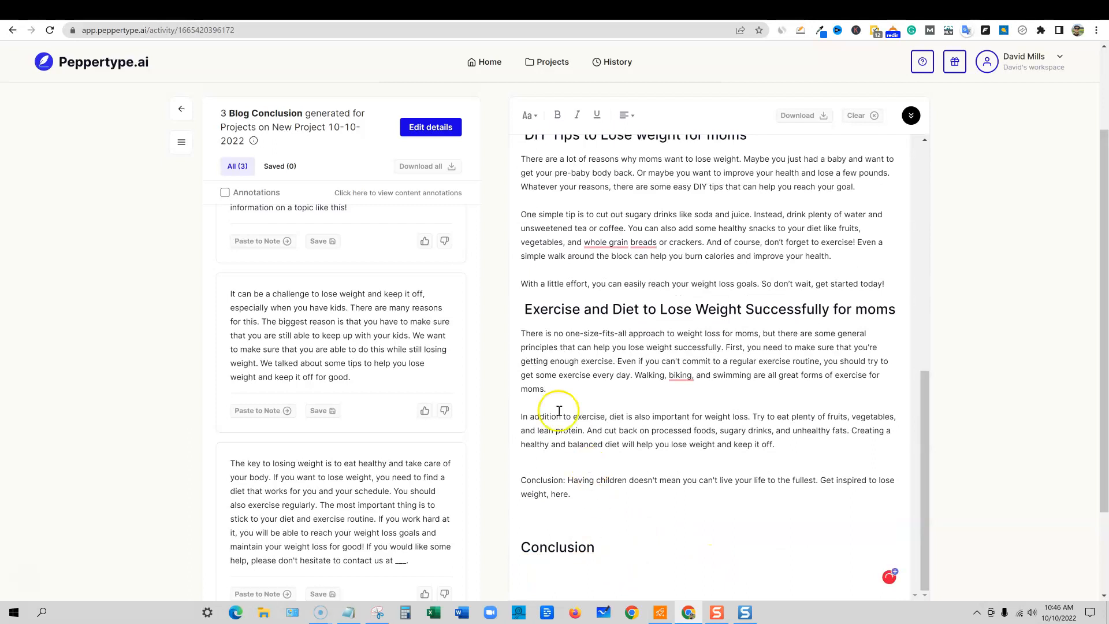
pyautogui.scroll(-3)
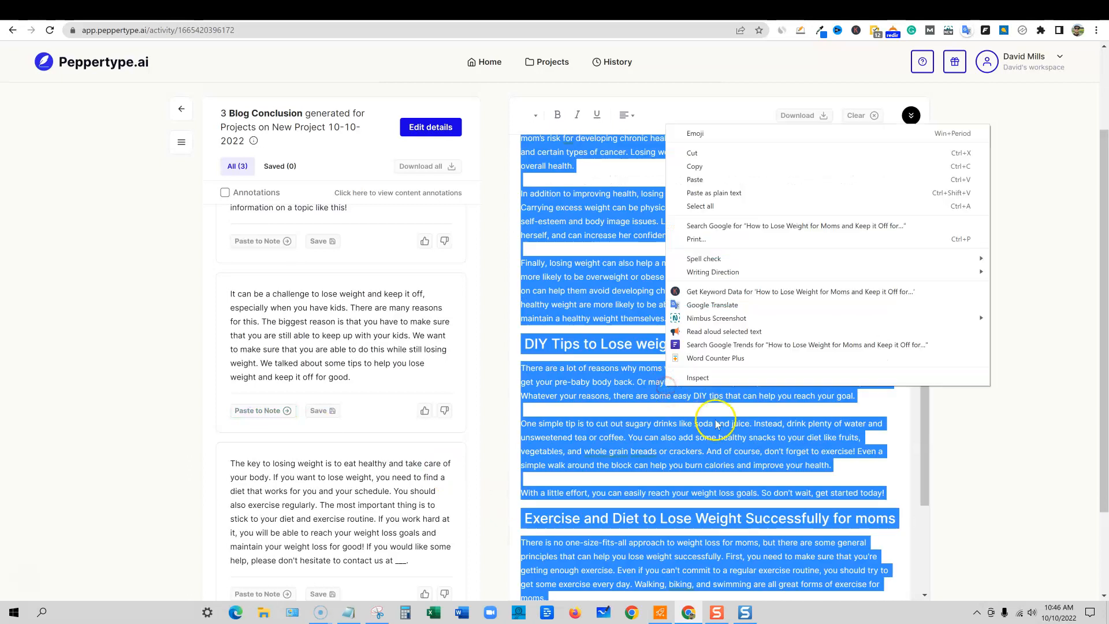
pyautogui.click(714, 356)
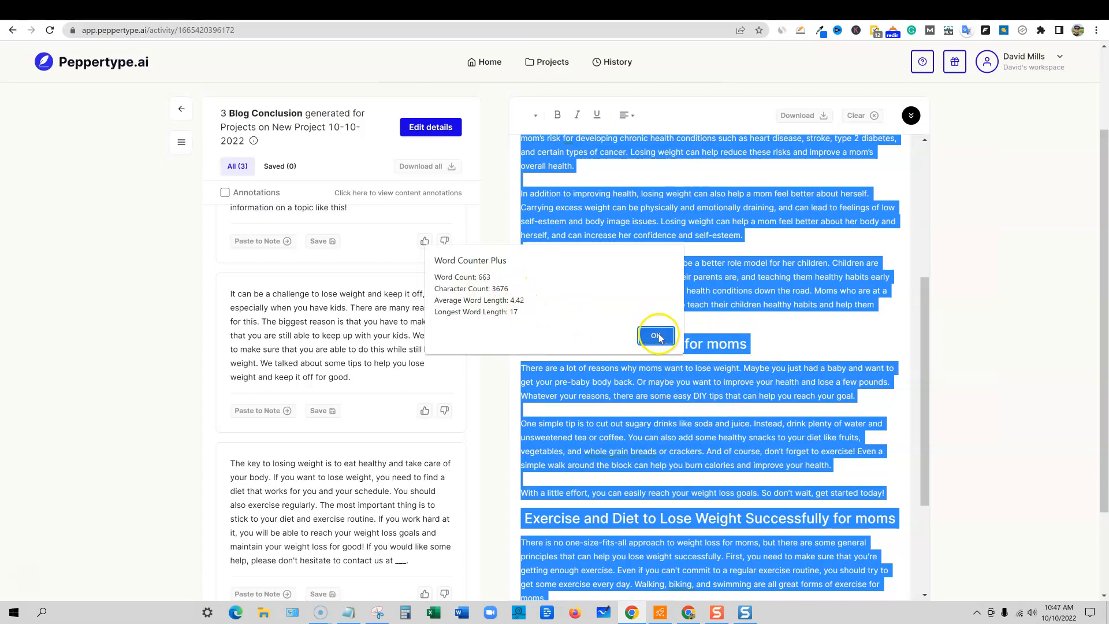
pyautogui.click(653, 335)
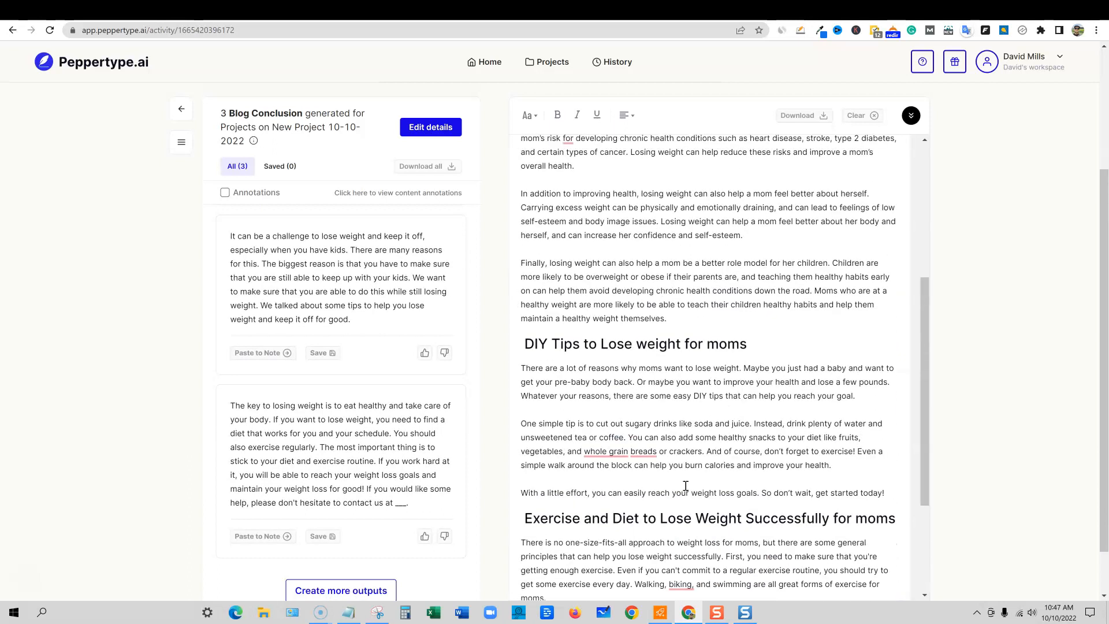
pyautogui.scroll(3)
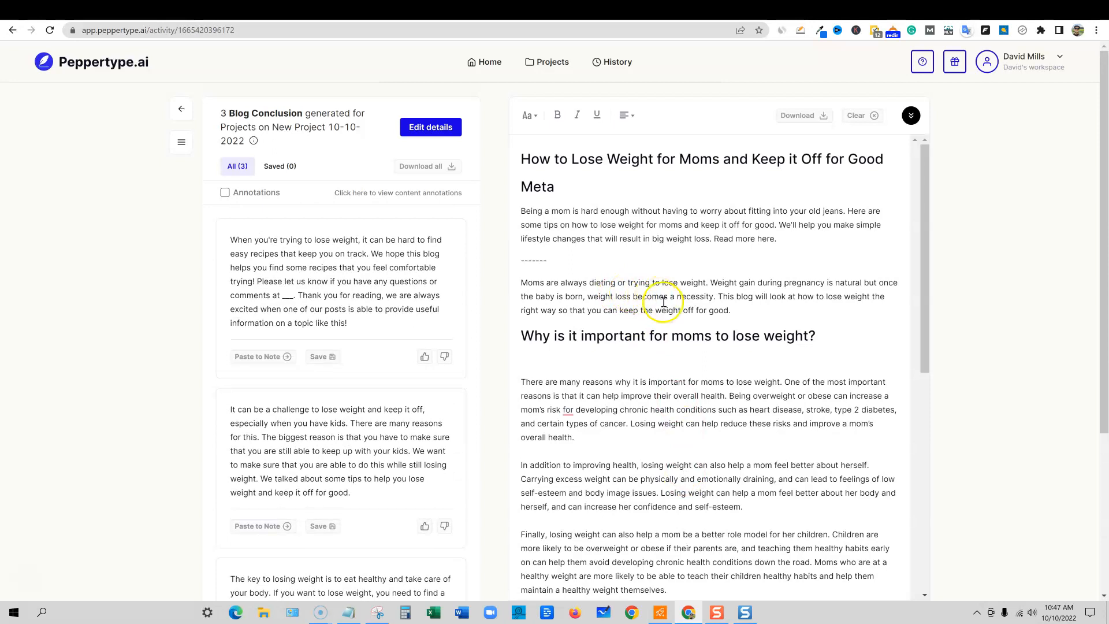
pyautogui.moveTo(386, 184)
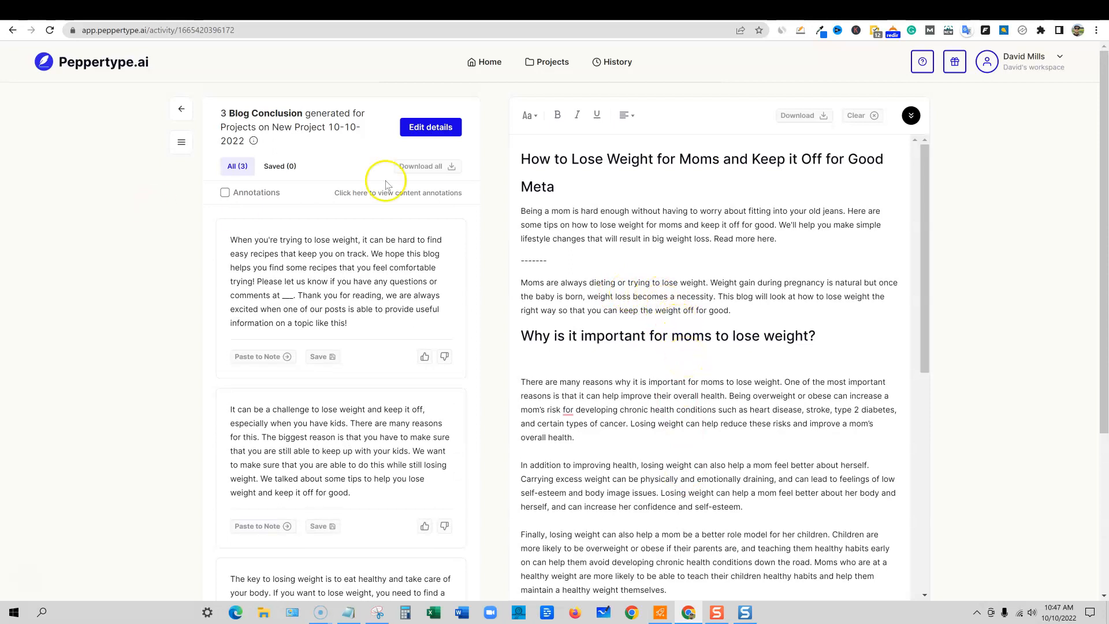
pyautogui.moveTo(742, 449)
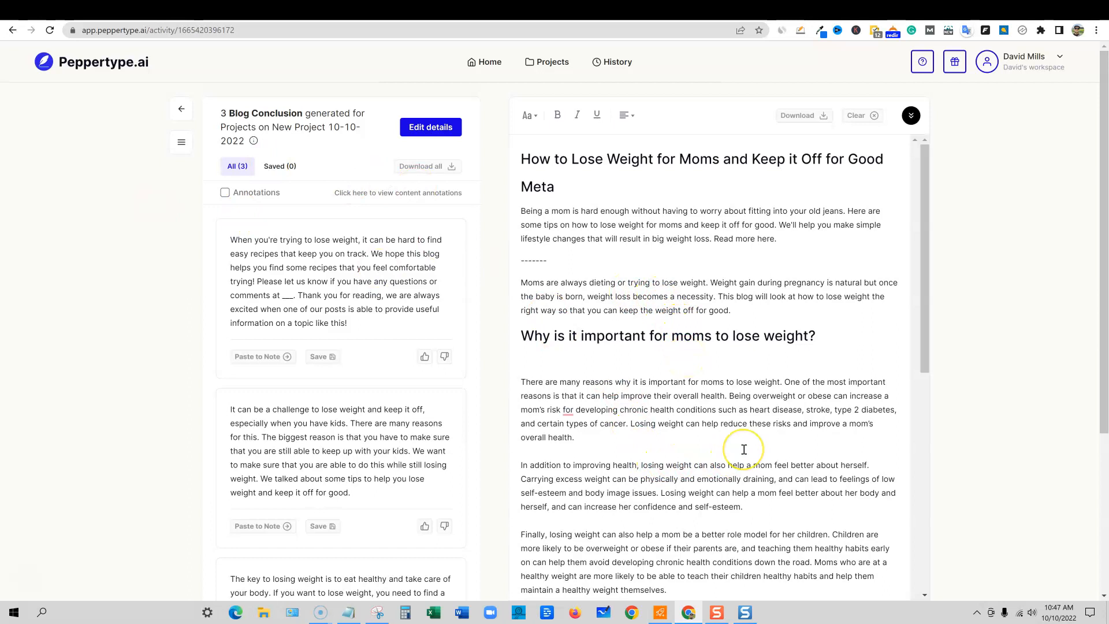
pyautogui.moveTo(717, 427)
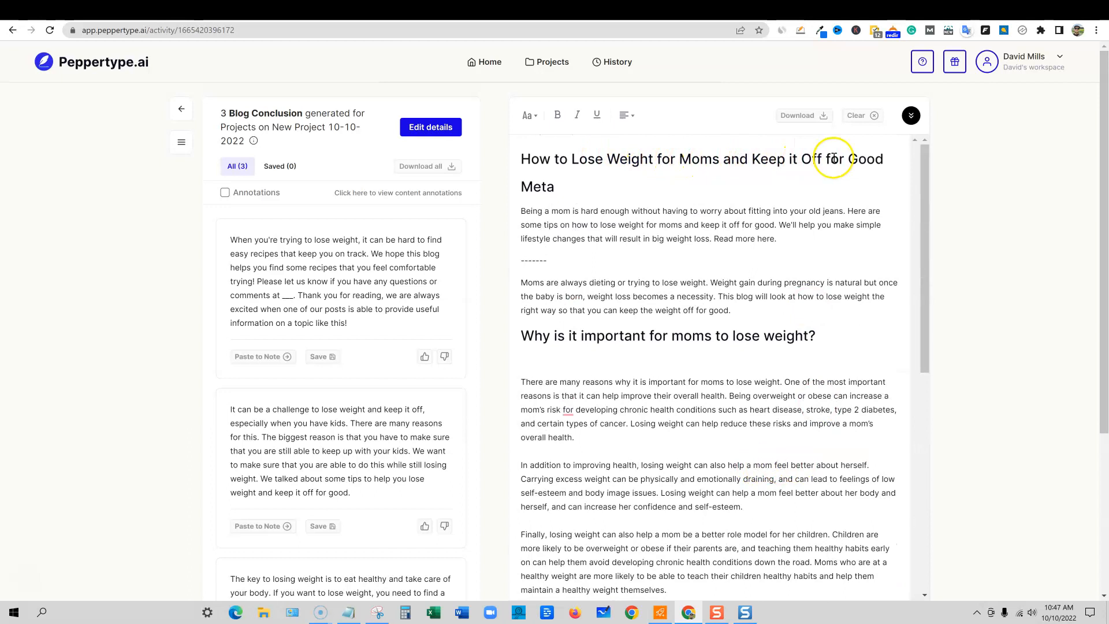
pyautogui.moveTo(834, 366)
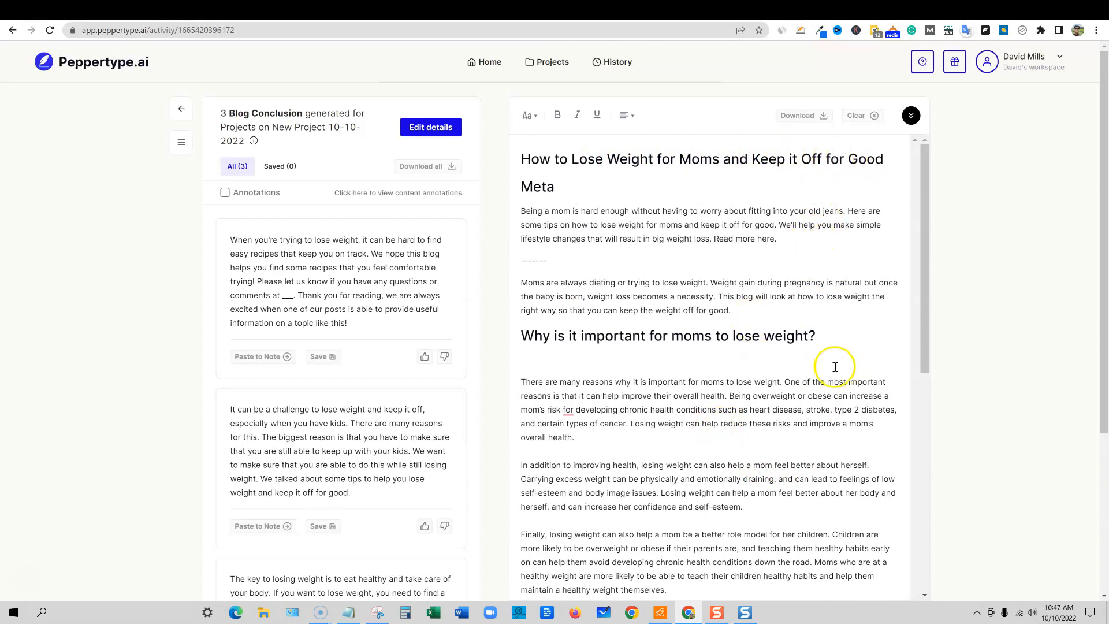
pyautogui.moveTo(592, 438)
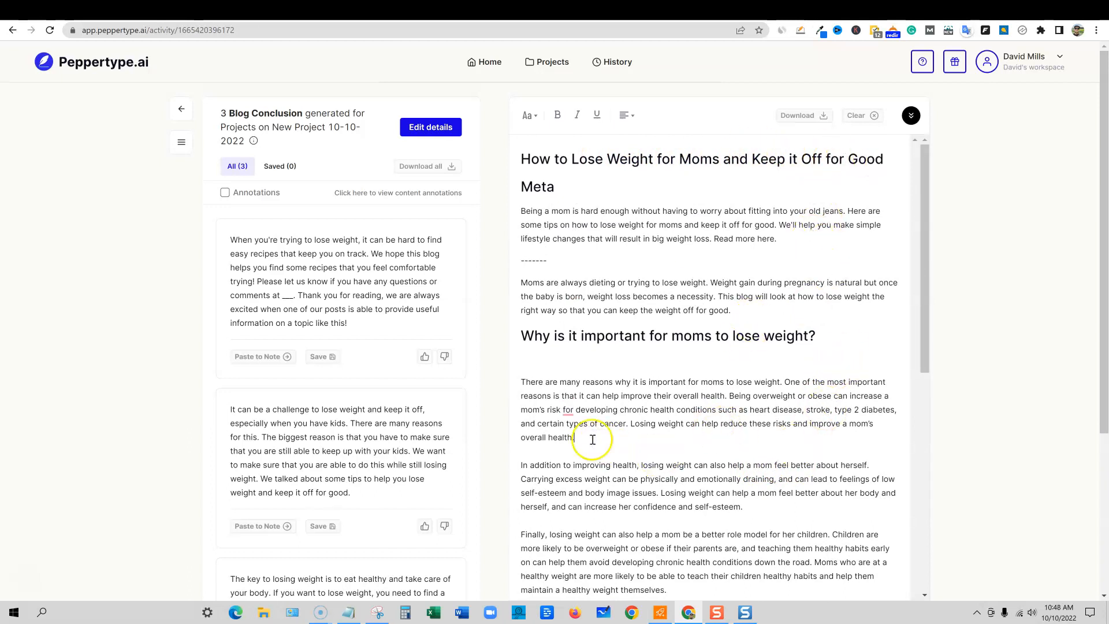
pyautogui.moveTo(509, 163)
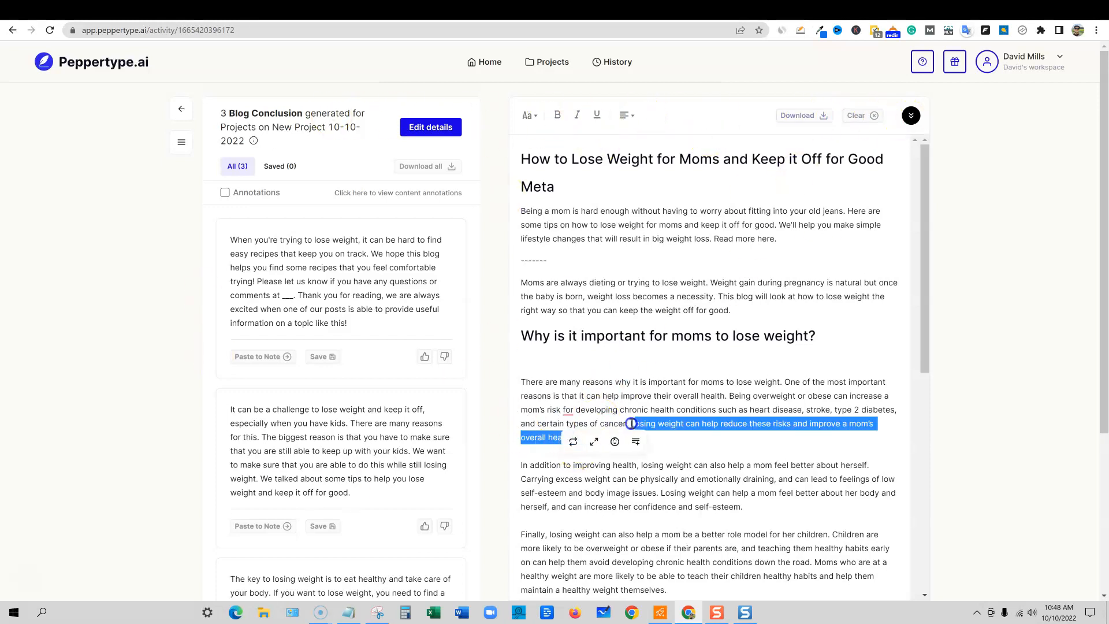
pyautogui.moveTo(612, 442)
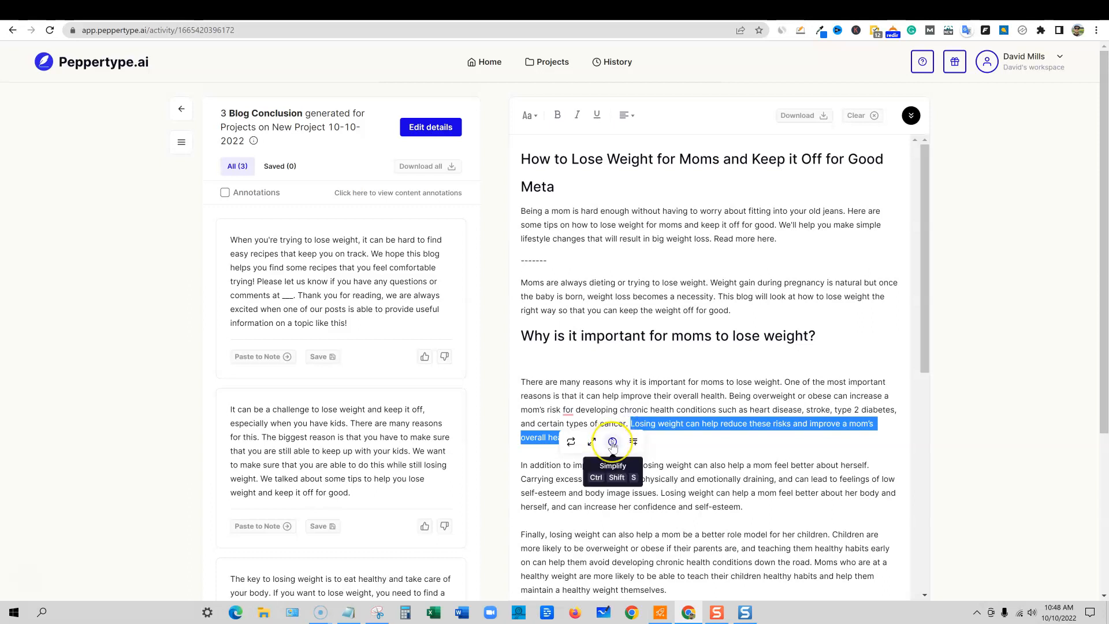
# Step: Run Simplify on the highlighted health-risks sentence via the floating toolbar
pyautogui.click(612, 443)
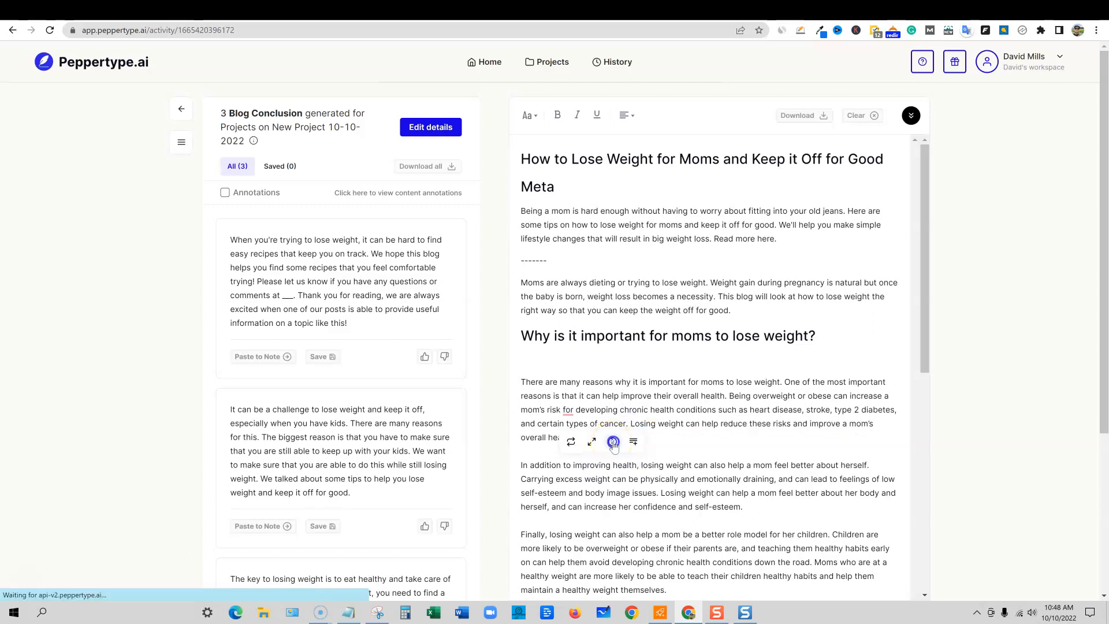
pyautogui.click(613, 440)
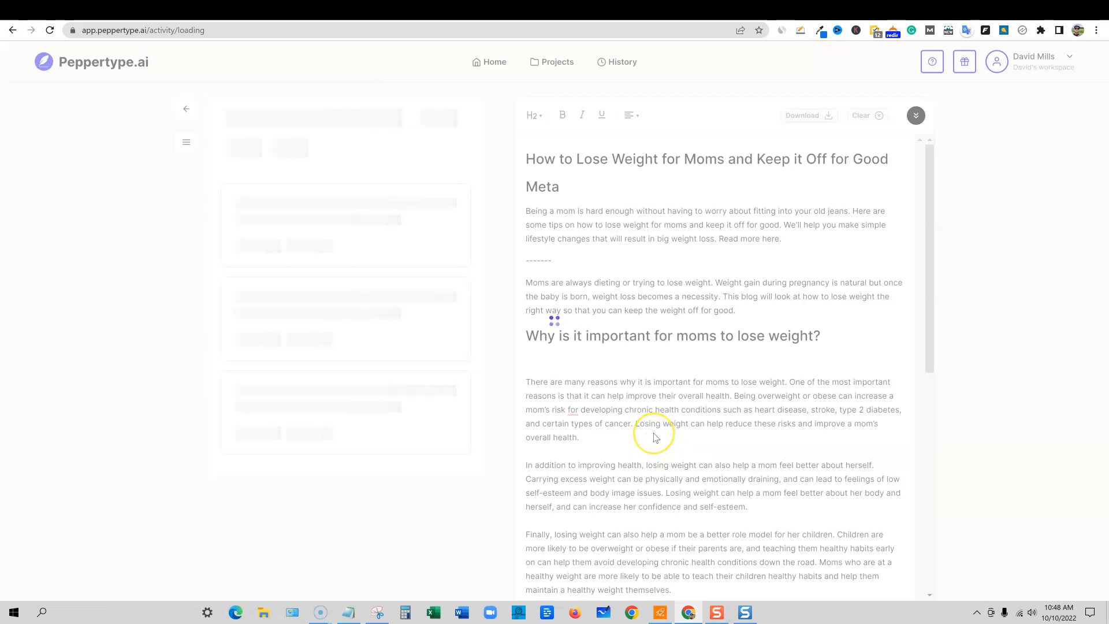
pyautogui.moveTo(753, 425)
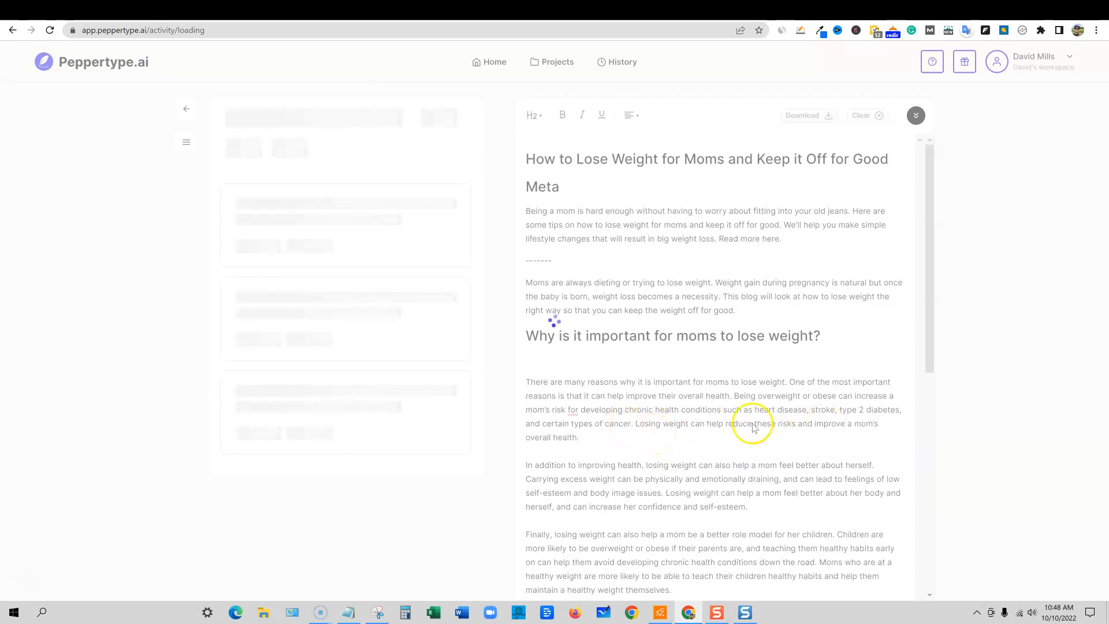
pyautogui.moveTo(326, 358)
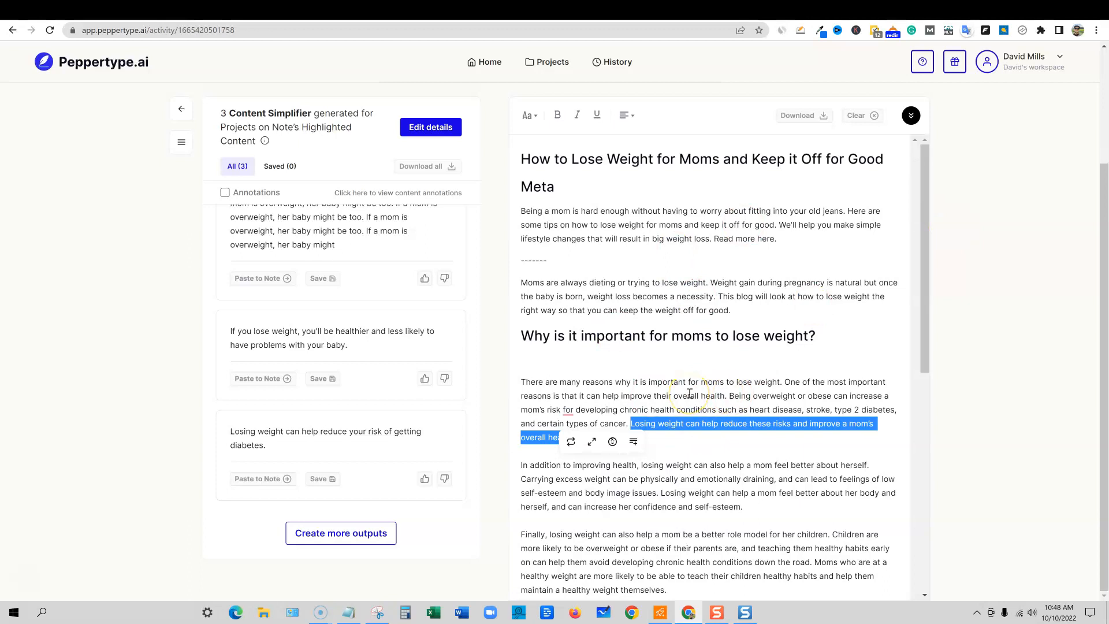
pyautogui.moveTo(612, 441)
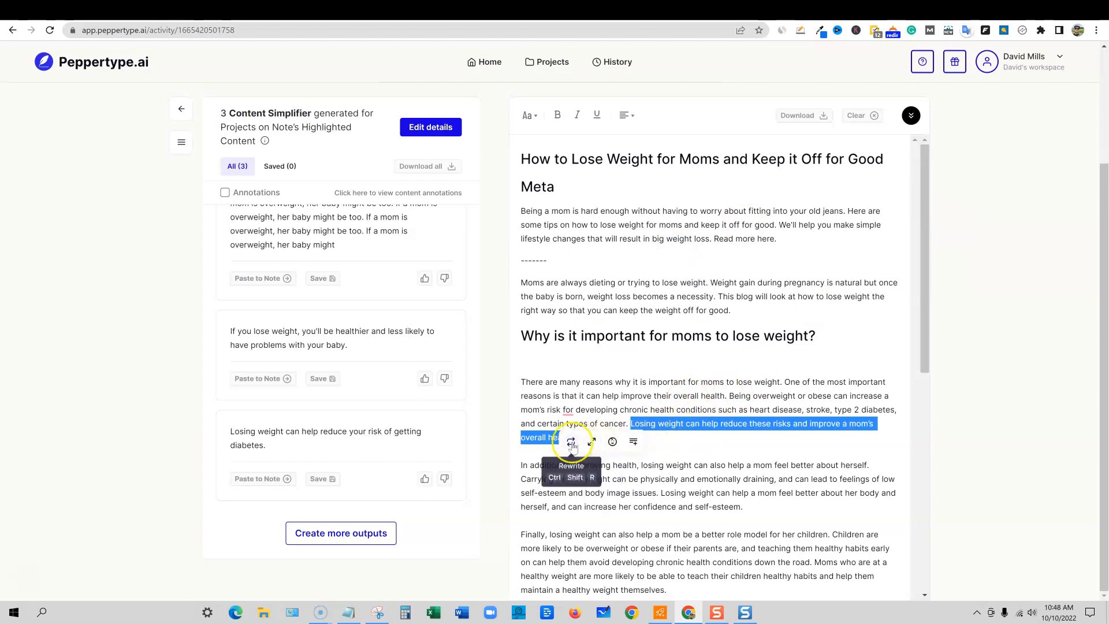
pyautogui.moveTo(633, 441)
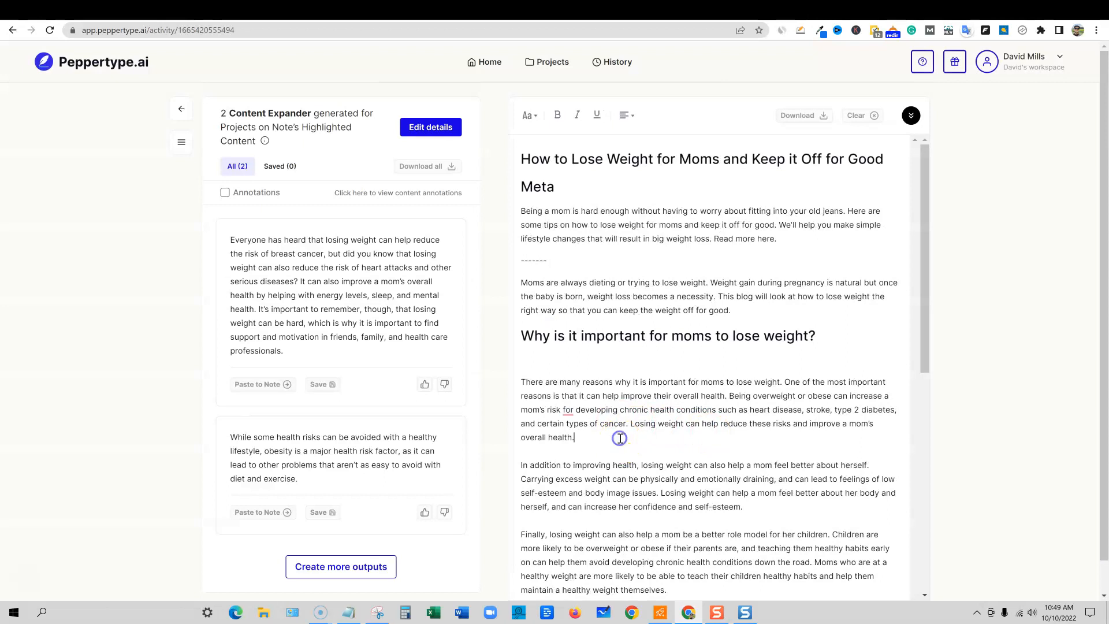
# Step: Insert the first Content Expander output after the risks paragraph and review the note
pyautogui.click(263, 383)
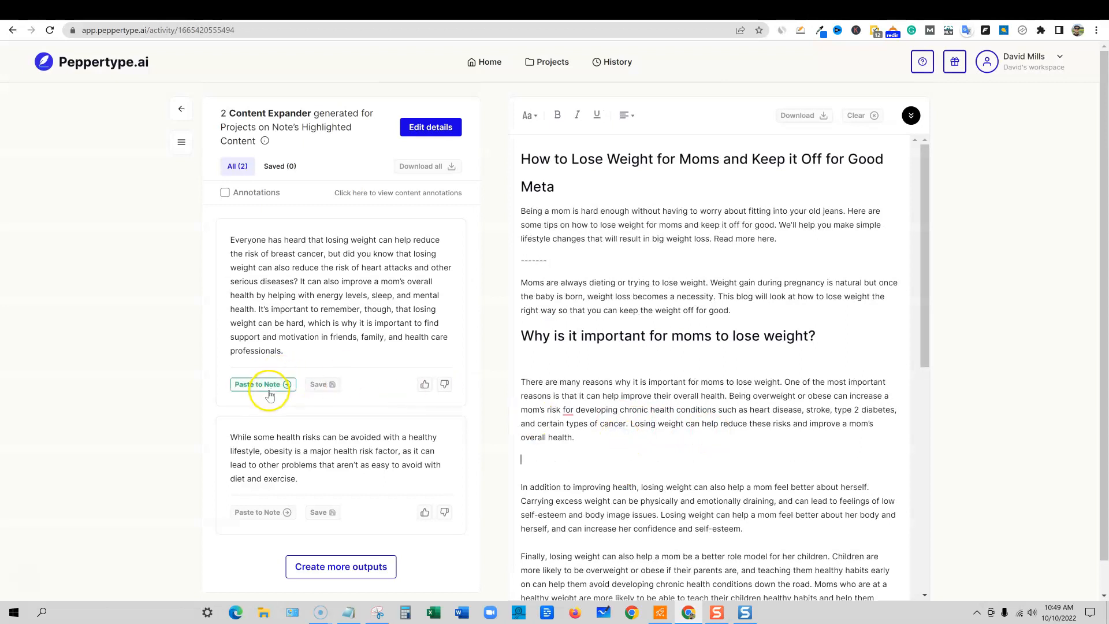
pyautogui.click(257, 383)
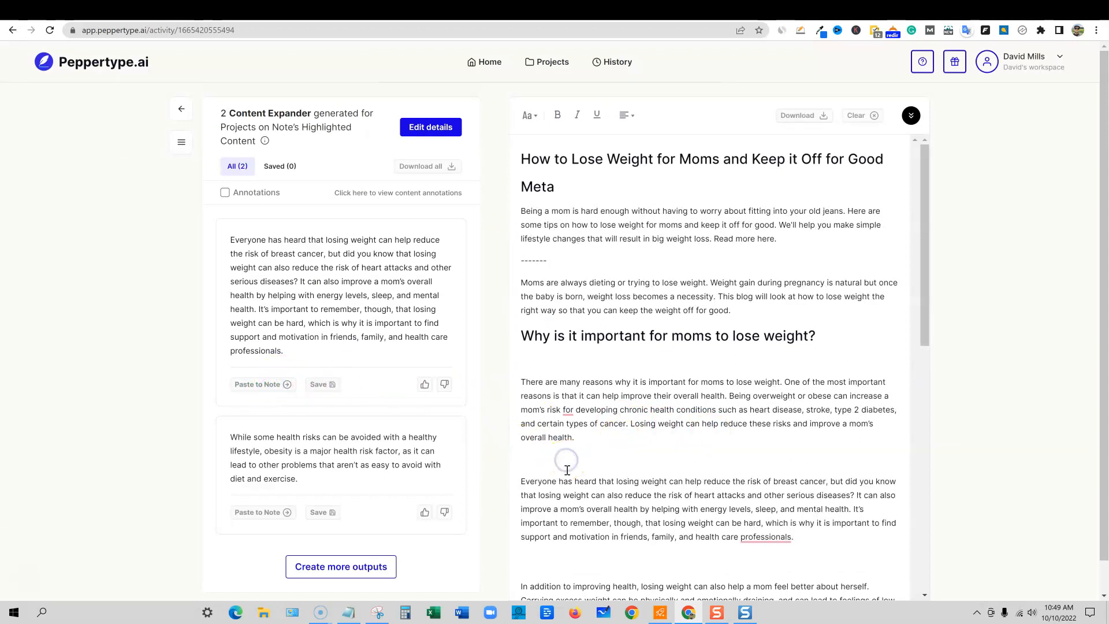
pyautogui.scroll(-3)
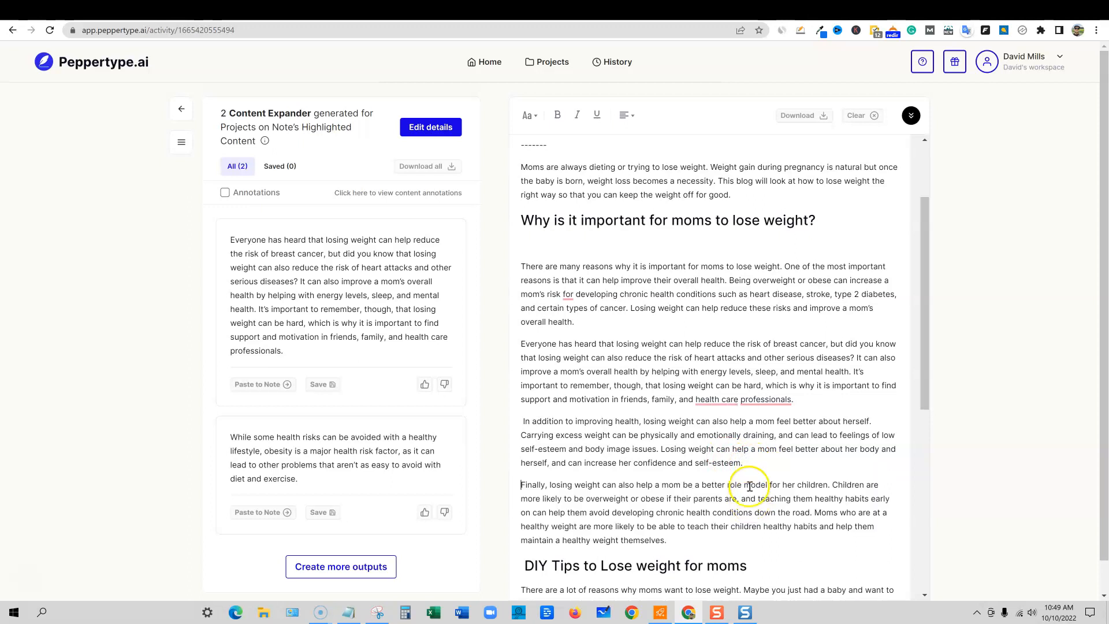
pyautogui.scroll(-3)
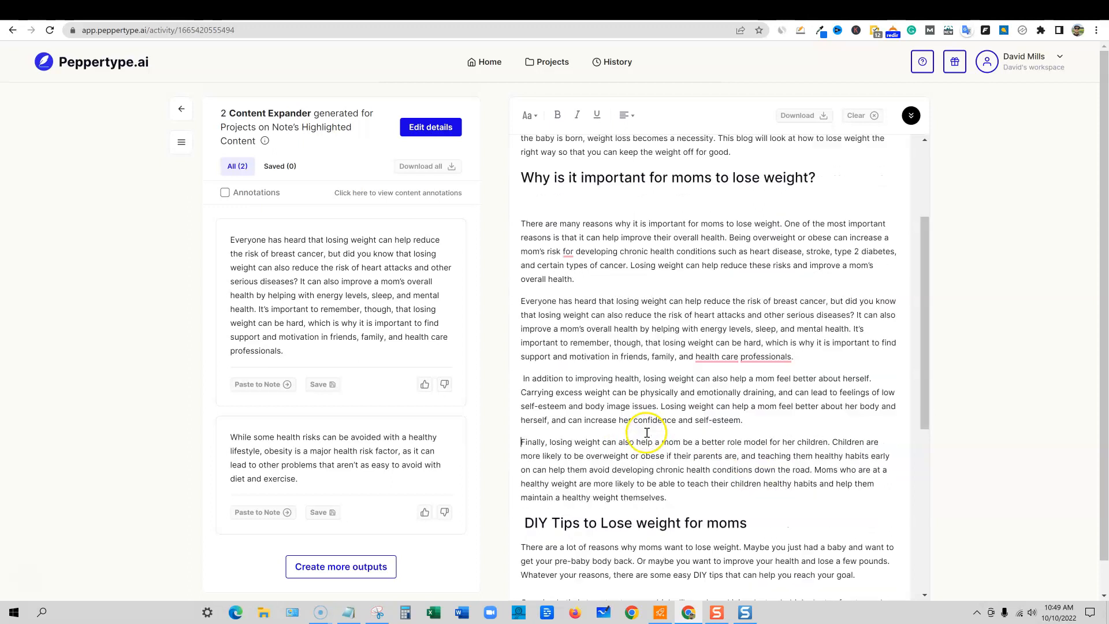
pyautogui.scroll(-3)
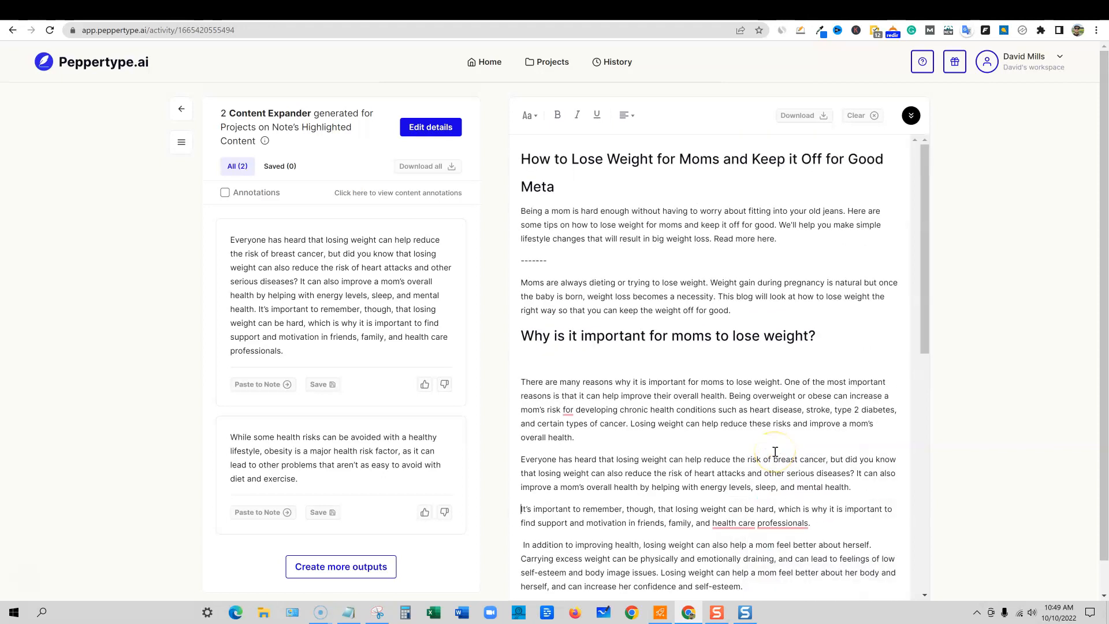
pyautogui.scroll(-3)
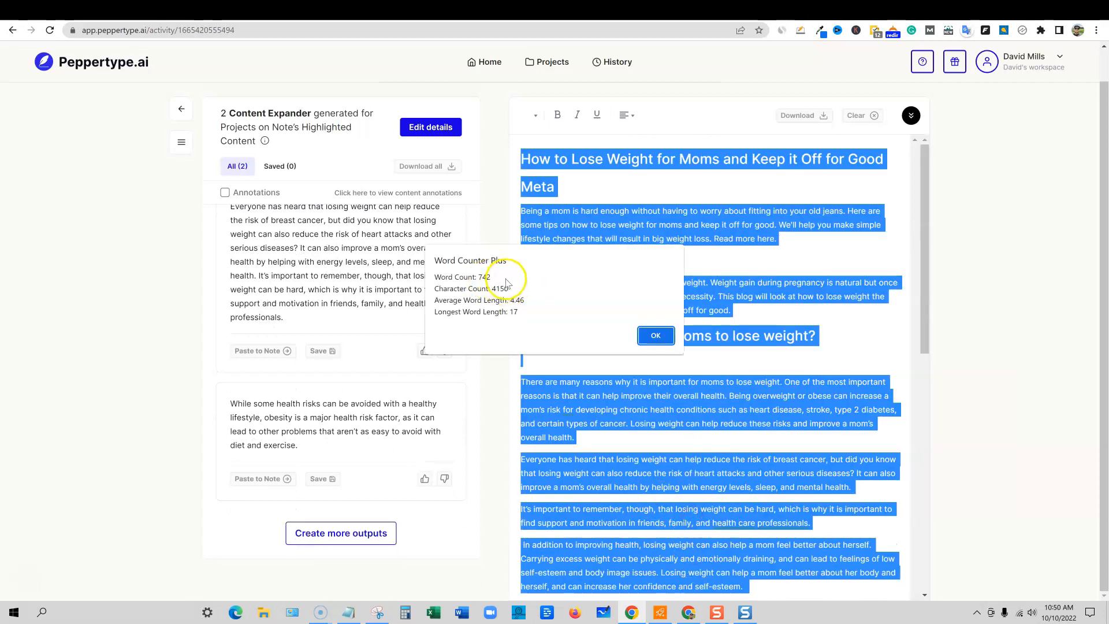
# Step: Dismiss the Word Counter Plus popup reporting 742 words
pyautogui.click(654, 334)
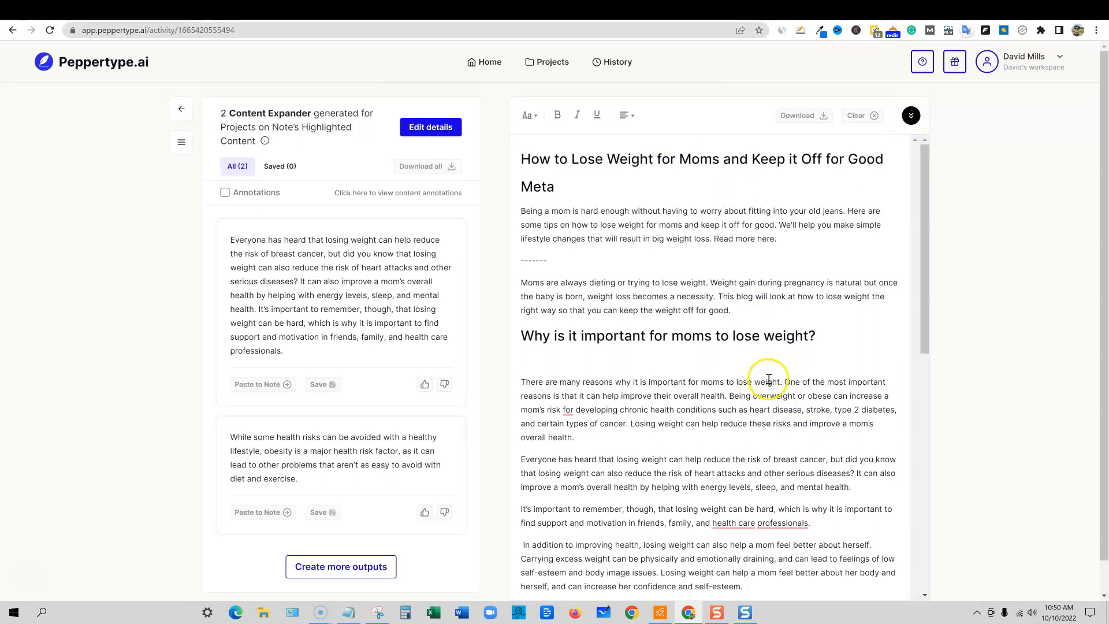
pyautogui.moveTo(487, 63)
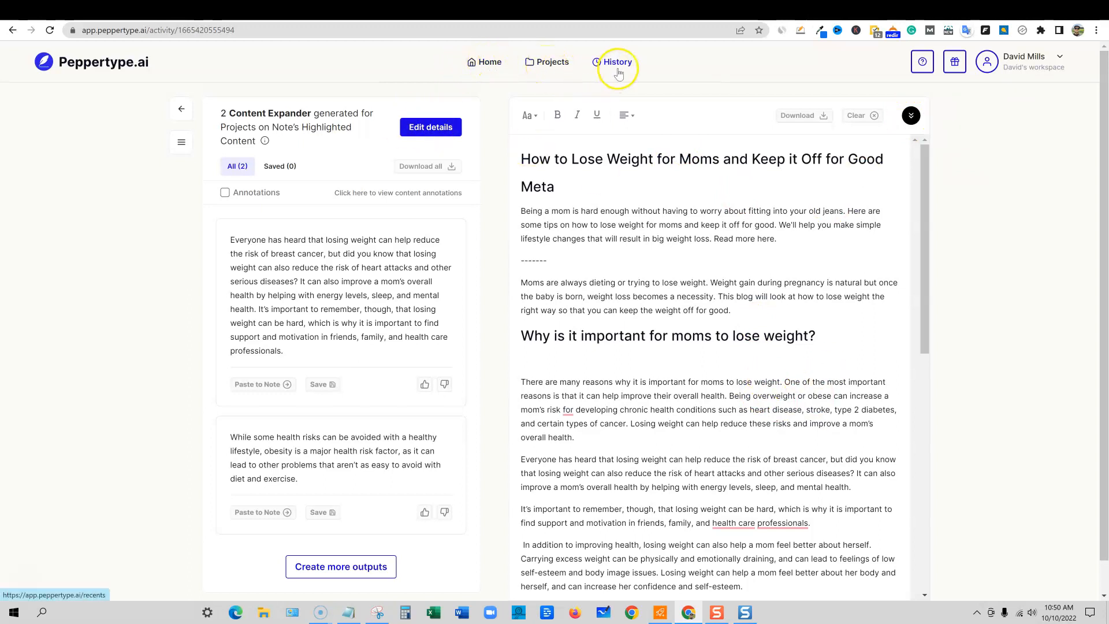
# Step: Show the History of recent requests and expand the profile dropdown
pyautogui.click(615, 62)
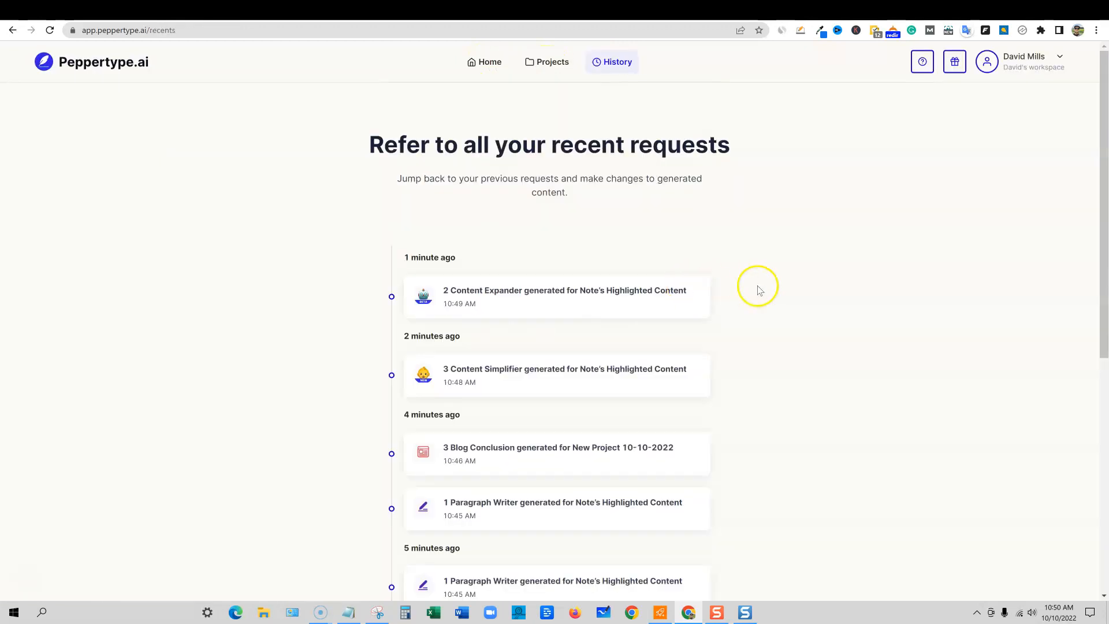
pyautogui.moveTo(553, 331)
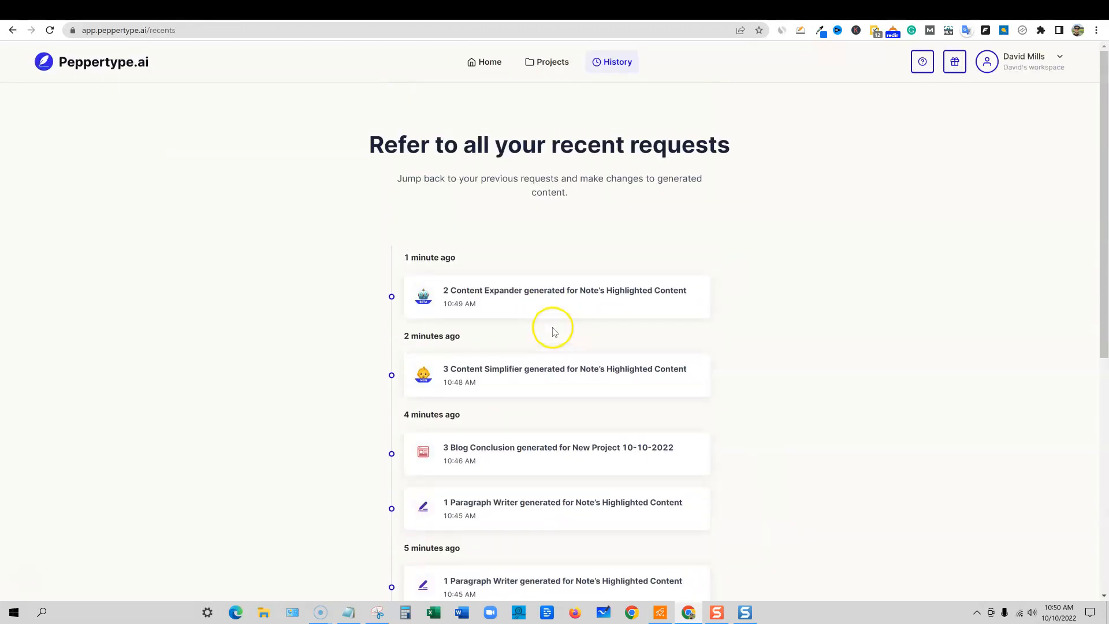
pyautogui.moveTo(490, 62)
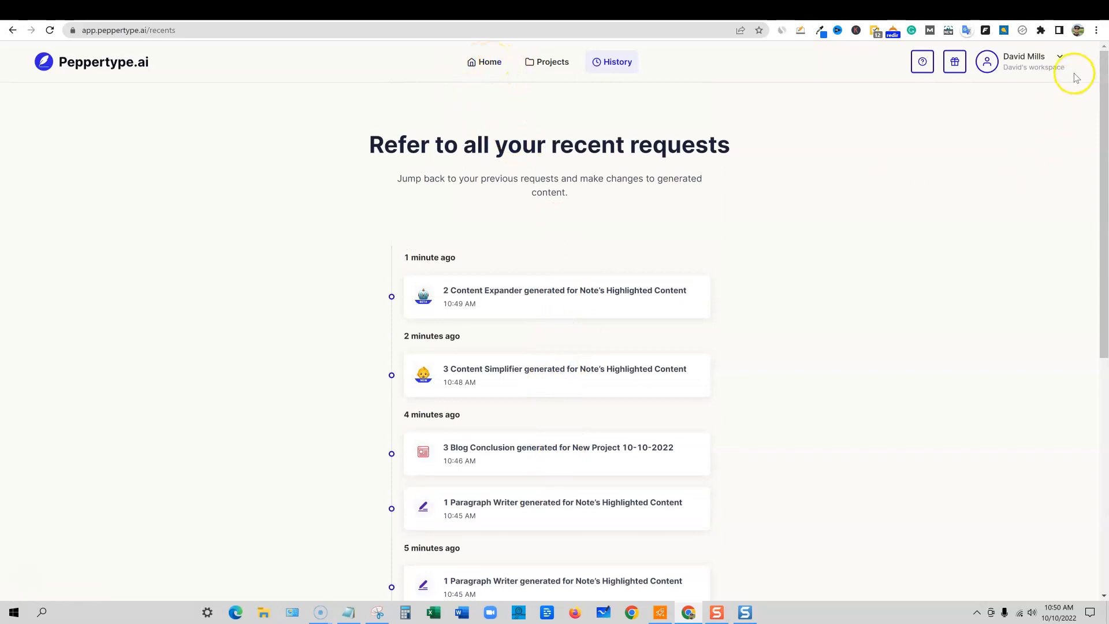
pyautogui.click(1023, 61)
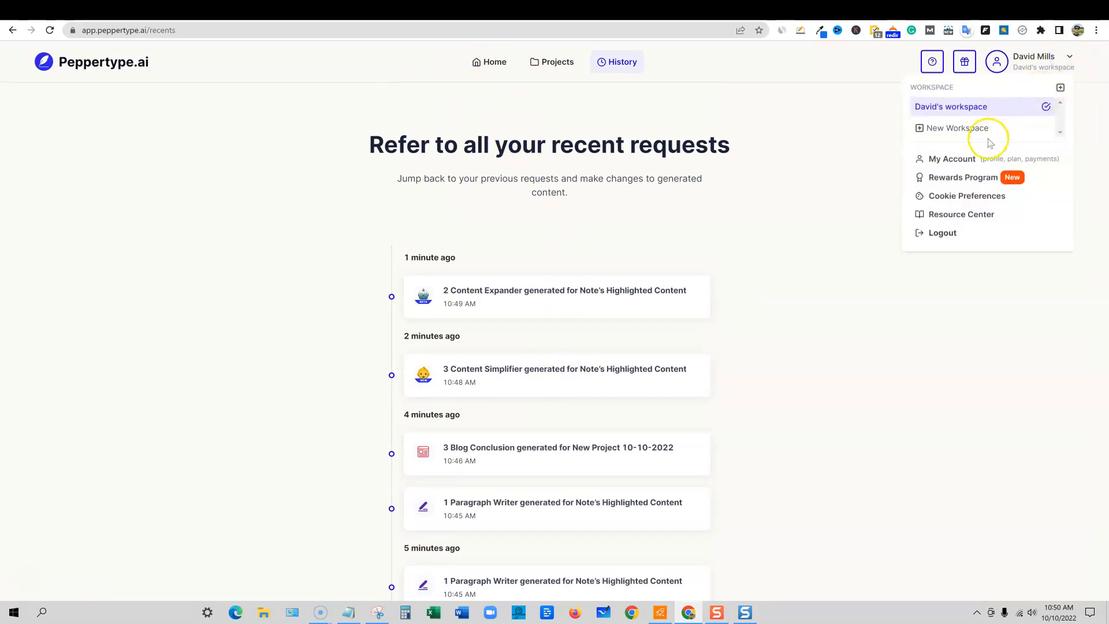
pyautogui.moveTo(957, 129)
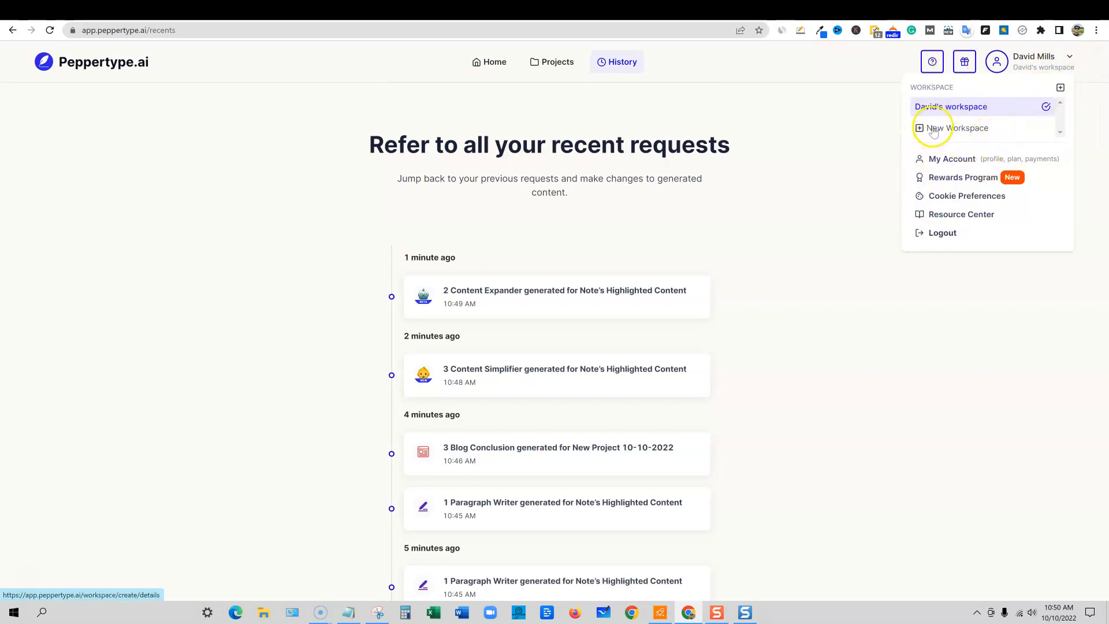
# Step: Review Usage Stats (3,817 of 100,000 words) with another time range, then return Home
pyautogui.click(950, 158)
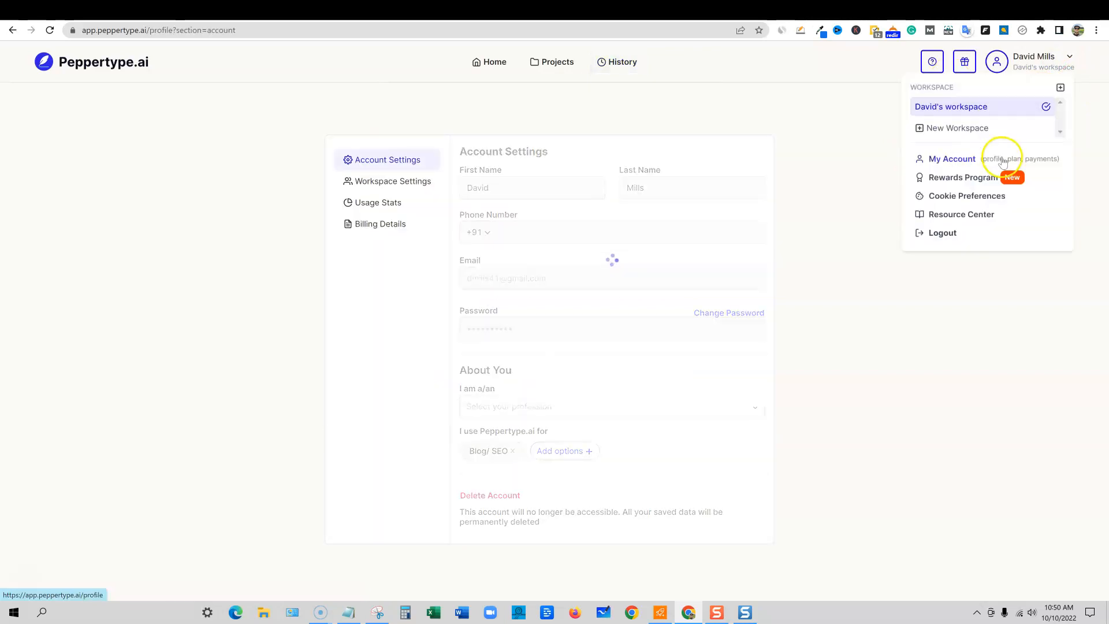
pyautogui.click(378, 202)
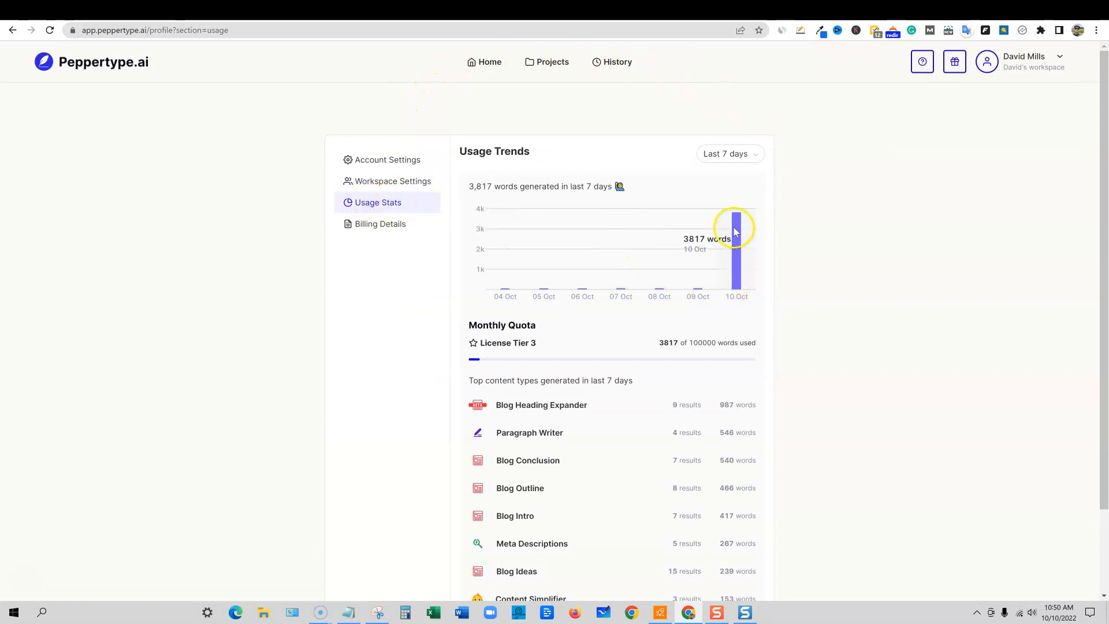
pyautogui.moveTo(737, 228)
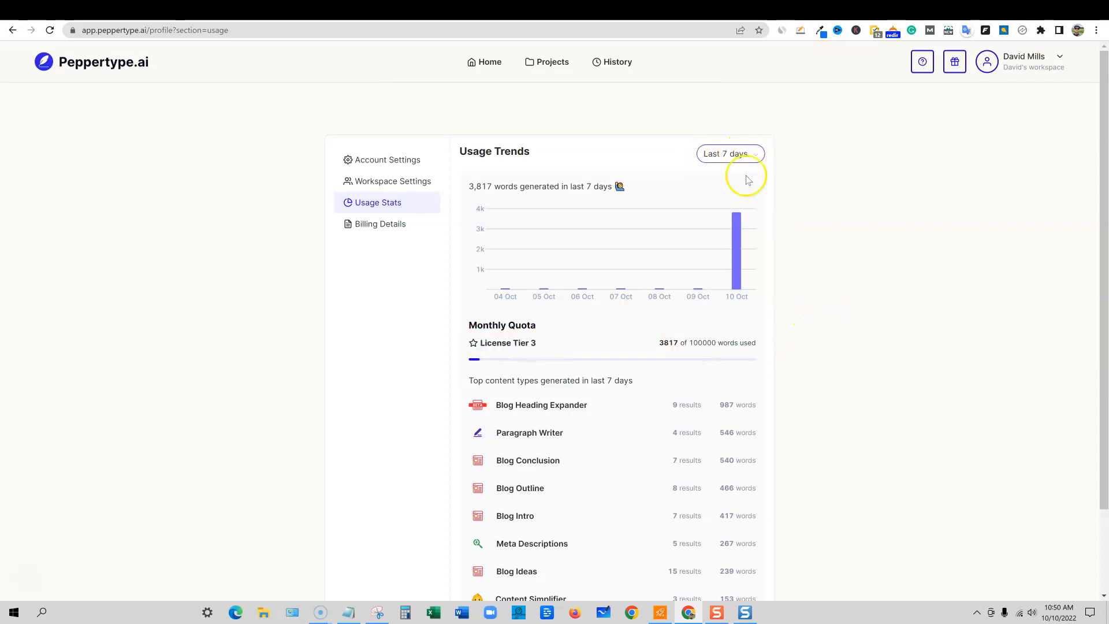
pyautogui.click(730, 154)
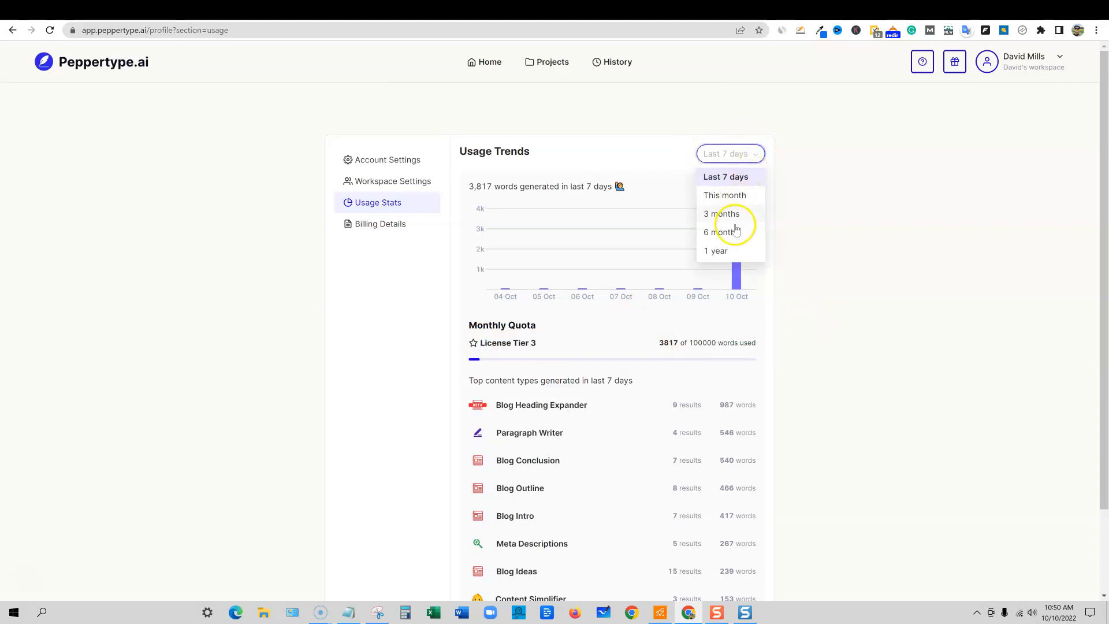
pyautogui.moveTo(718, 250)
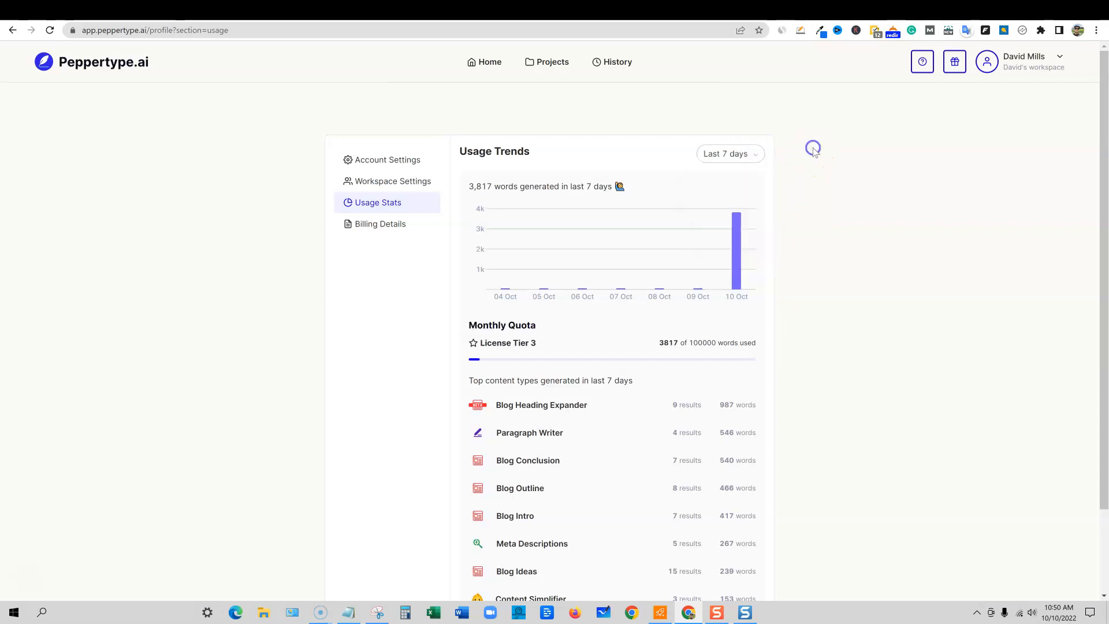
pyautogui.click(489, 62)
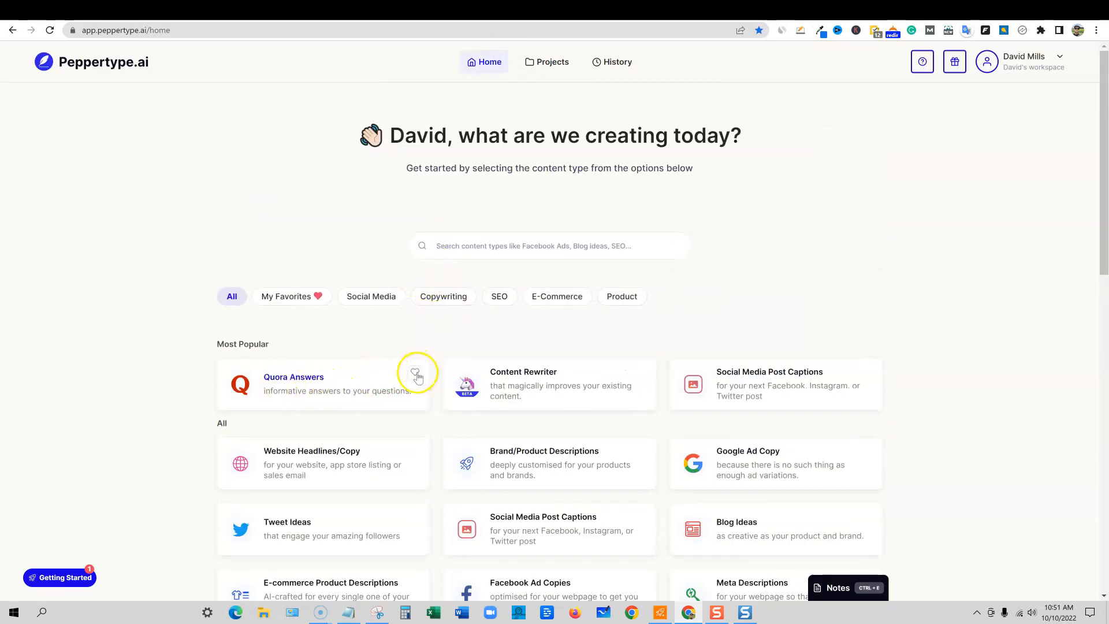
pyautogui.moveTo(447, 477)
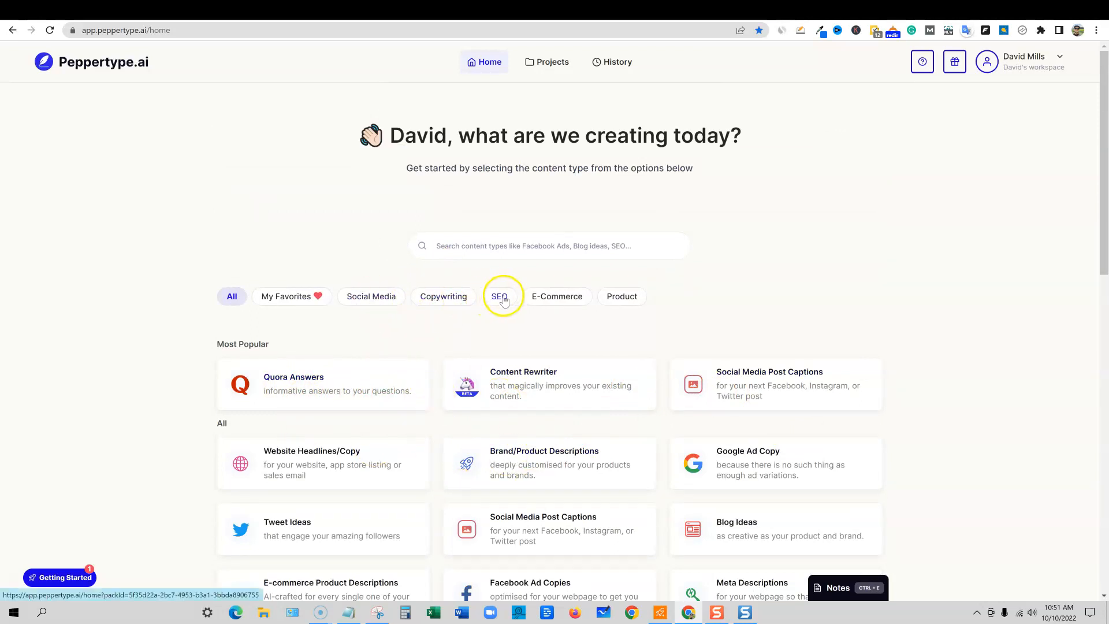
# Step: Favourite Paragraph Writer under the SEO filter and launch it from My Favorites
pyautogui.click(503, 295)
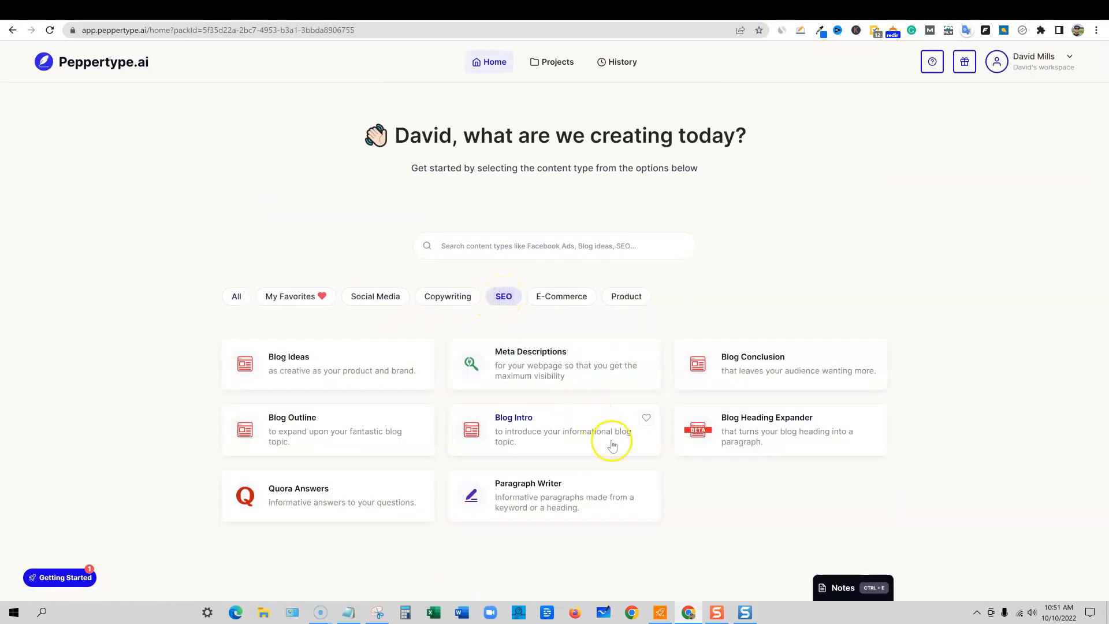
pyautogui.moveTo(650, 522)
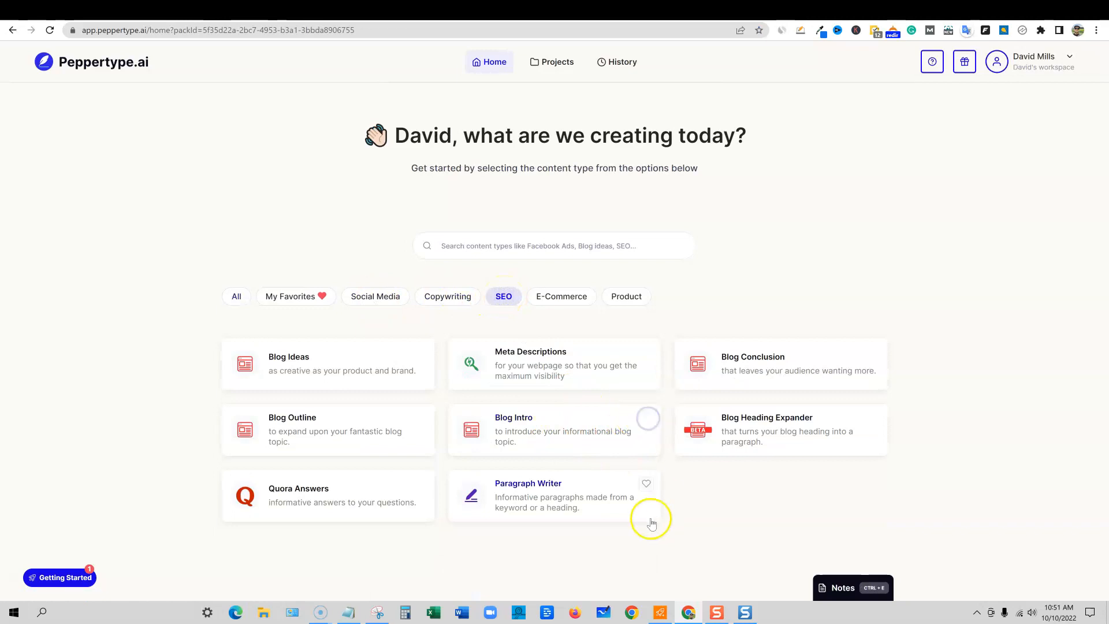
pyautogui.moveTo(790, 515)
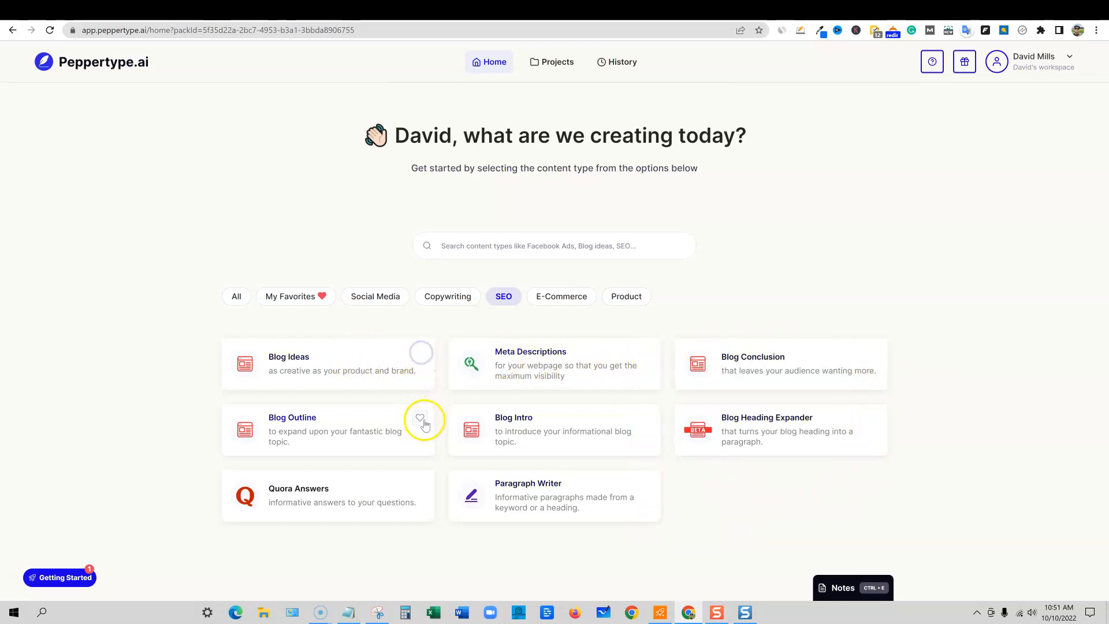
pyautogui.moveTo(646, 484)
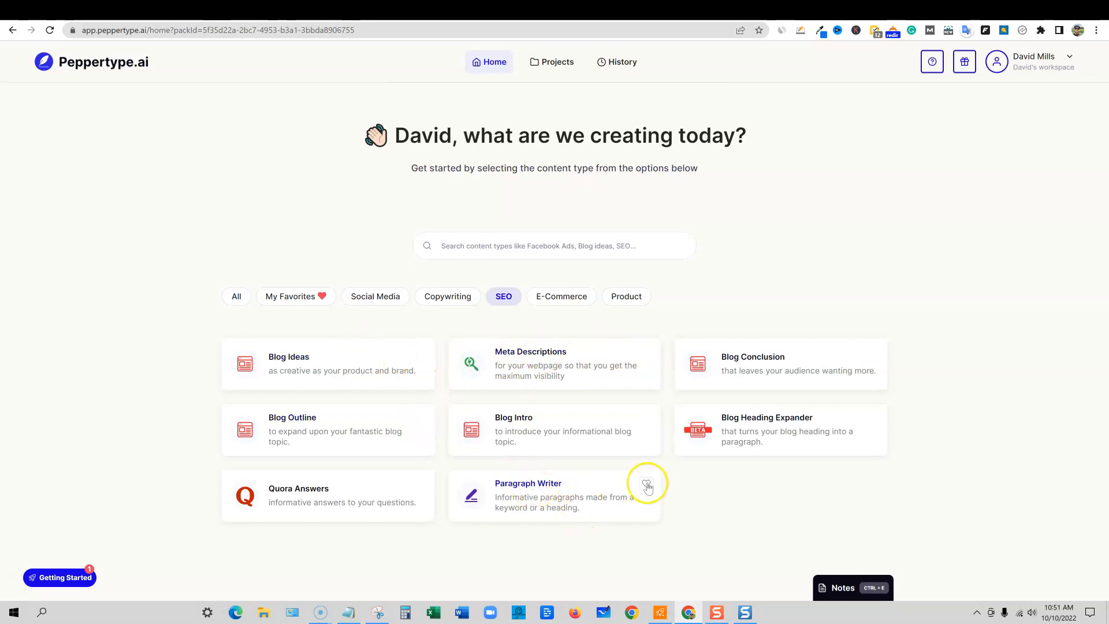
pyautogui.moveTo(296, 296)
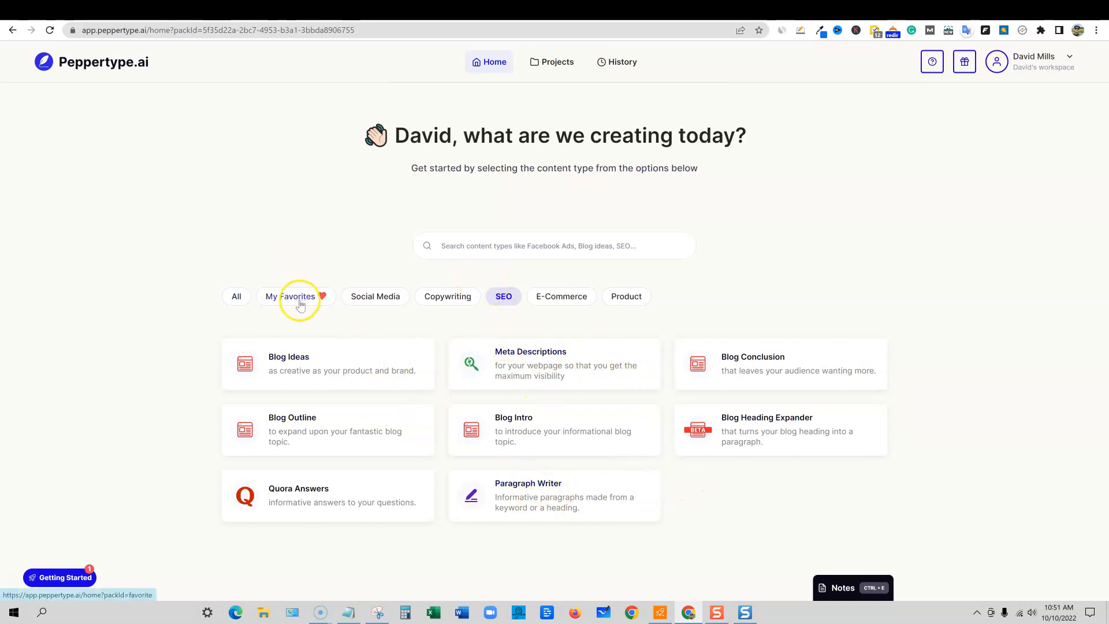
pyautogui.click(291, 296)
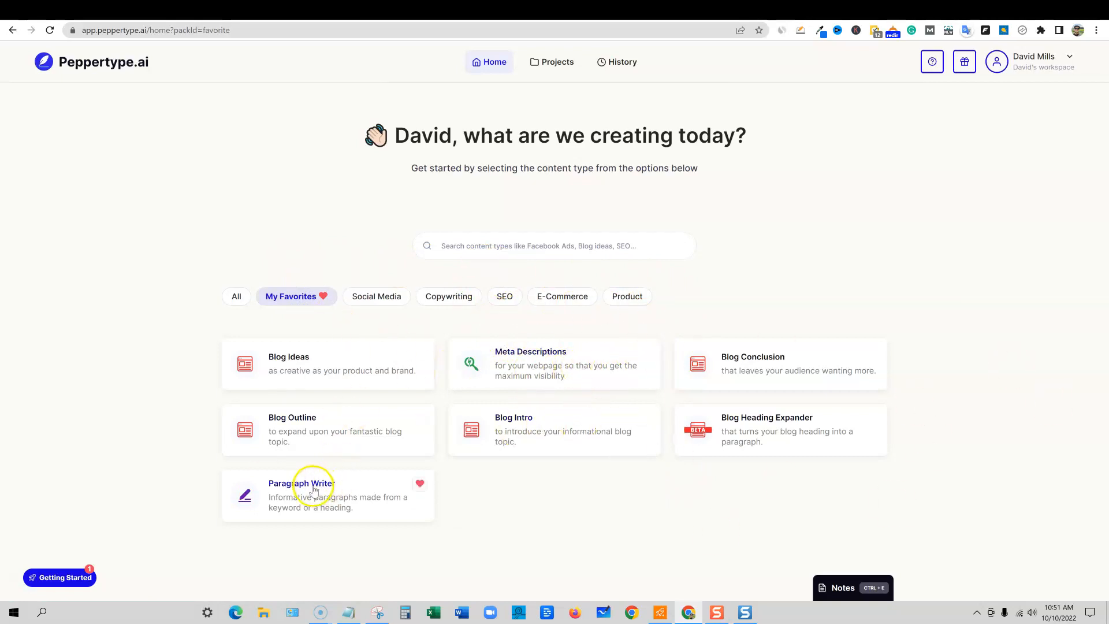
pyautogui.click(310, 494)
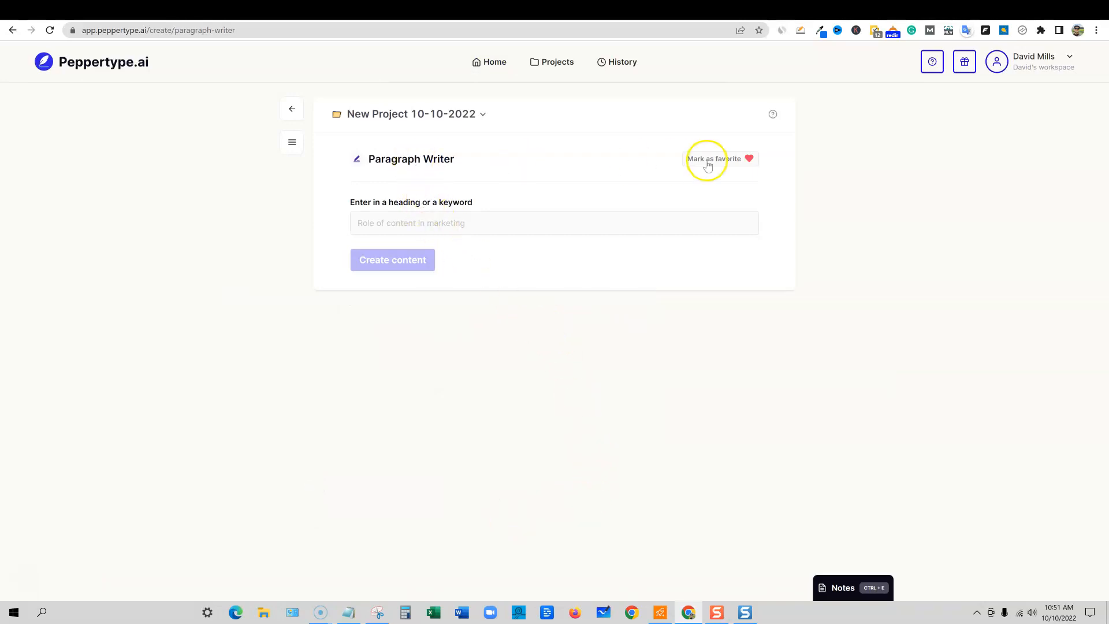
pyautogui.moveTo(834, 9)
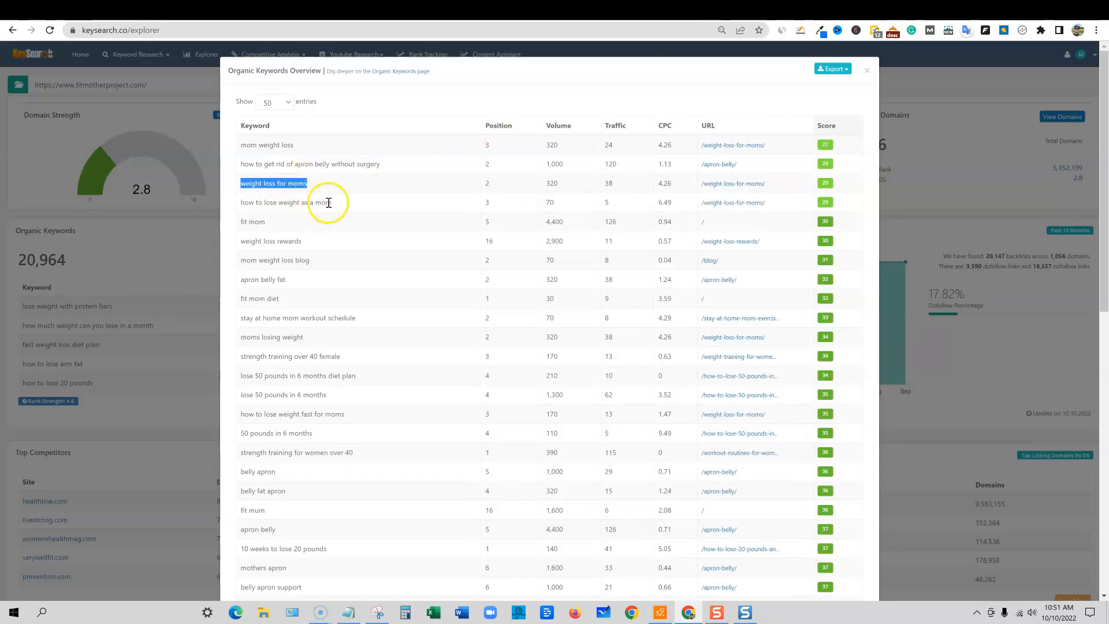
# Step: Create a paragraph for the KeySearch keyword 'how to lose weight as a mom'
pyautogui.doubleClick(287, 201)
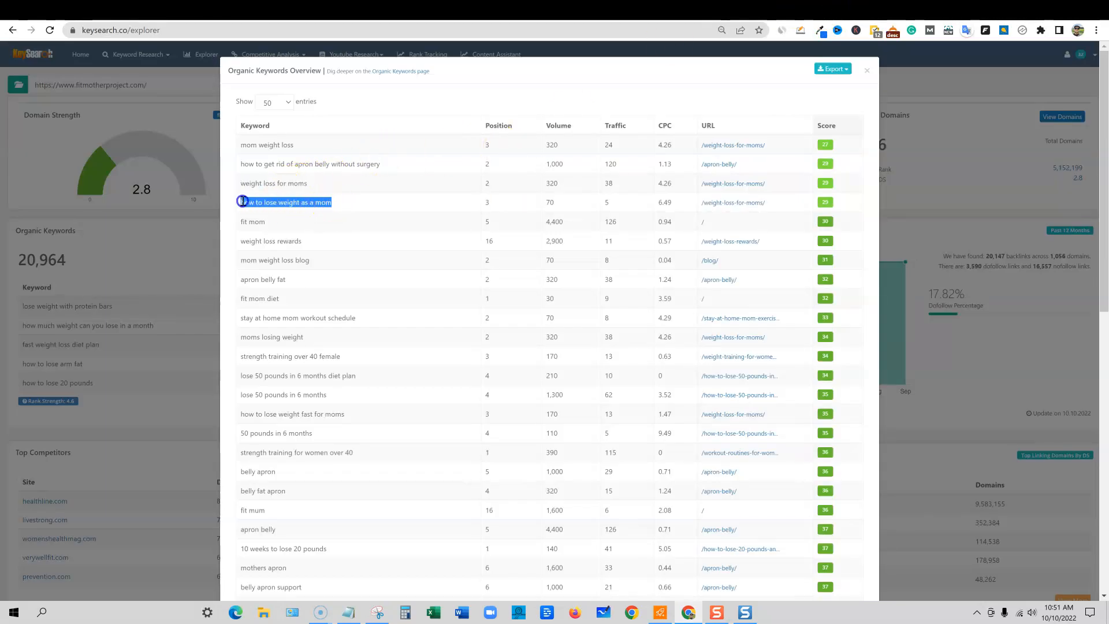
pyautogui.moveTo(909, 13)
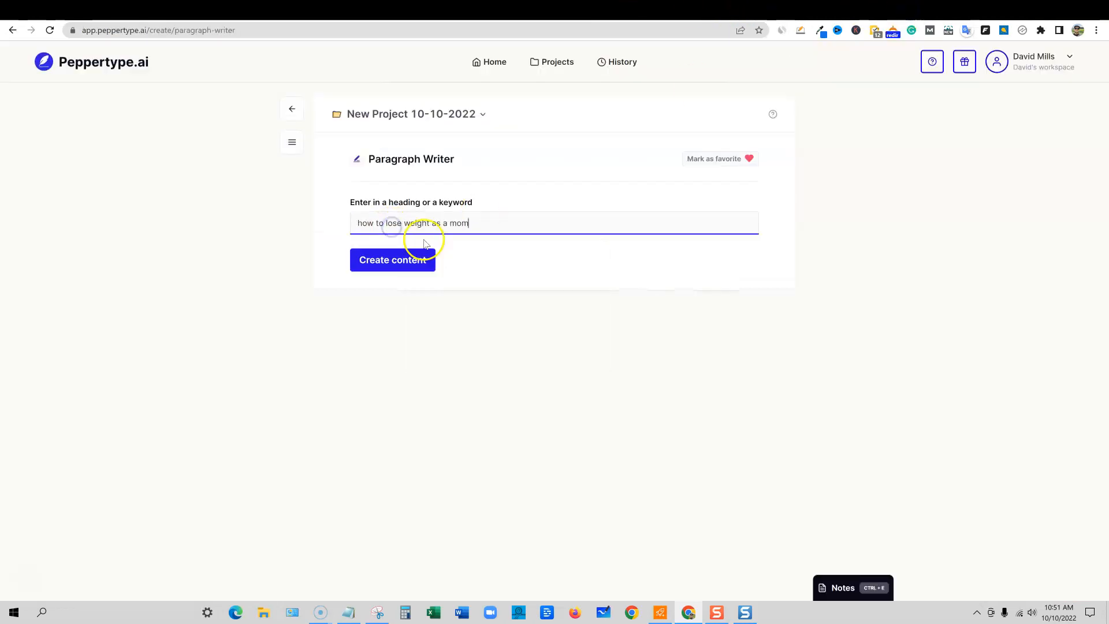
pyautogui.click(393, 260)
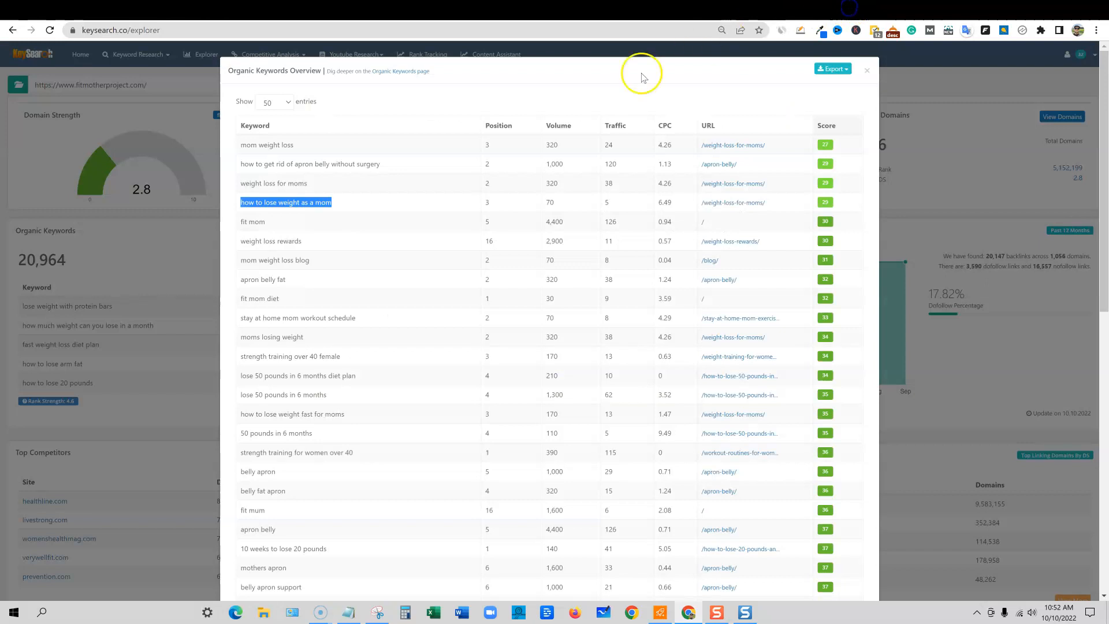
pyautogui.moveTo(344, 417)
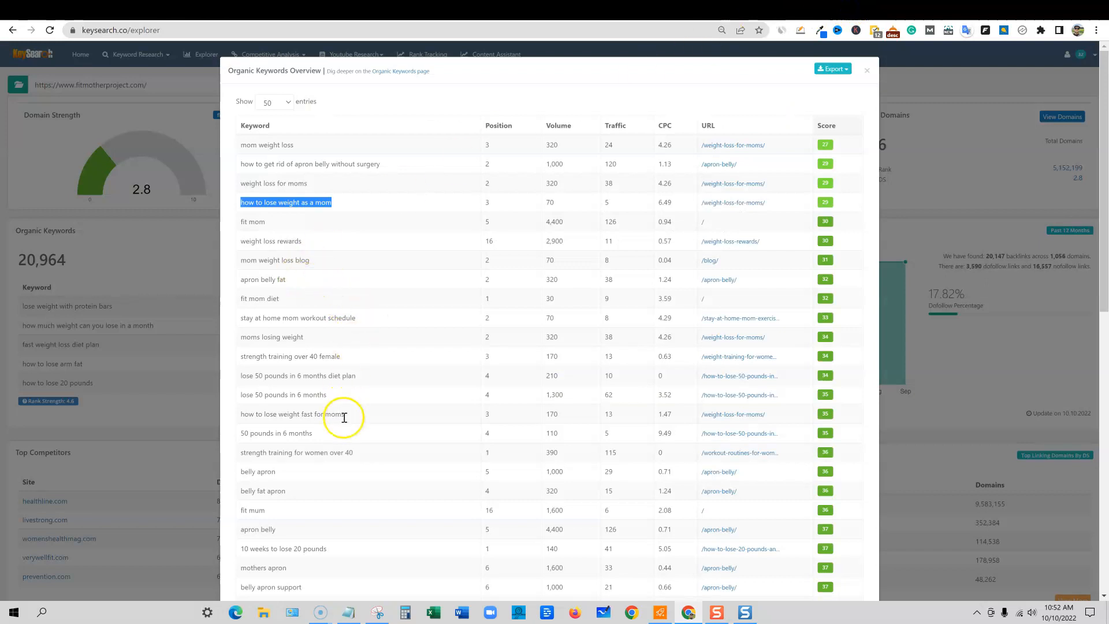
pyautogui.moveTo(294, 364)
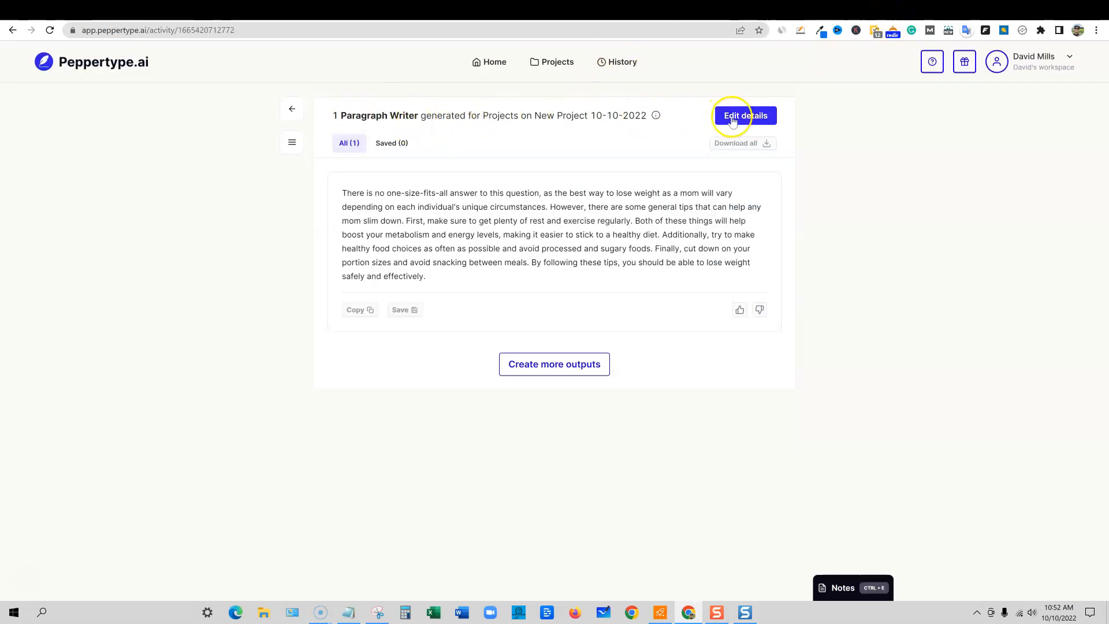
# Step: Replace the keyword with 'stay at home mom workout schedule' and create new content
pyautogui.click(743, 115)
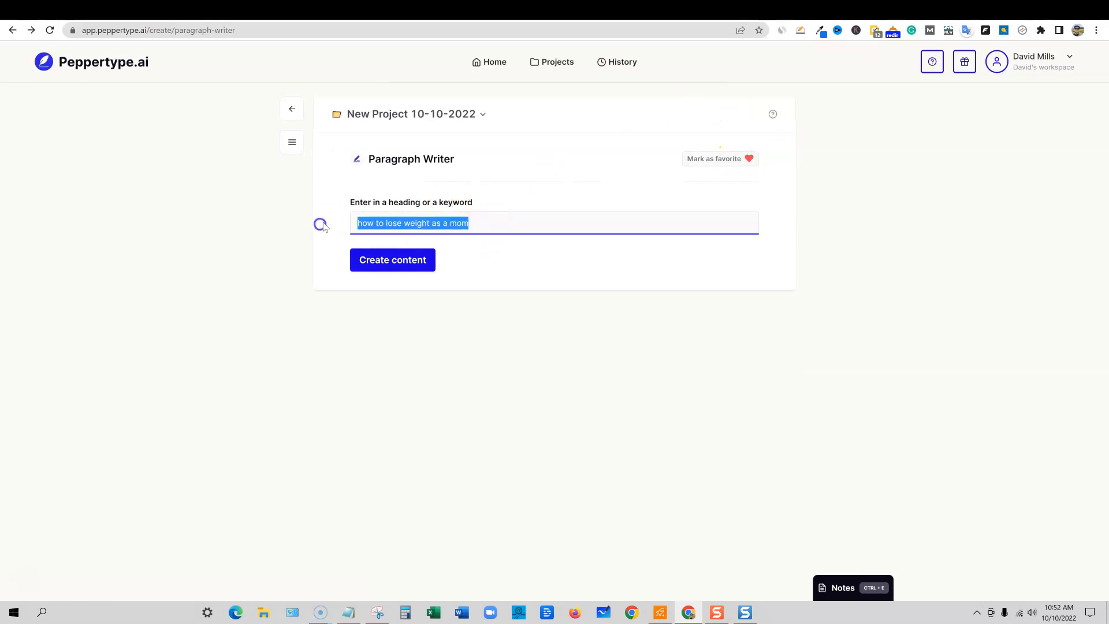
pyautogui.click(393, 260)
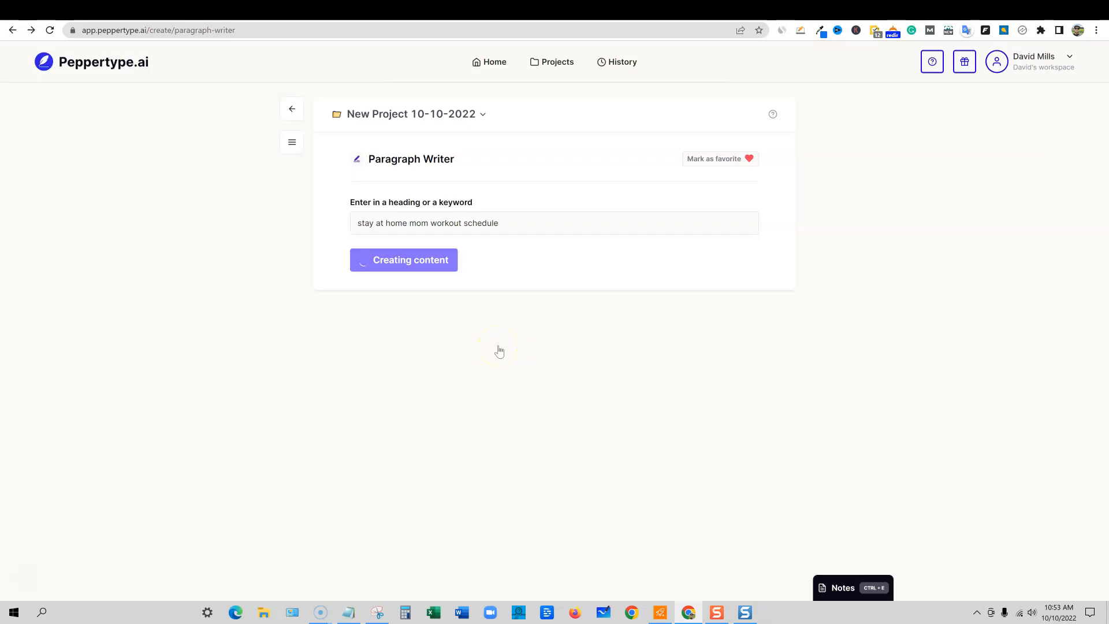
pyautogui.click(403, 260)
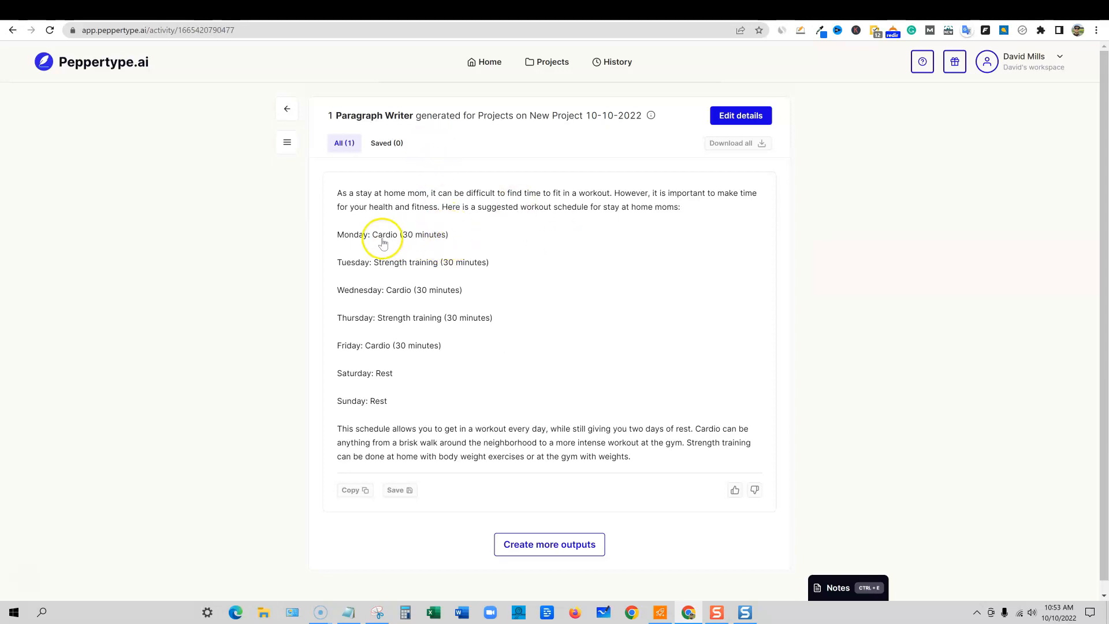
pyautogui.moveTo(477, 304)
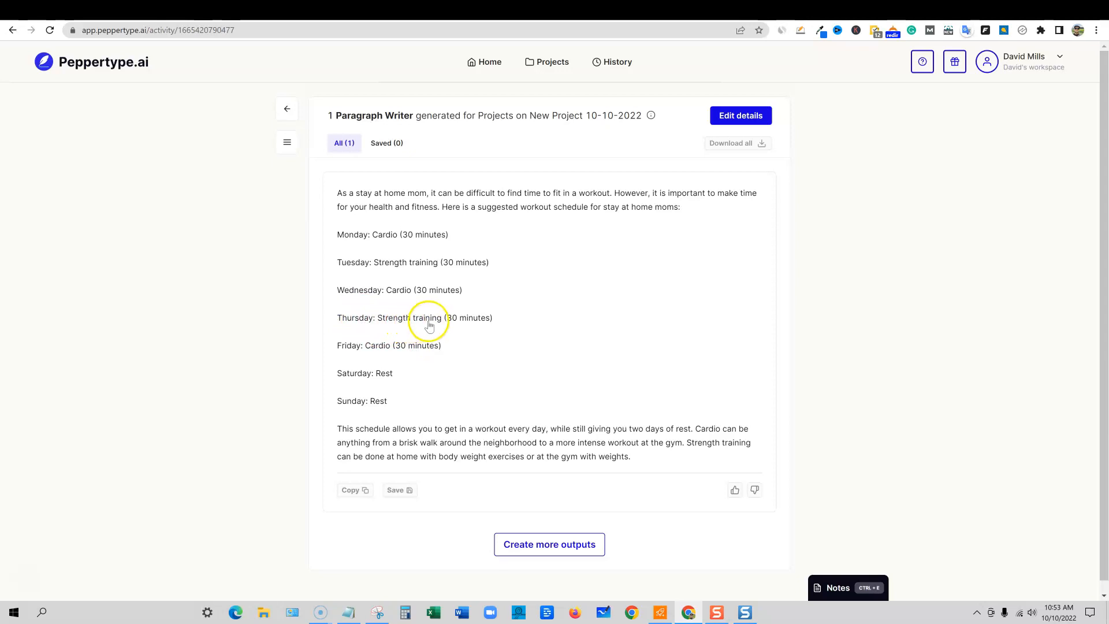
pyautogui.moveTo(413, 351)
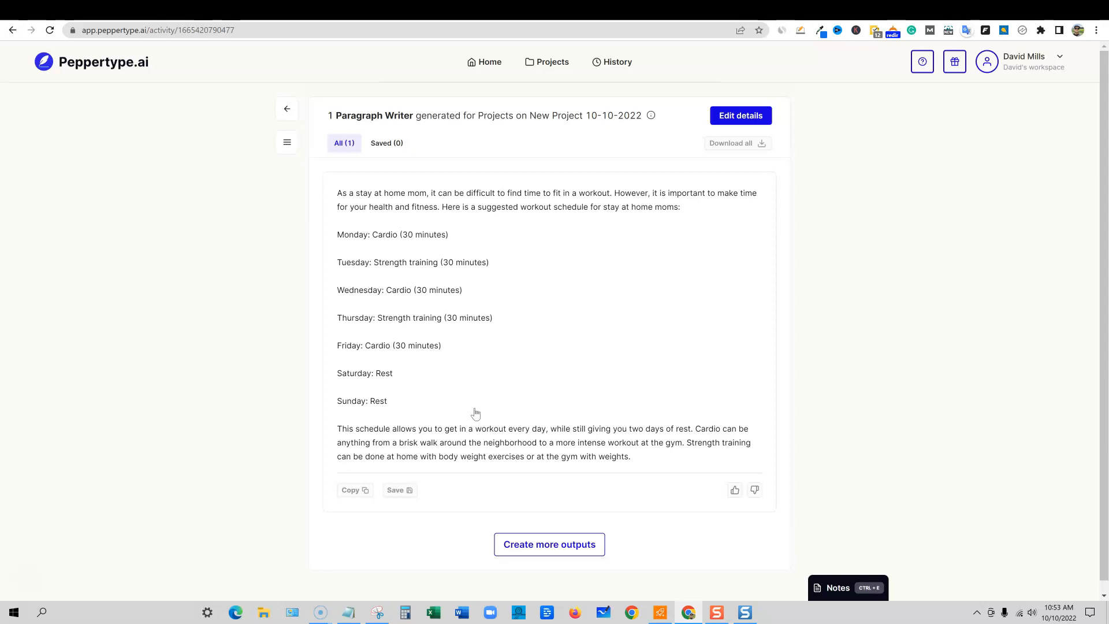
pyautogui.moveTo(710, 434)
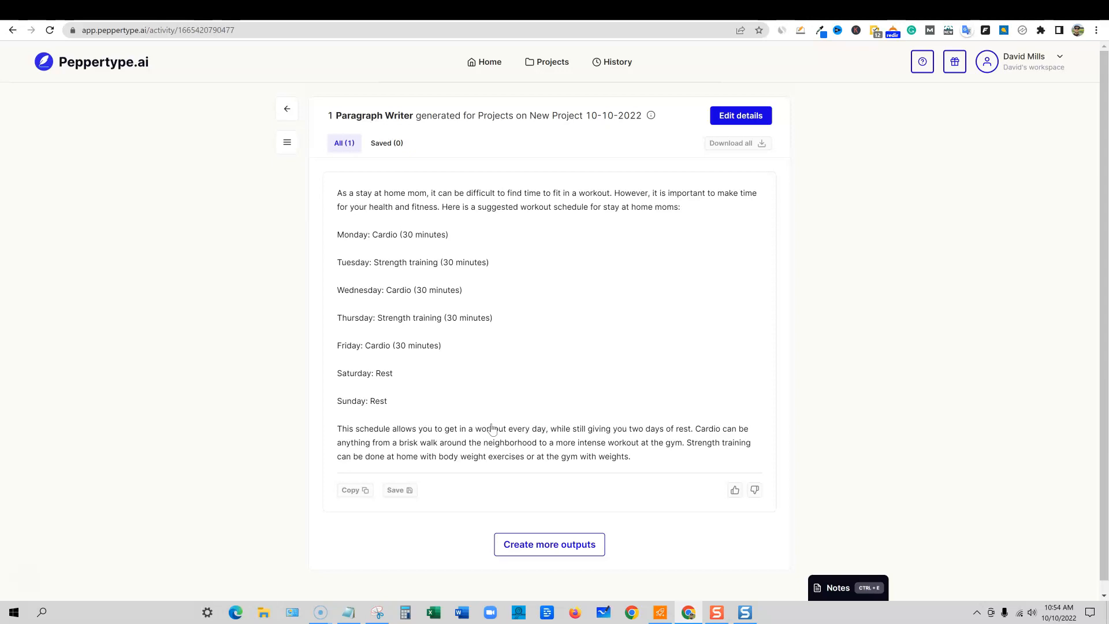
pyautogui.moveTo(616, 417)
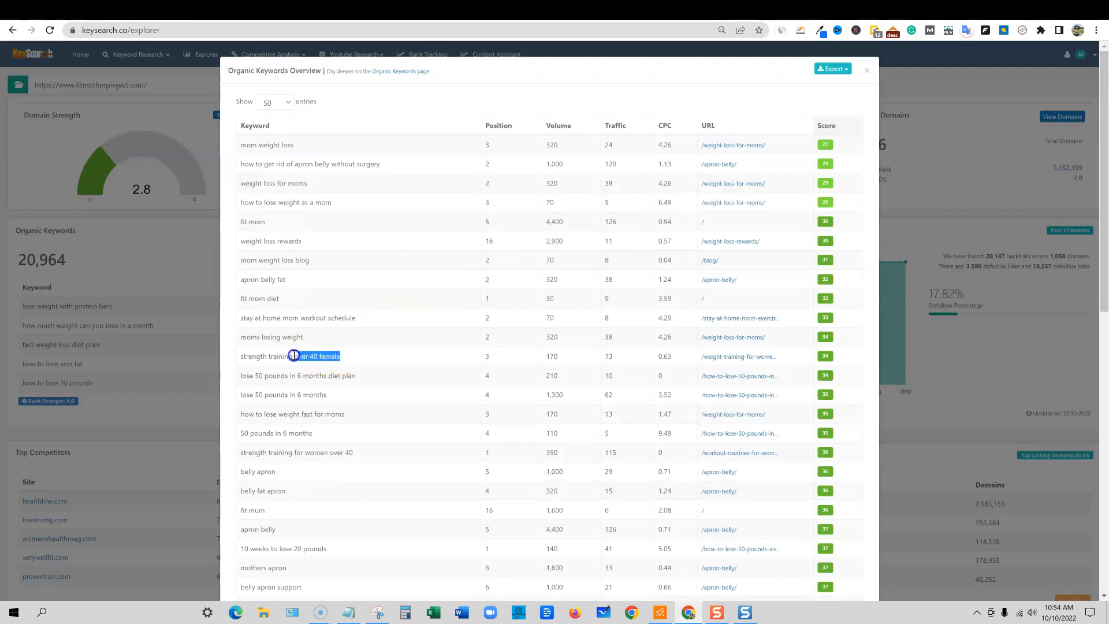
# Step: Replace the keyword with 'strength training over 40 female' and generate its paragraph
pyautogui.doubleClick(289, 356)
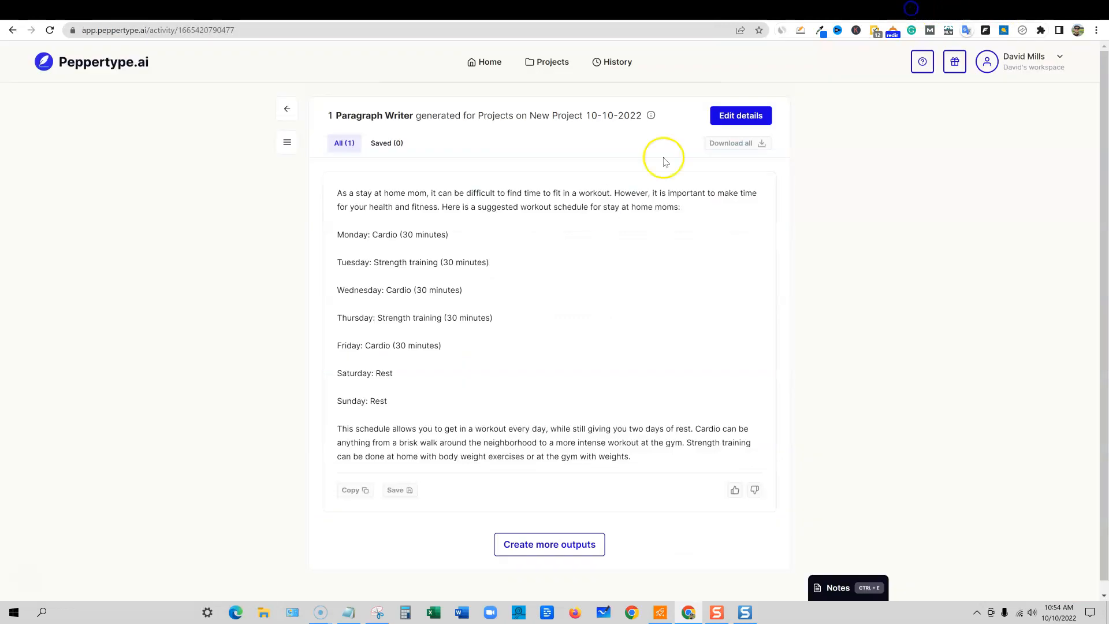
pyautogui.click(286, 109)
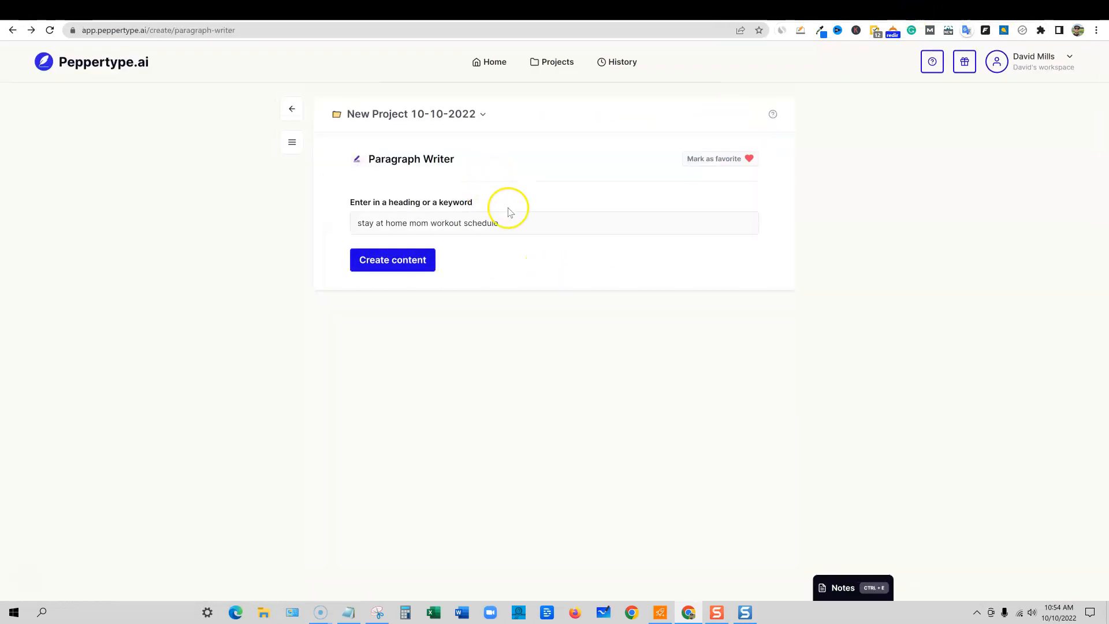
pyautogui.click(392, 260)
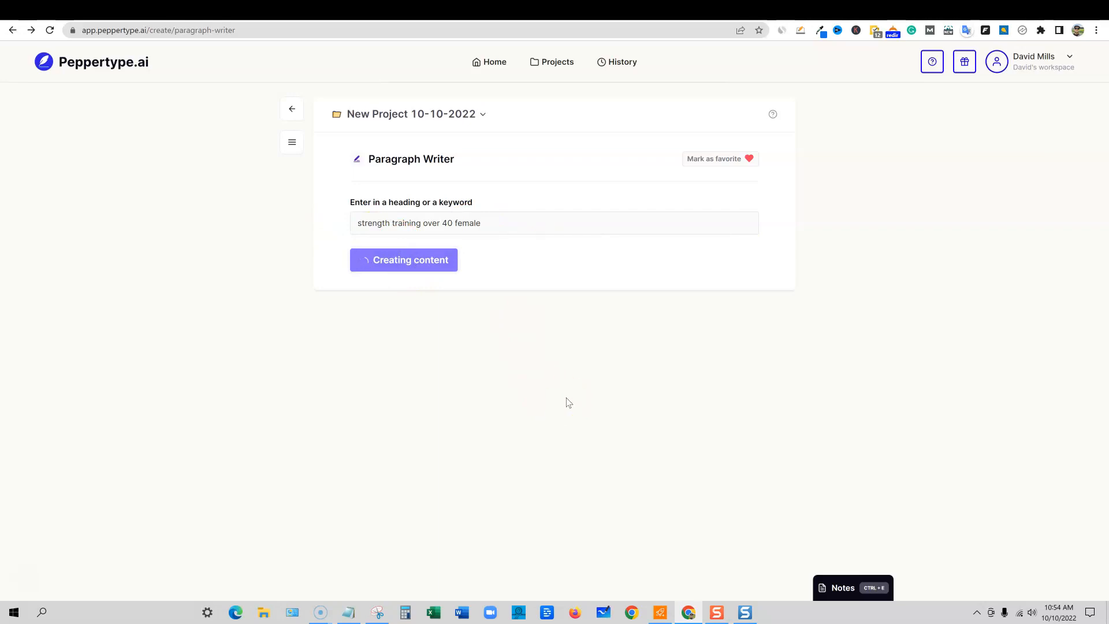
pyautogui.click(403, 260)
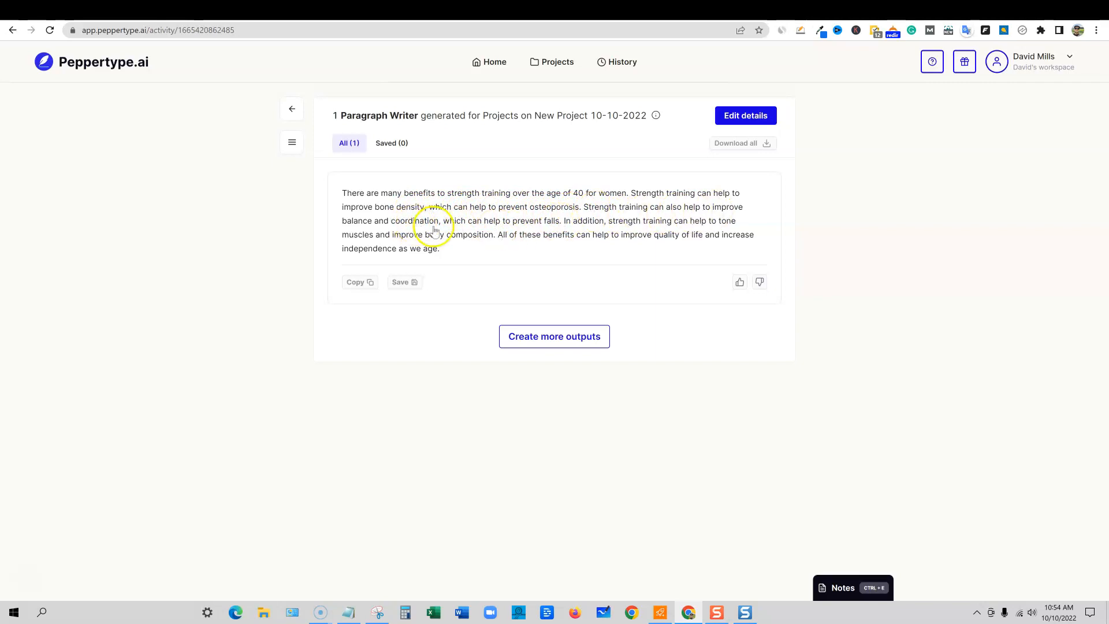
pyautogui.moveTo(552, 229)
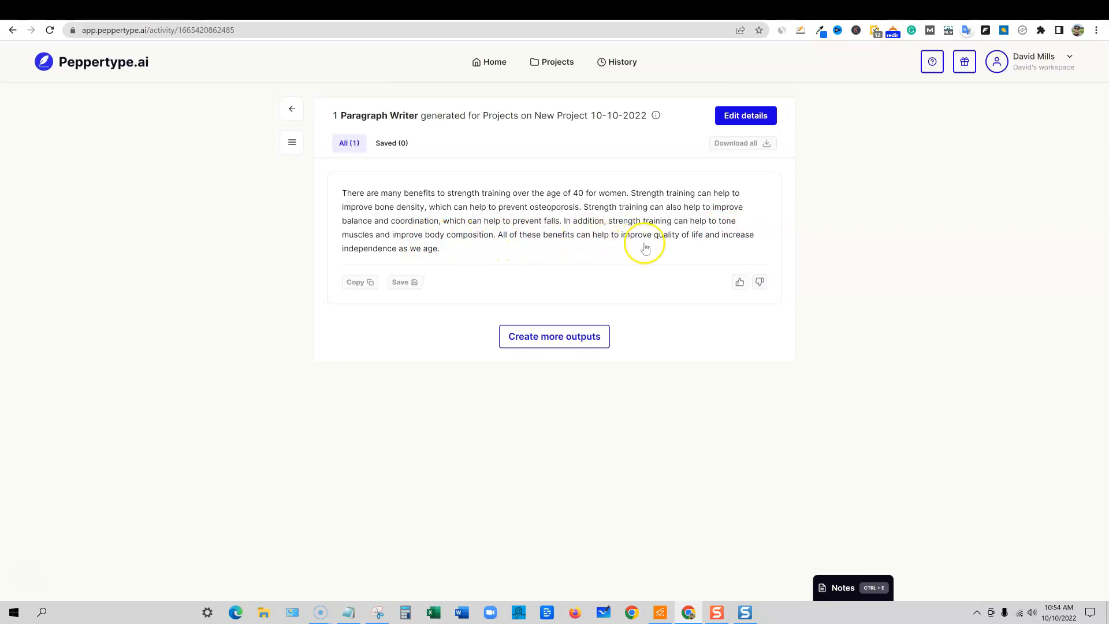
pyautogui.moveTo(398, 257)
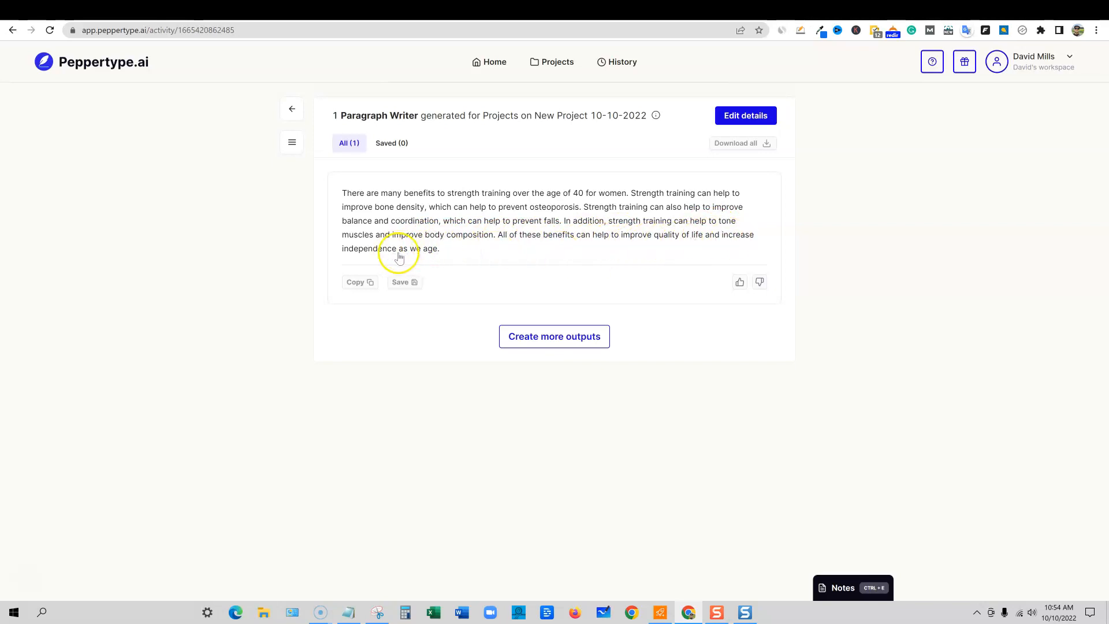
pyautogui.moveTo(640, 323)
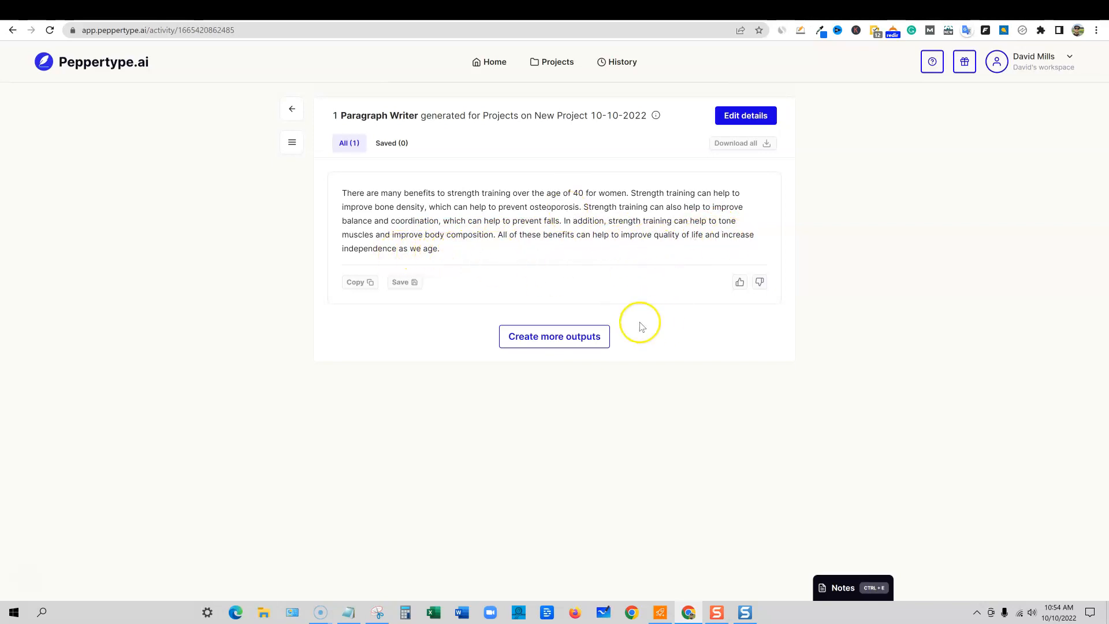
pyautogui.moveTo(553, 336)
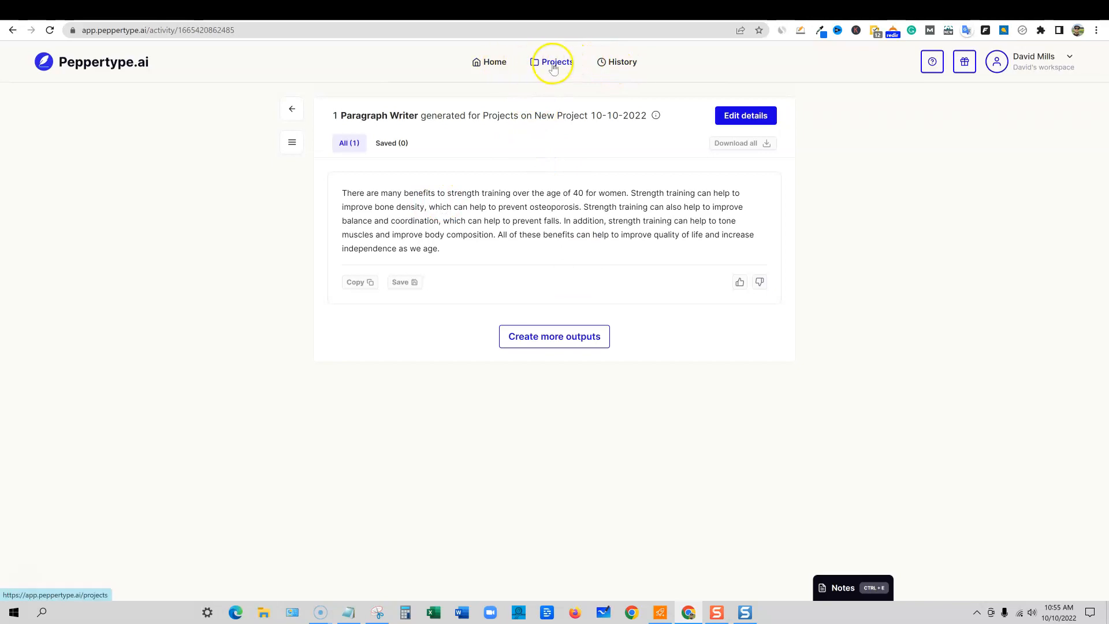
pyautogui.moveTo(820, 588)
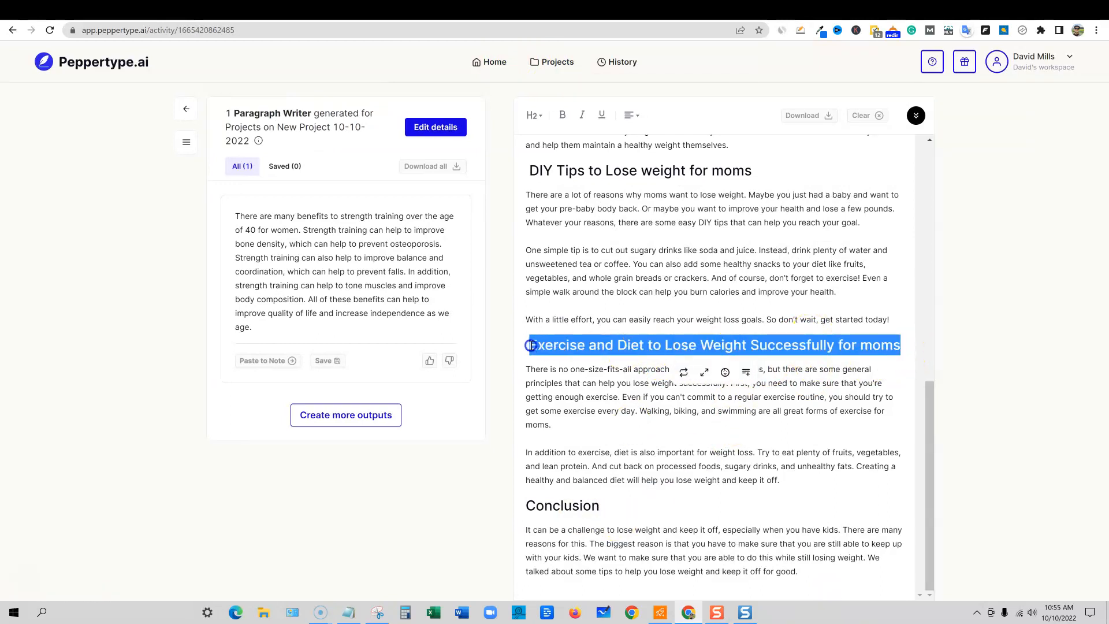
# Step: Swap the keyword to 'DIY Tips to Lose weight for moms' and create content for it
pyautogui.scroll(-3)
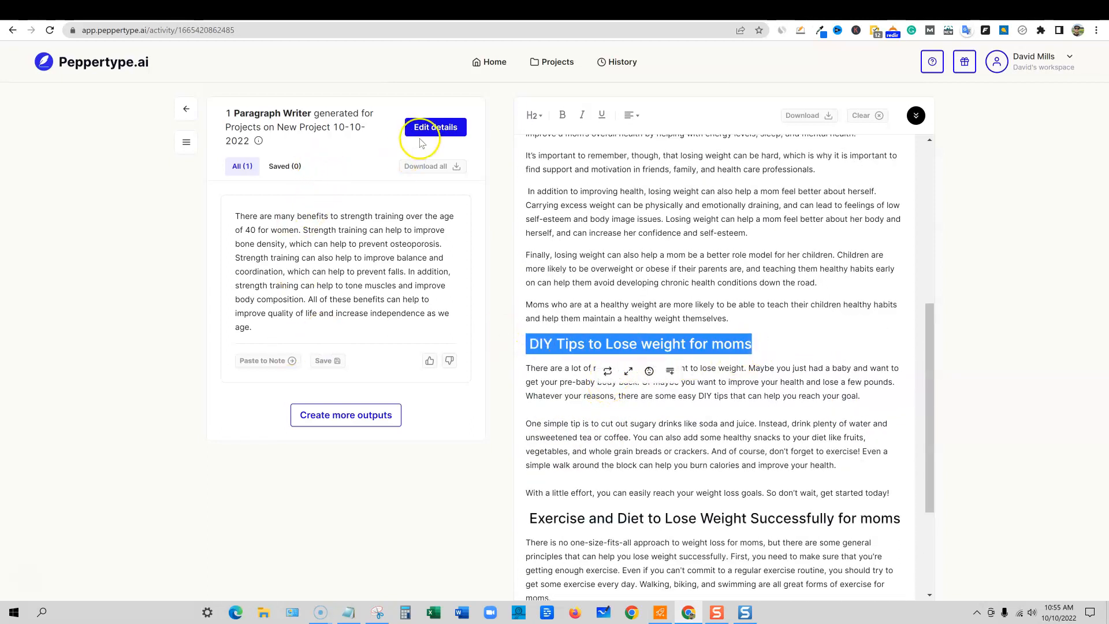
pyautogui.click(436, 127)
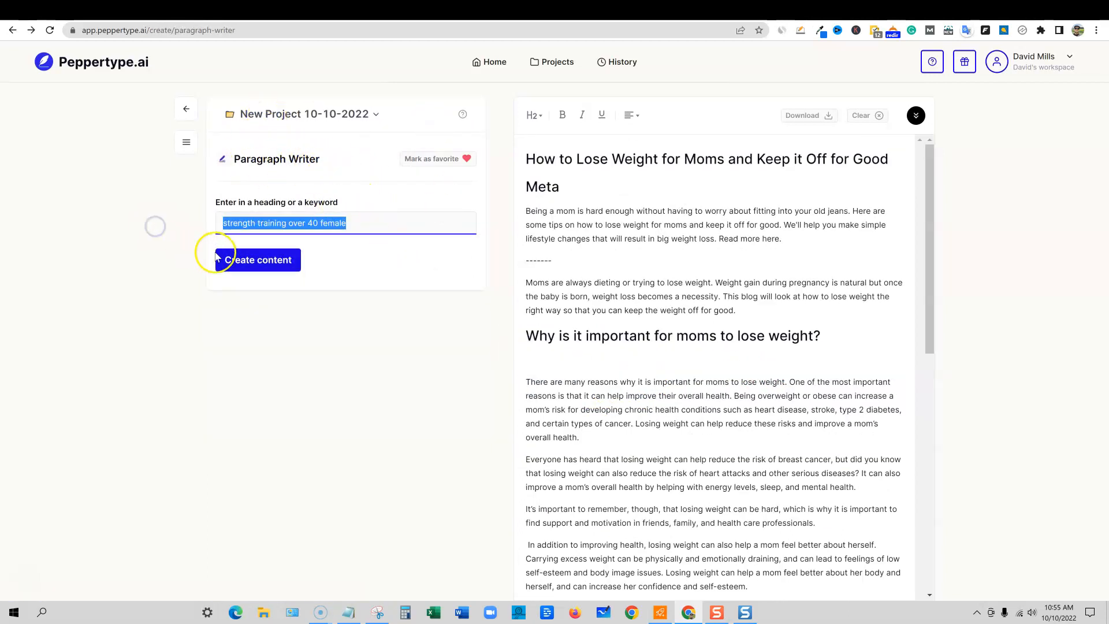
pyautogui.click(258, 260)
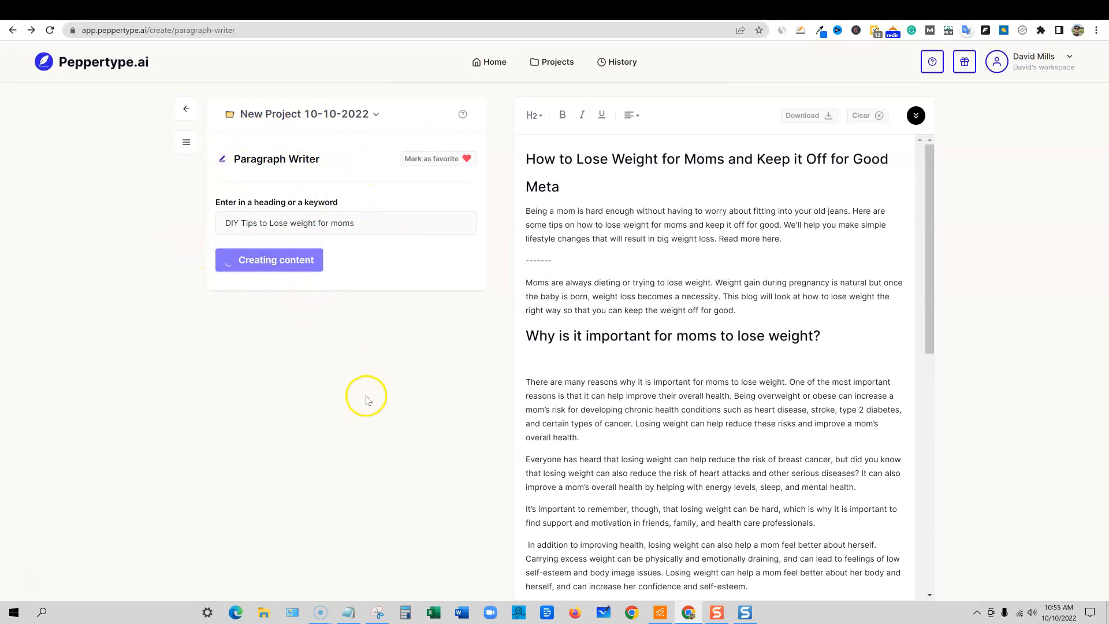
pyautogui.moveTo(705, 357)
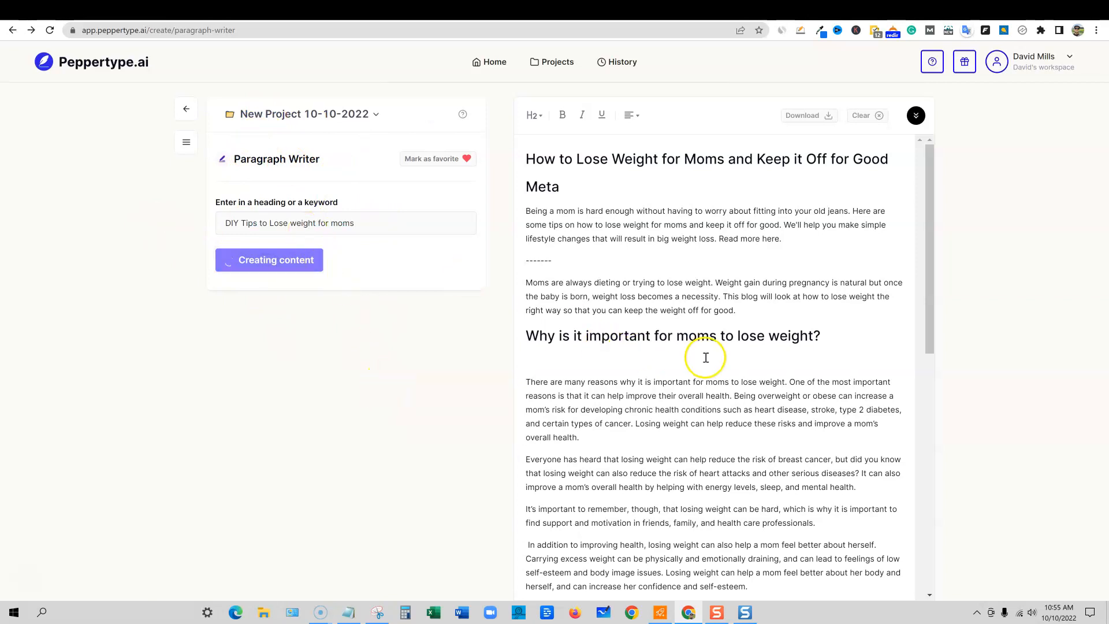
pyautogui.scroll(-3)
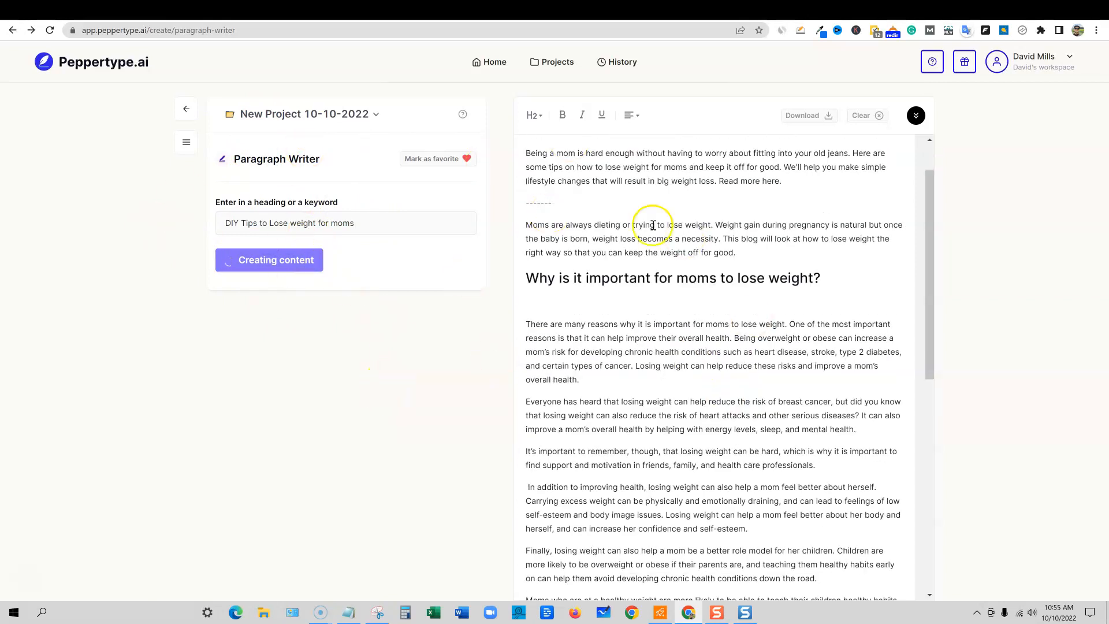
pyautogui.moveTo(817, 189)
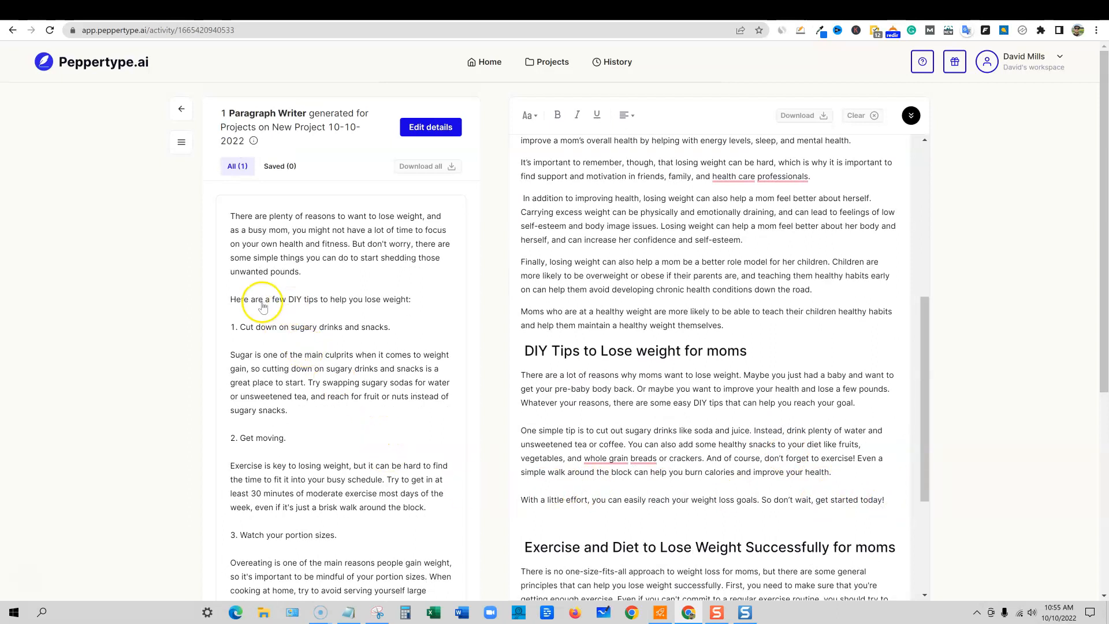
pyautogui.moveTo(384, 311)
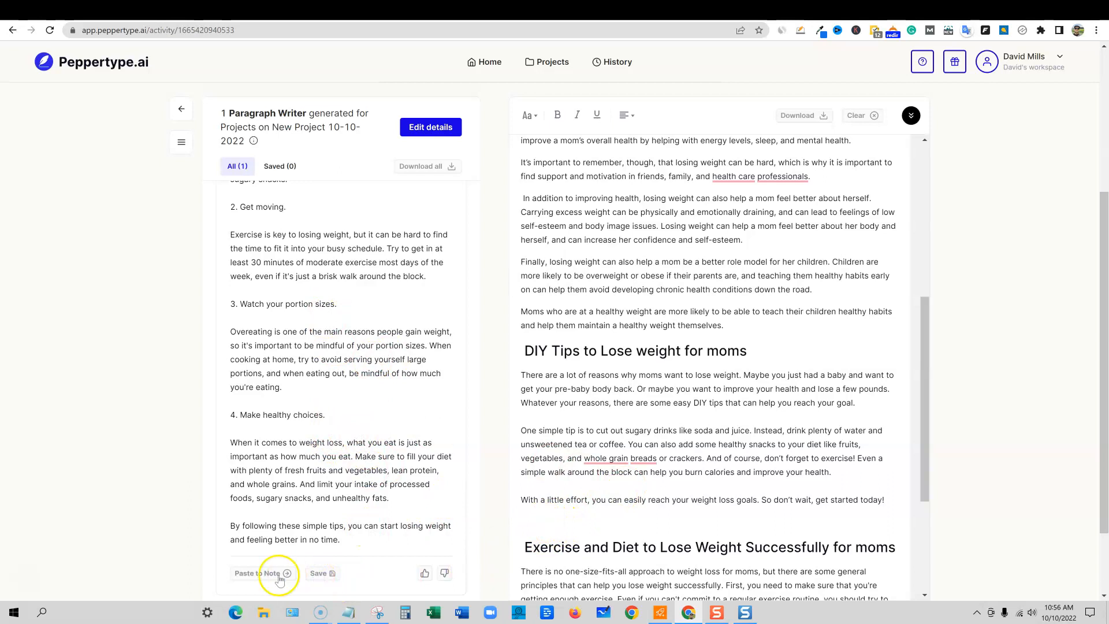
# Step: Paste the generated DIY tips paragraphs into the note under the DIY section
pyautogui.scroll(-3)
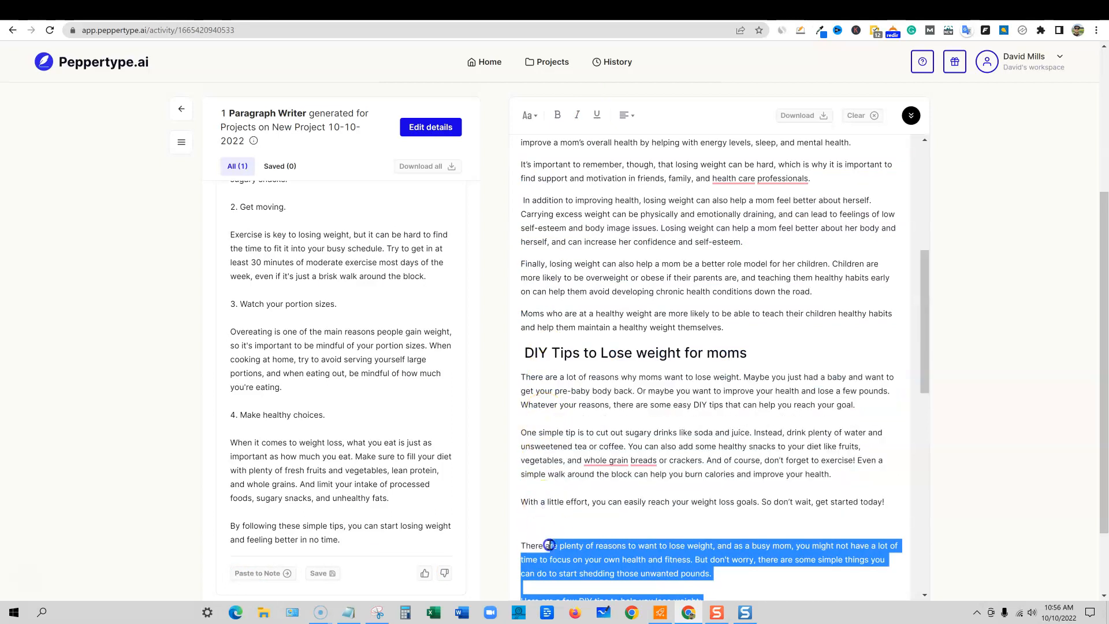
pyautogui.rightClick(548, 545)
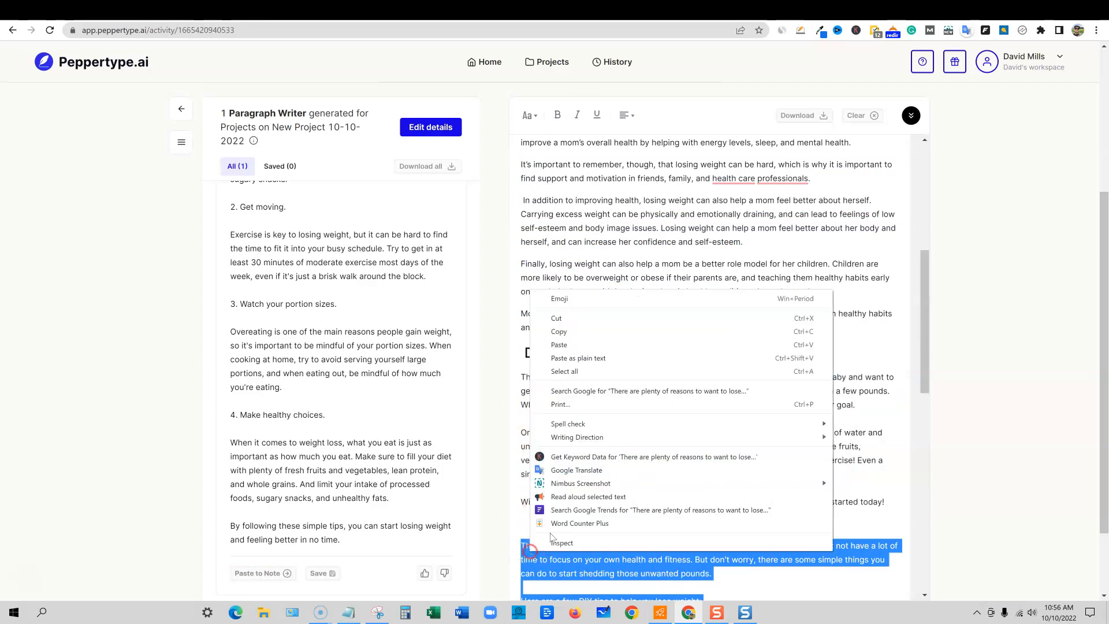
pyautogui.click(578, 522)
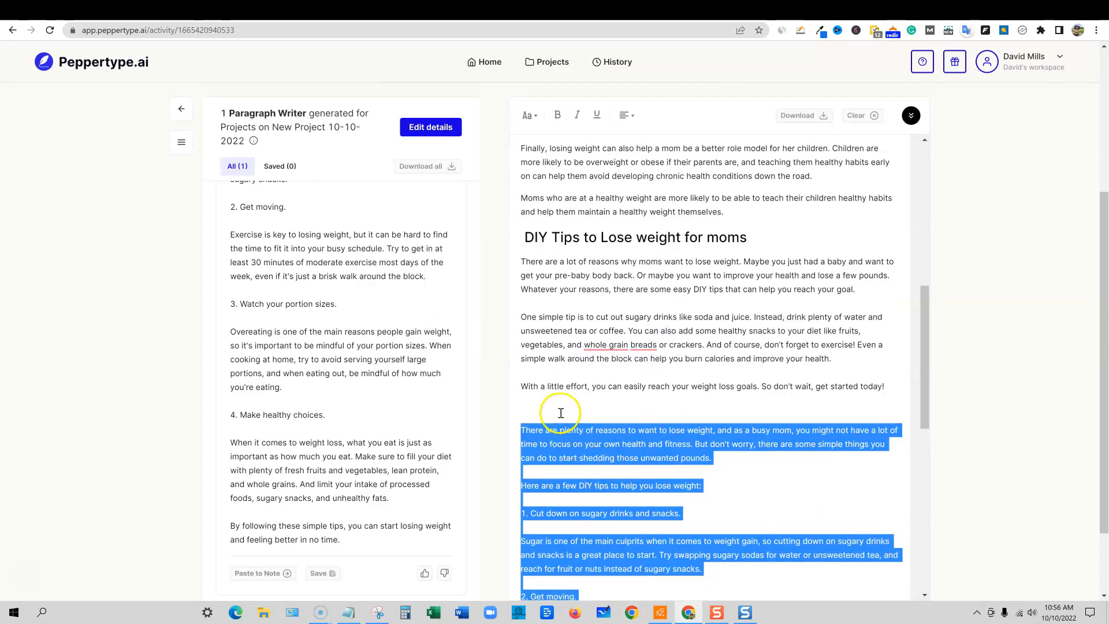
pyautogui.scroll(-3)
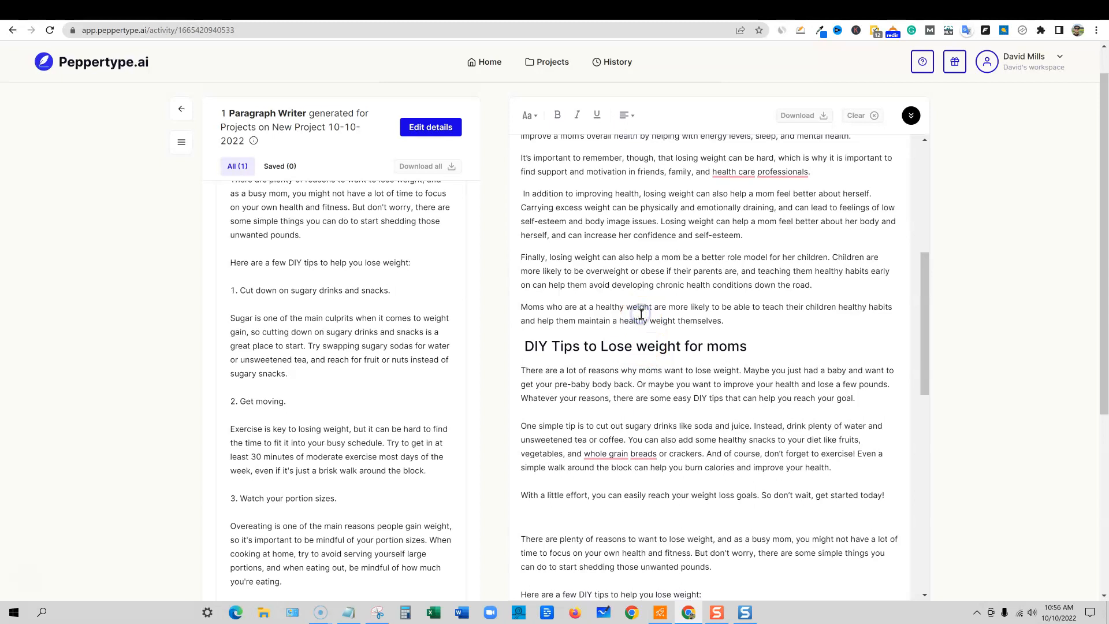
# Step: Count the whole note with Word Counter Plus, confirming 1,021 words
pyautogui.rightClick(640, 315)
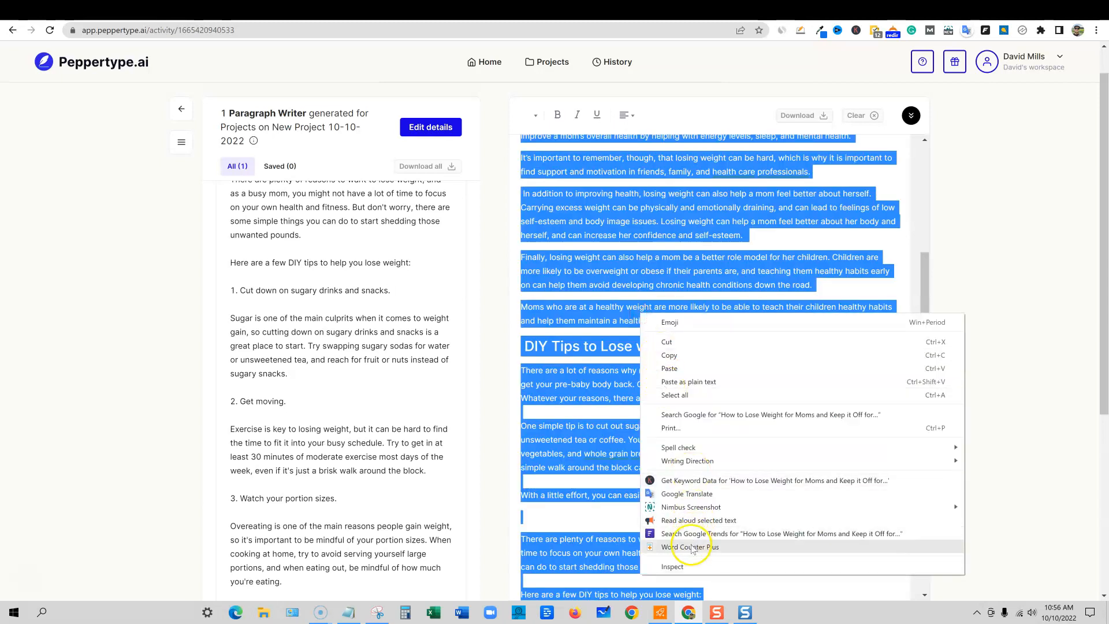
pyautogui.click(689, 547)
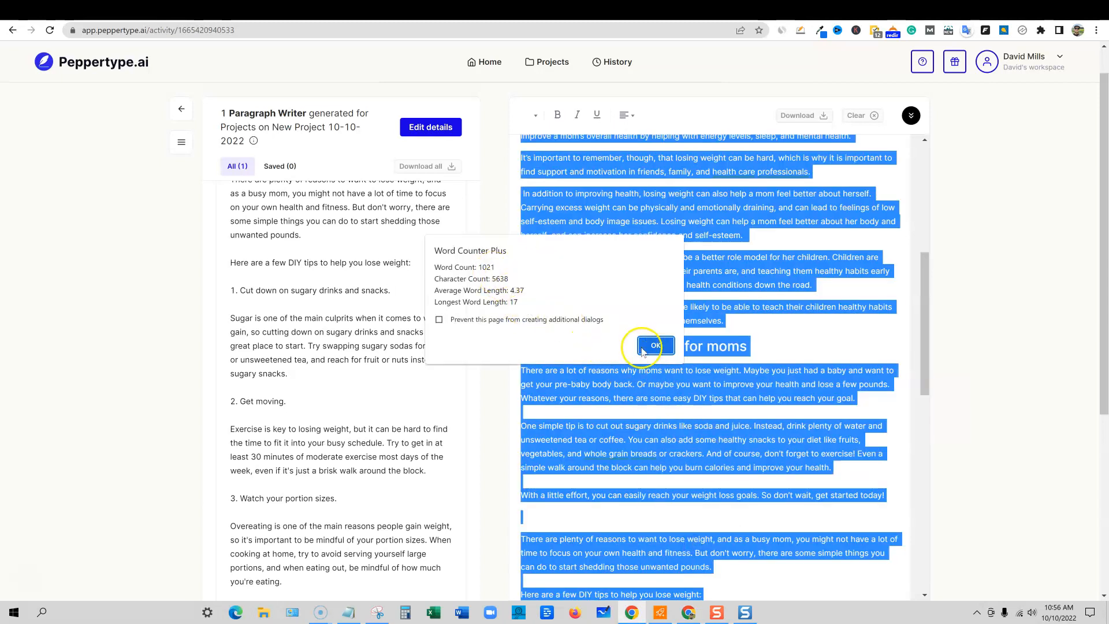
pyautogui.click(654, 346)
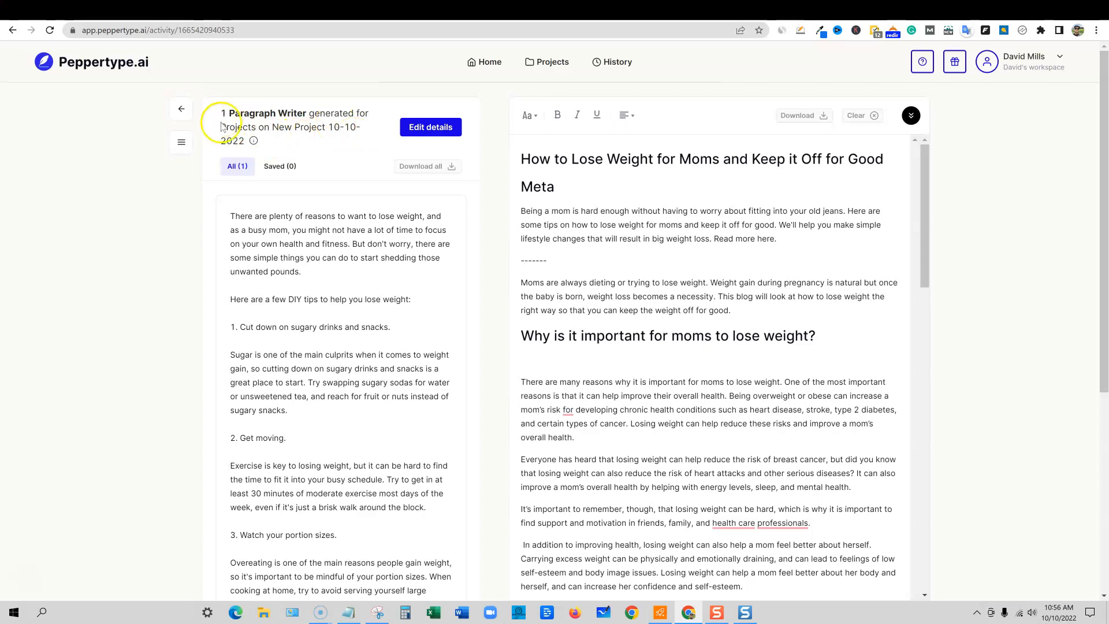
# Step: Go to Home and filter to My Favorites, showing Paragraph Writer
pyautogui.click(484, 61)
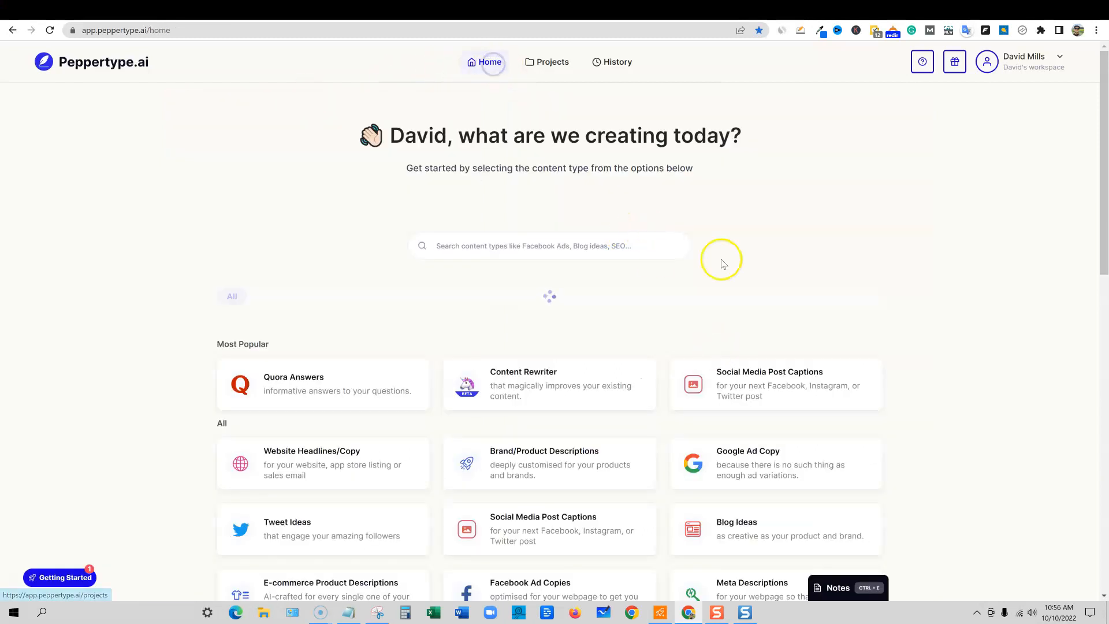
pyautogui.click(291, 295)
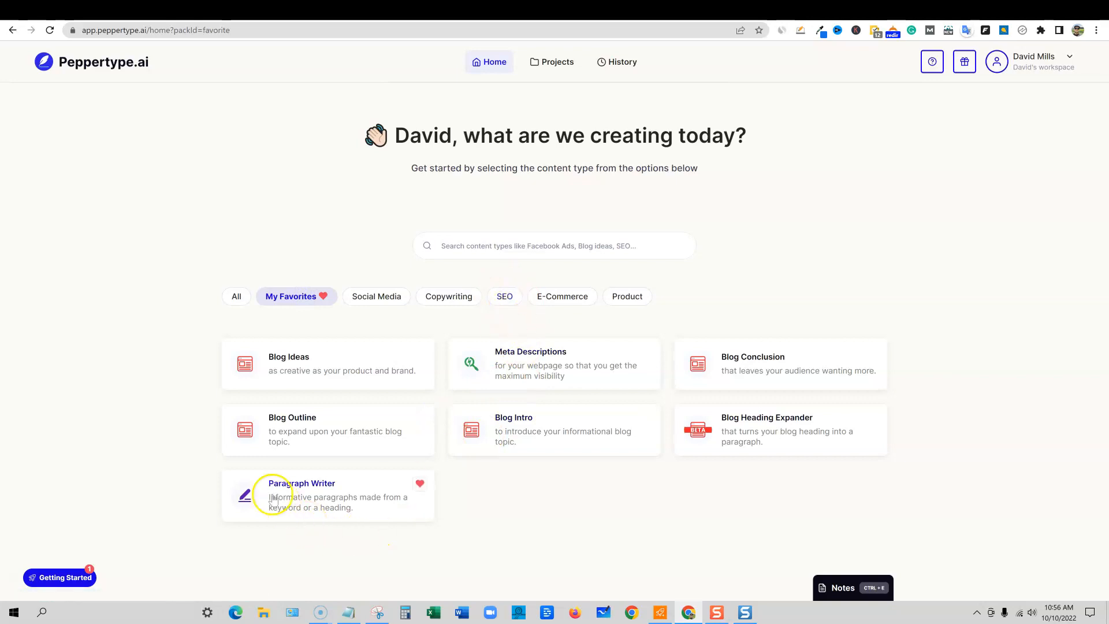
pyautogui.moveTo(324, 522)
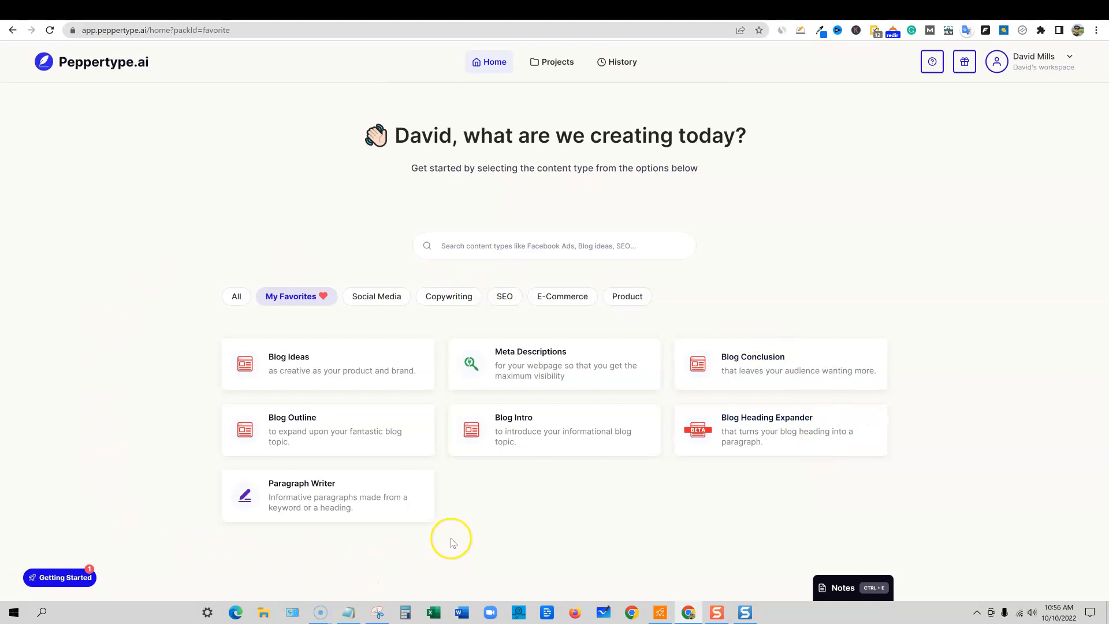
pyautogui.moveTo(296, 555)
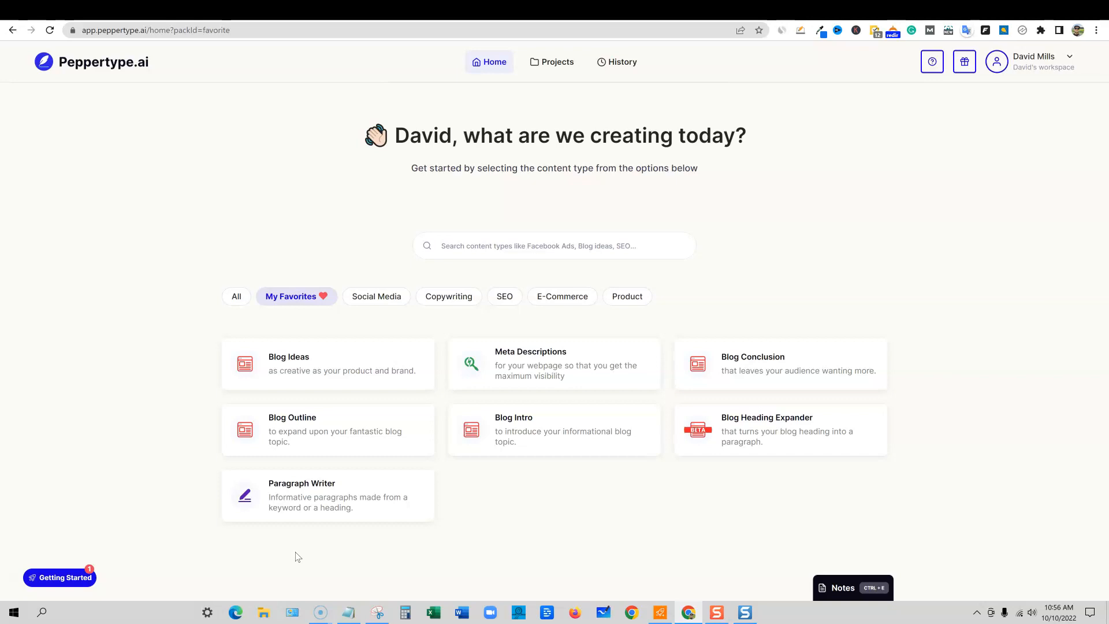
pyautogui.moveTo(331, 492)
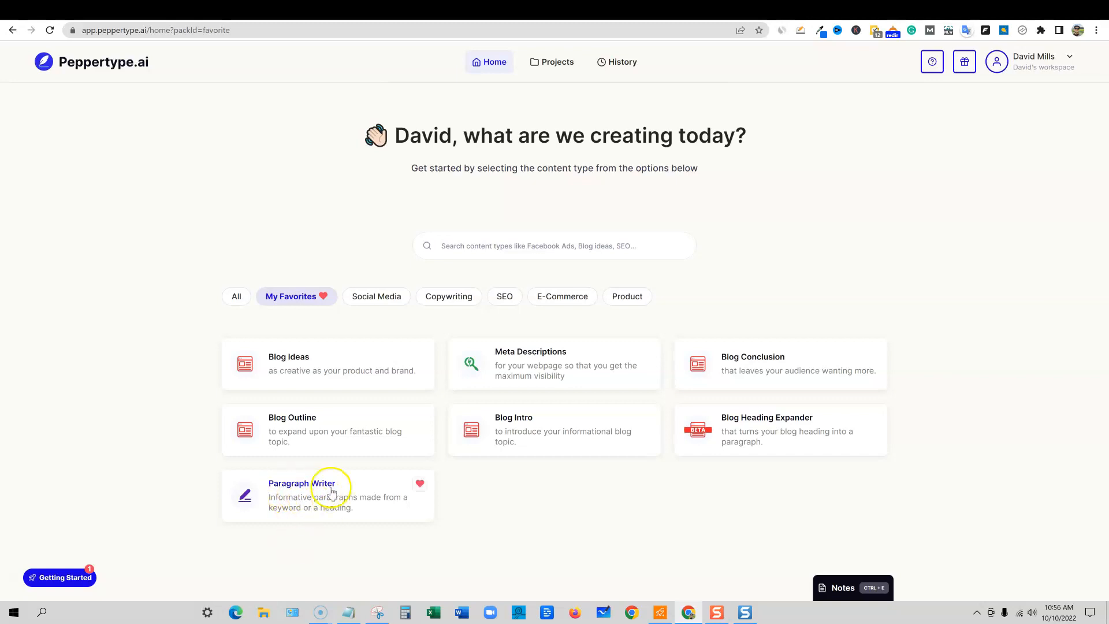
pyautogui.moveTo(534, 371)
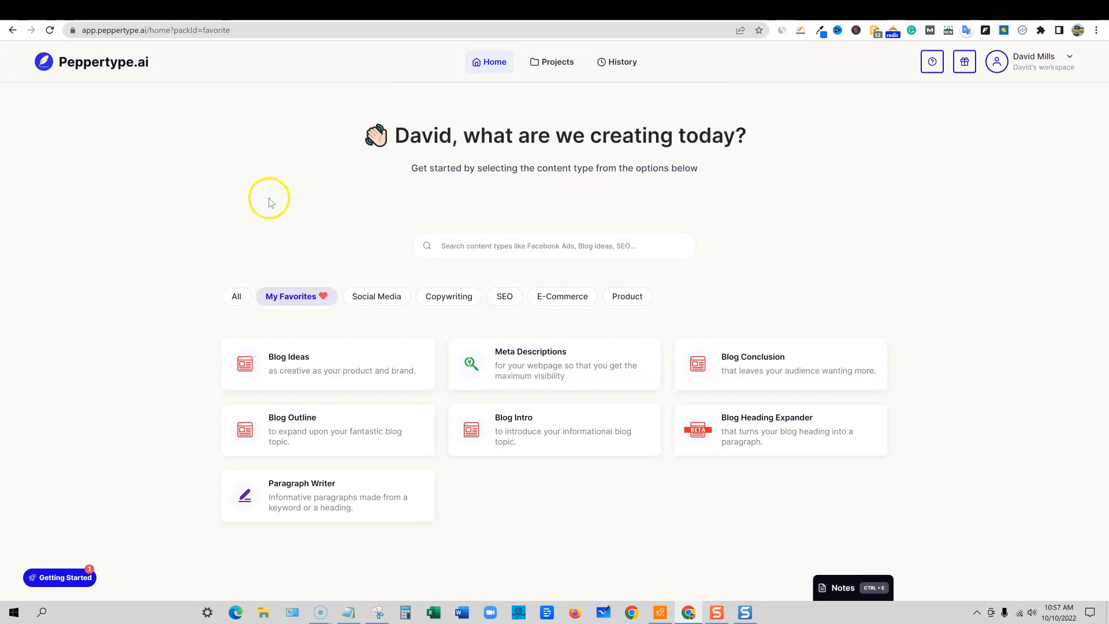
pyautogui.moveTo(247, 203)
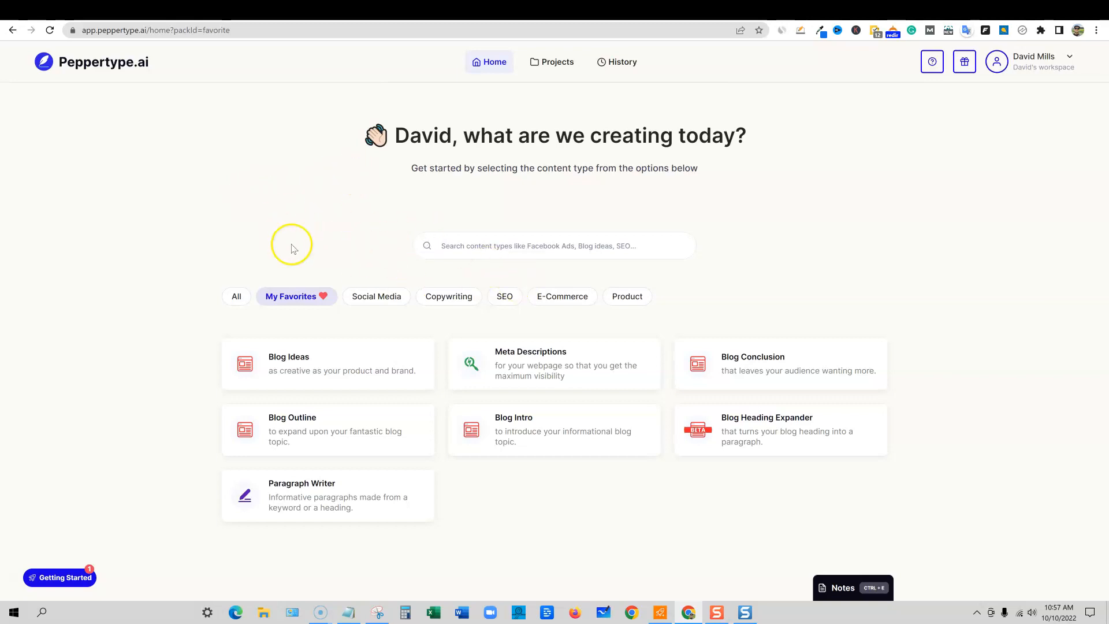
pyautogui.moveTo(47, 11)
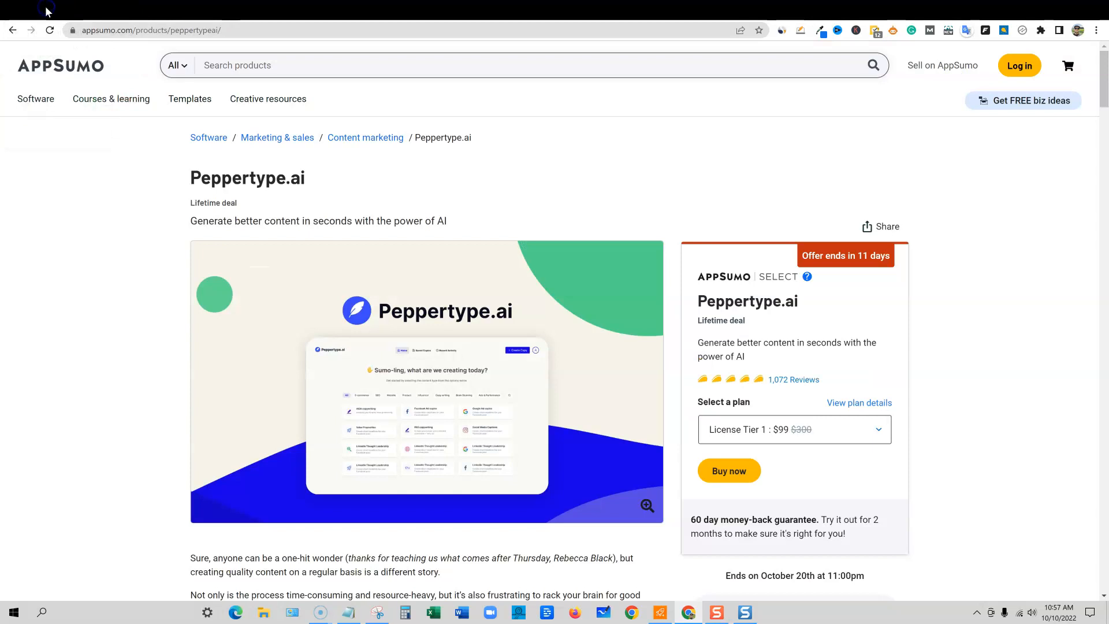
pyautogui.moveTo(495, 322)
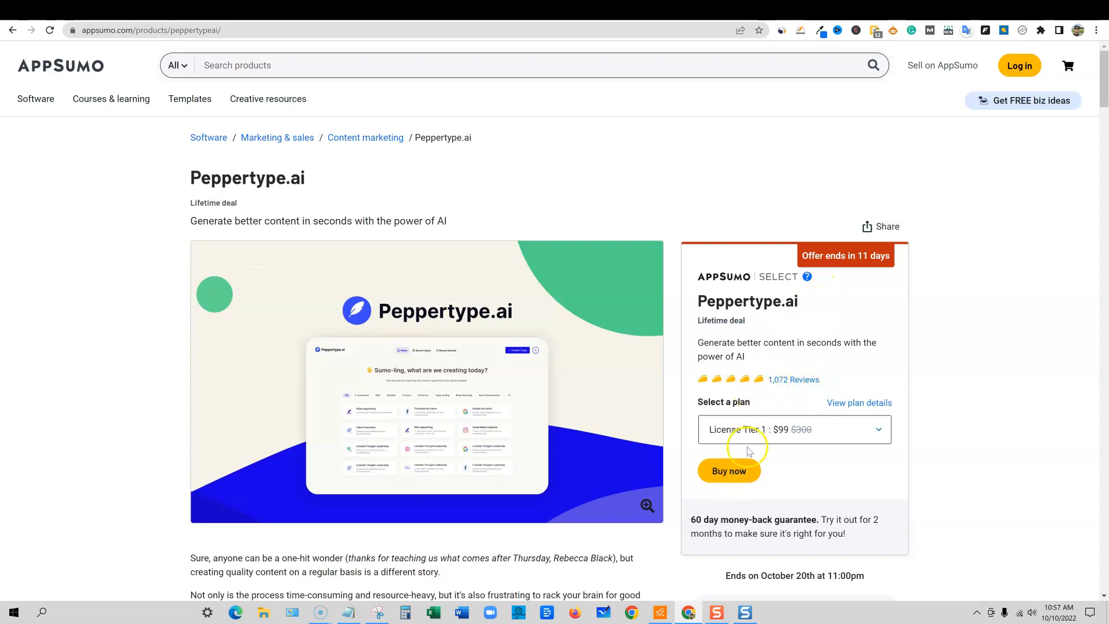
pyautogui.moveTo(729, 531)
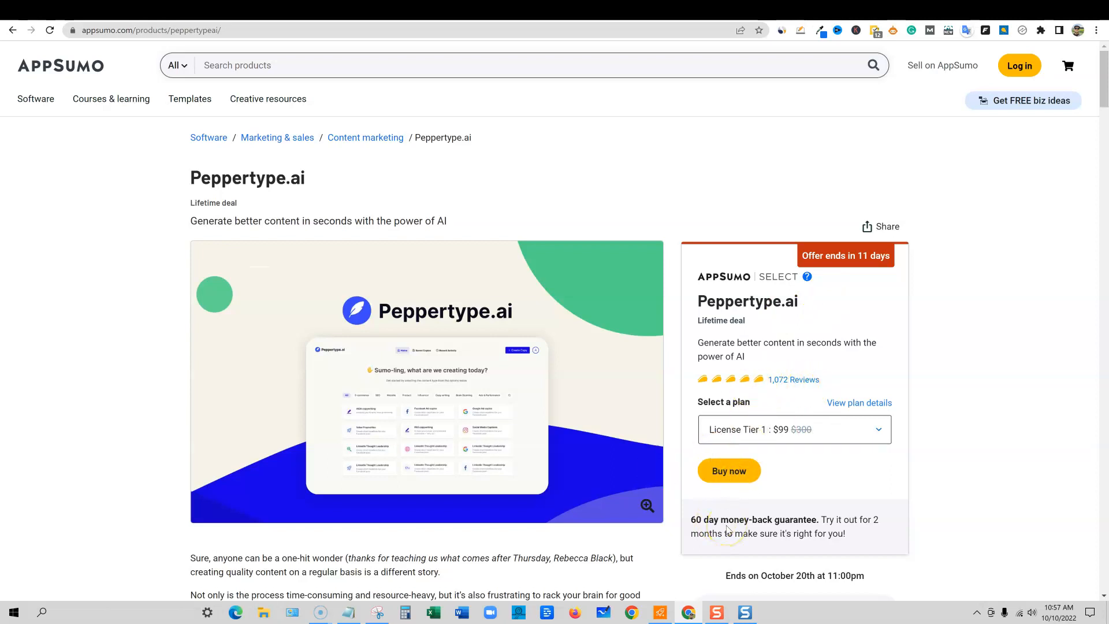